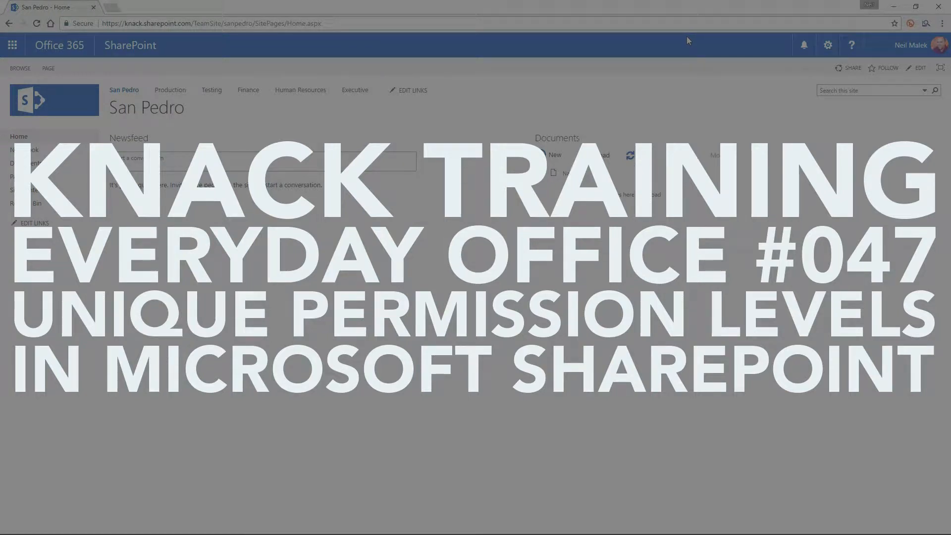
mouse_move(680, 40)
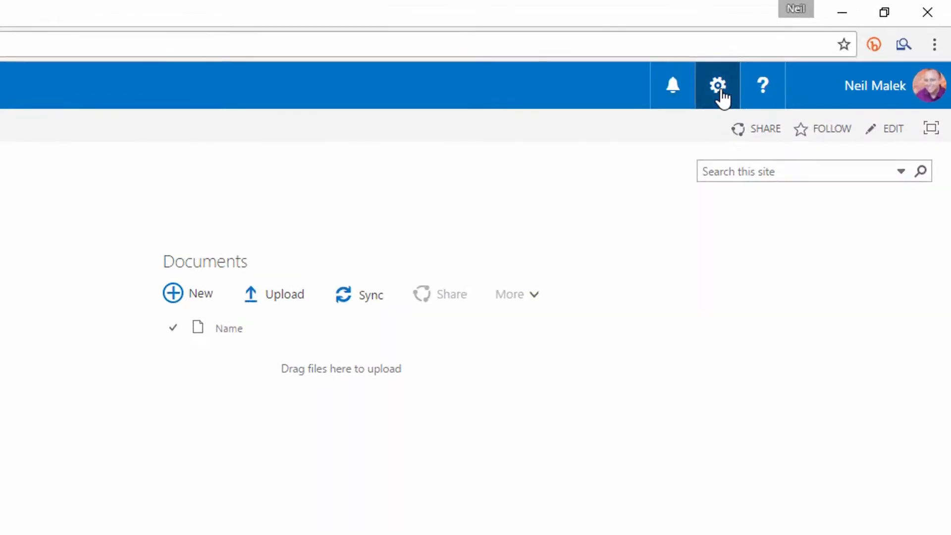
Step: Go to the Site Settings page of the San Pedro subsite from the gear menu
click(718, 85)
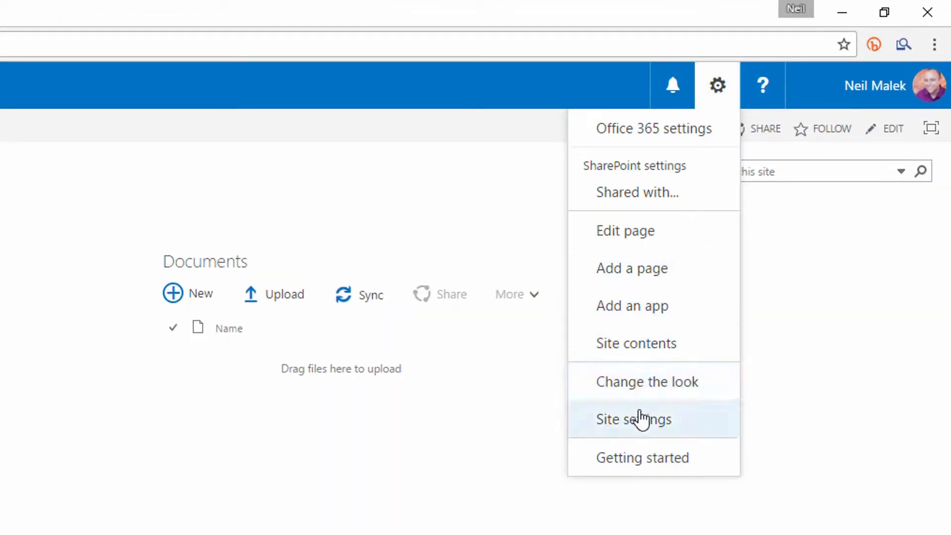
click(635, 419)
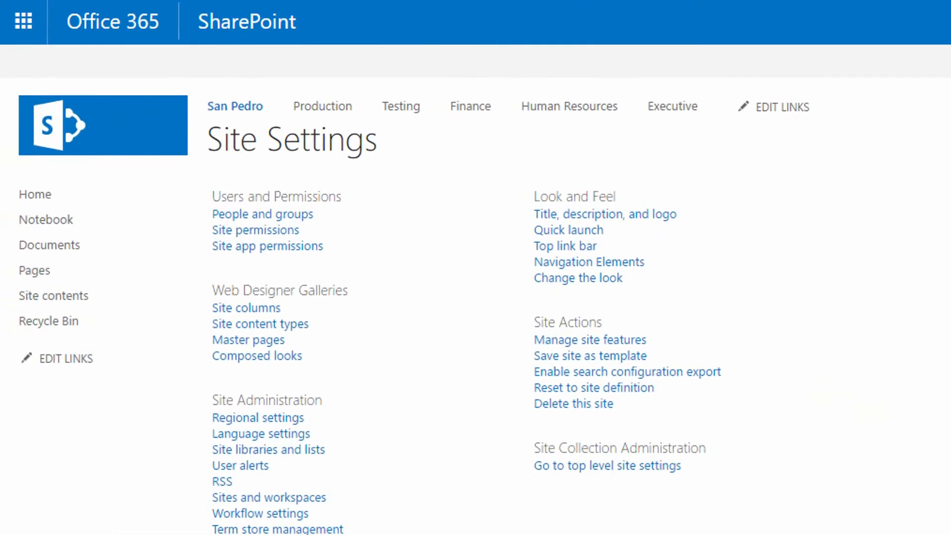
mouse_move(371, 245)
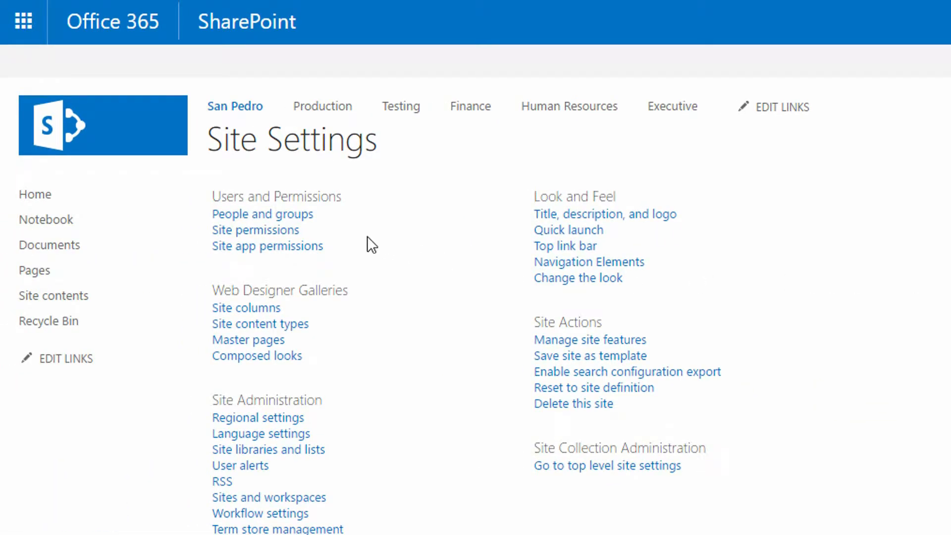
mouse_move(255, 229)
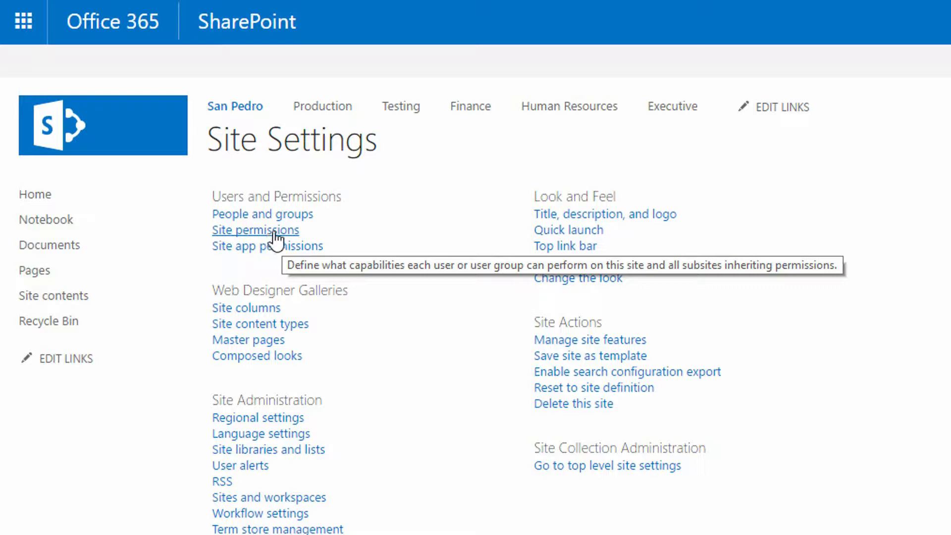
Step: Go to Site permissions under Users and Permissions for San Pedro
click(255, 229)
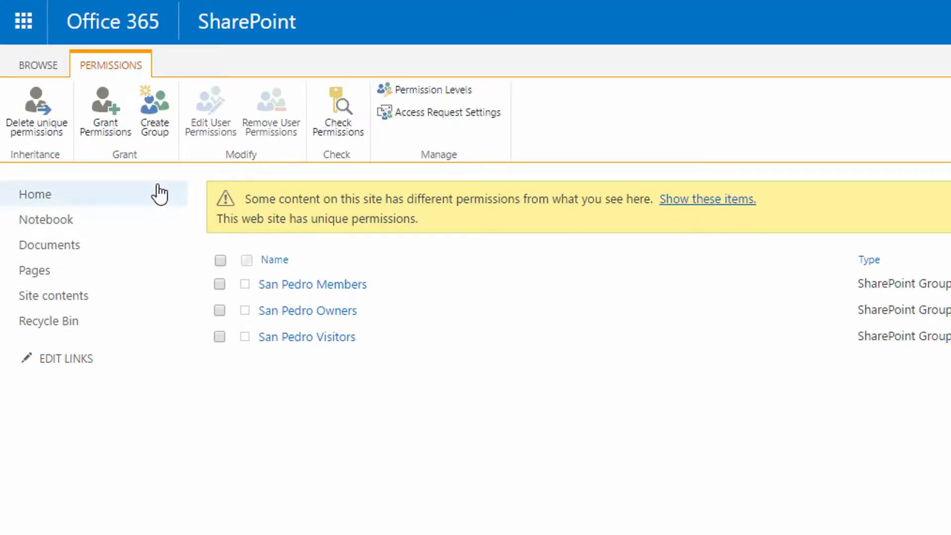
mouse_move(125, 160)
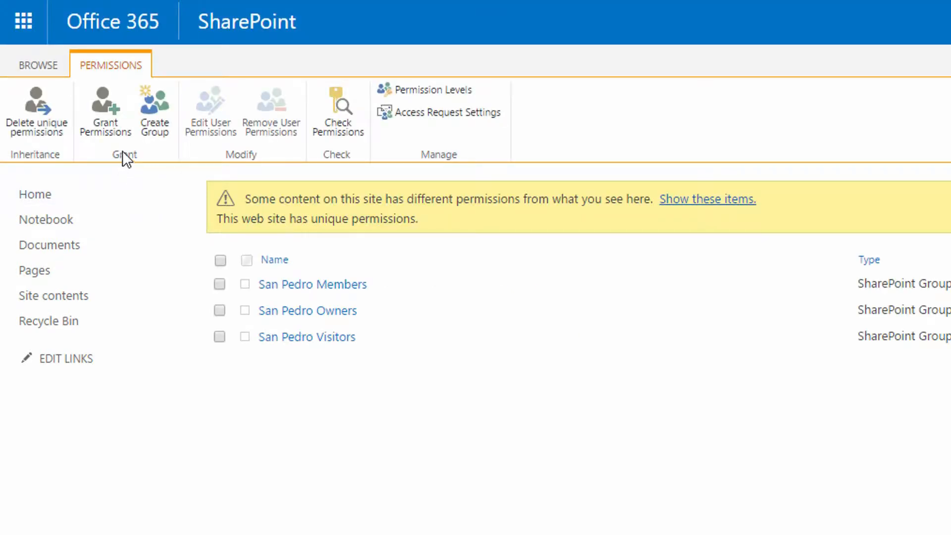
mouse_move(105, 112)
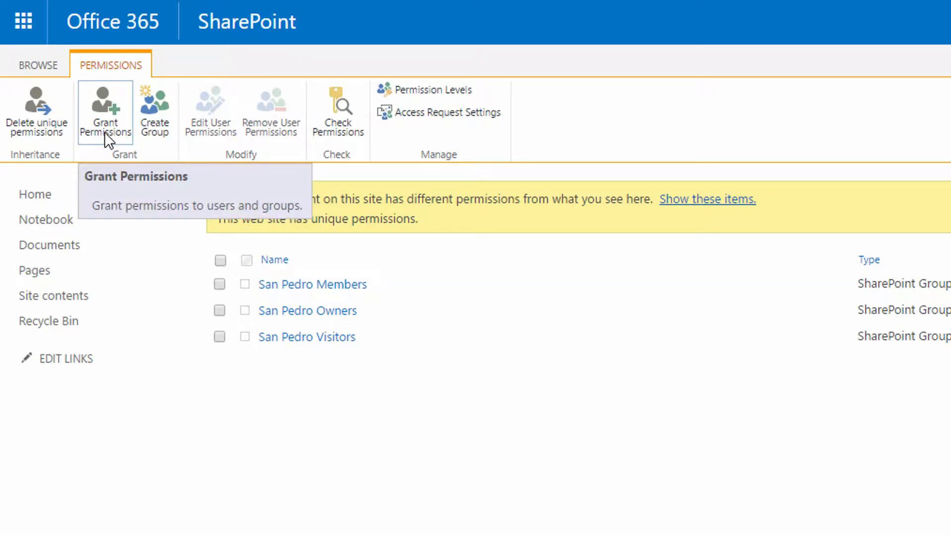
mouse_move(168, 140)
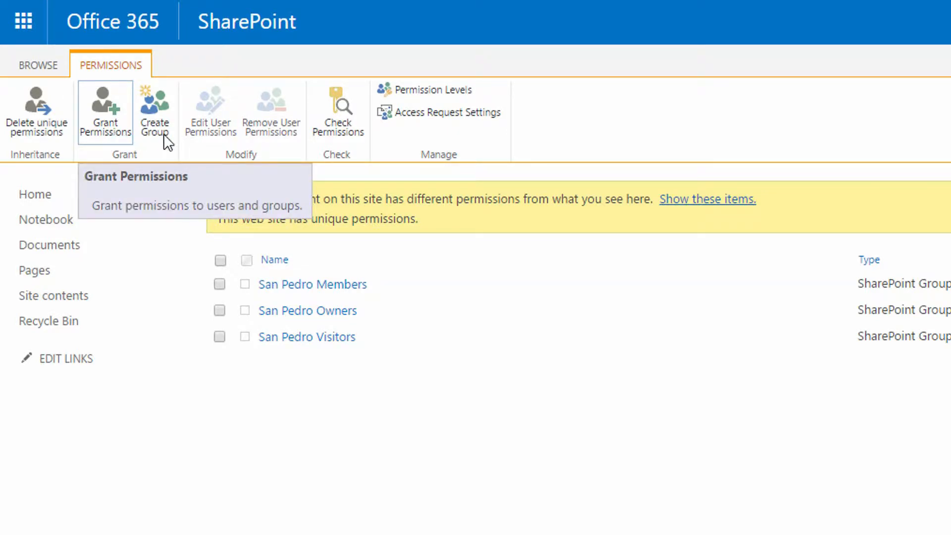
mouse_move(155, 112)
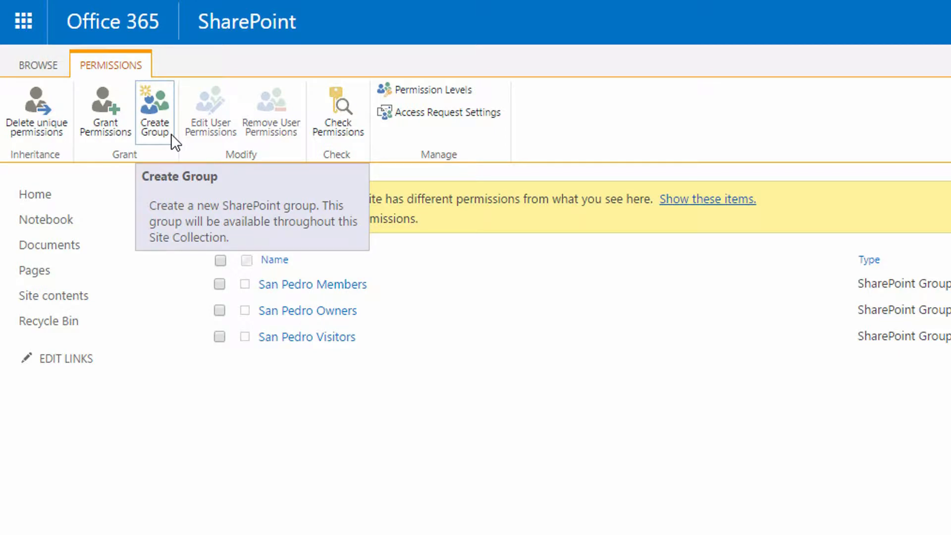
mouse_move(211, 278)
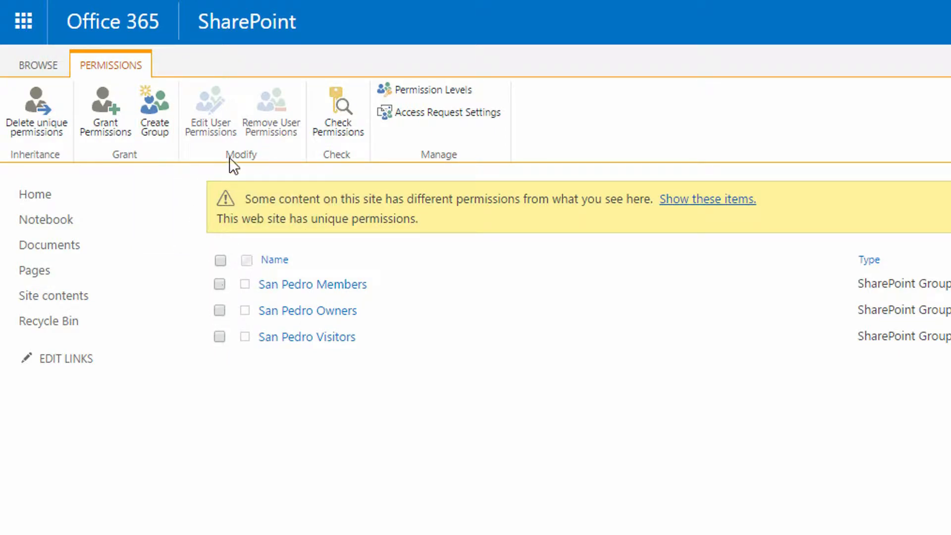
mouse_move(338, 112)
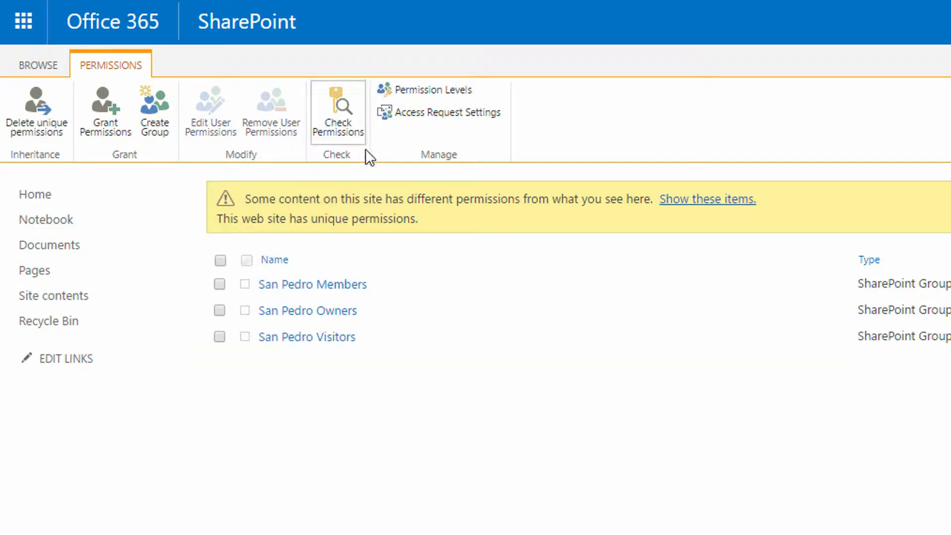
mouse_move(474, 115)
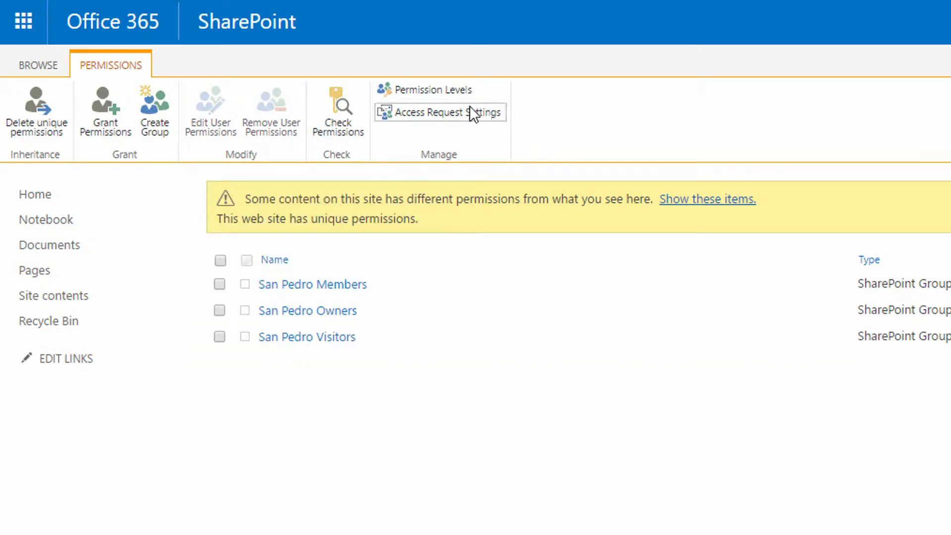
mouse_move(432, 89)
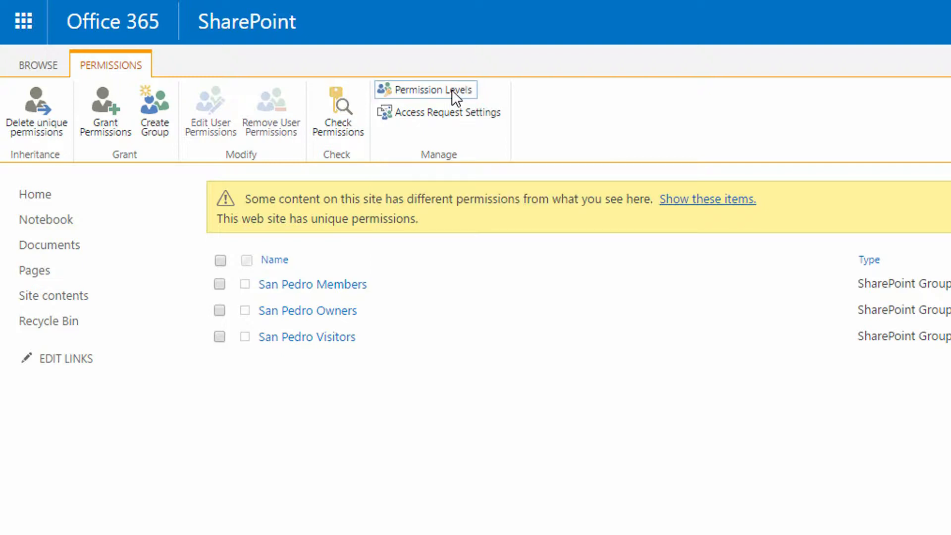
Step: Show the site's Permission Levels list from the Permissions ribbon
click(424, 90)
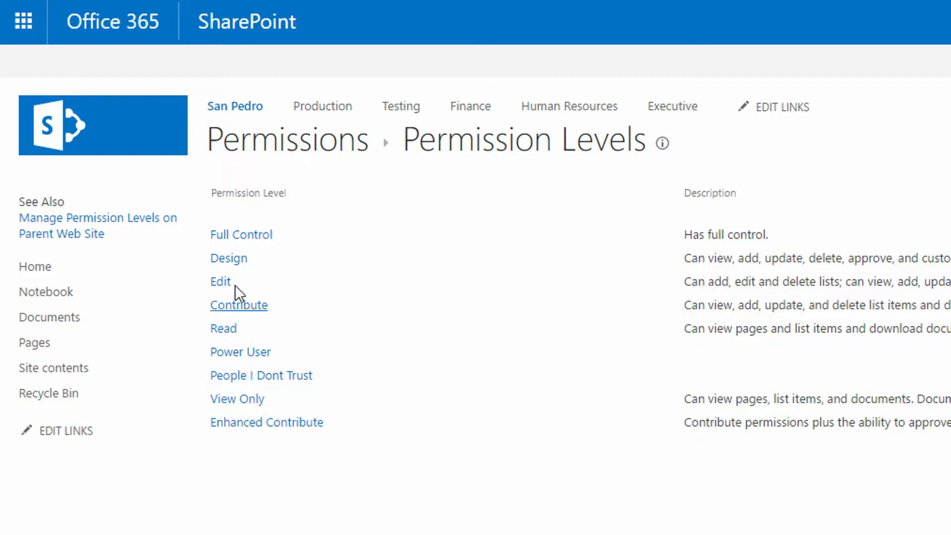
mouse_move(290, 258)
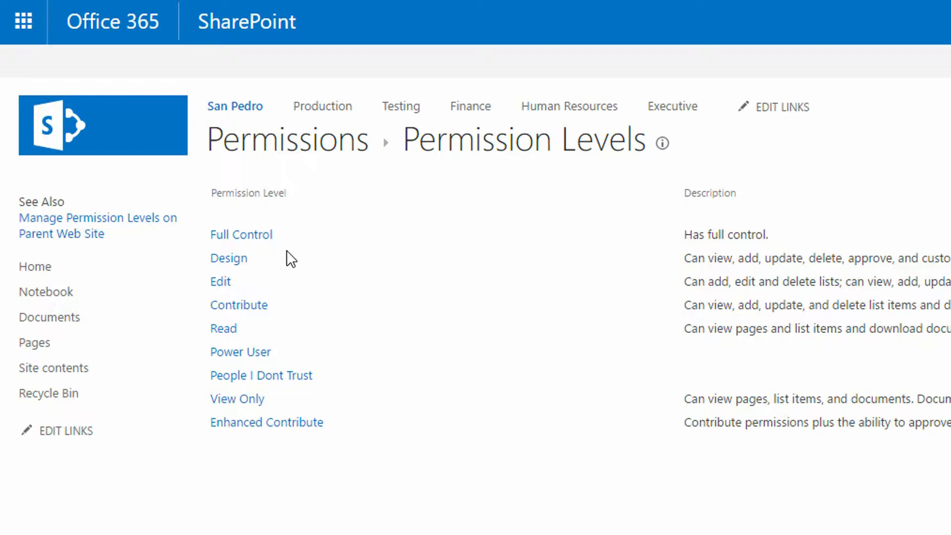
mouse_move(285, 370)
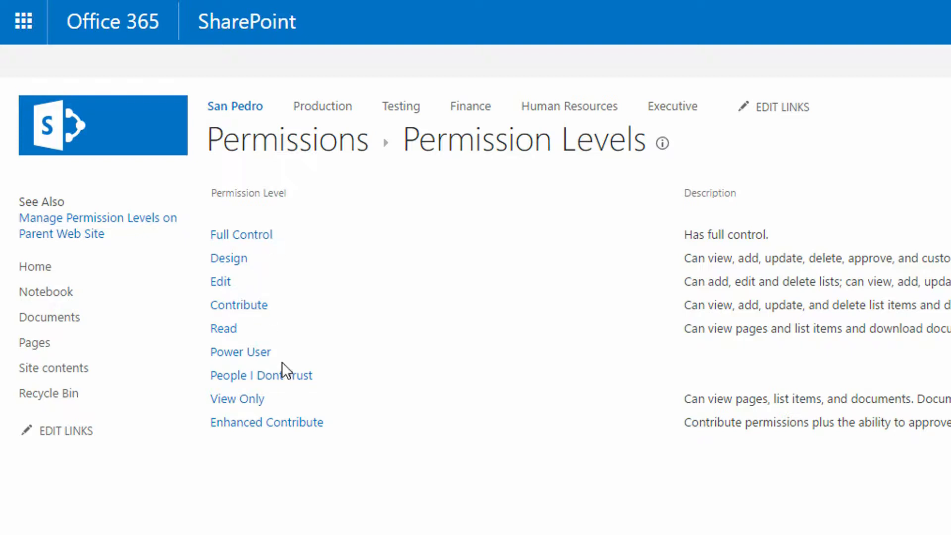
mouse_move(437, 425)
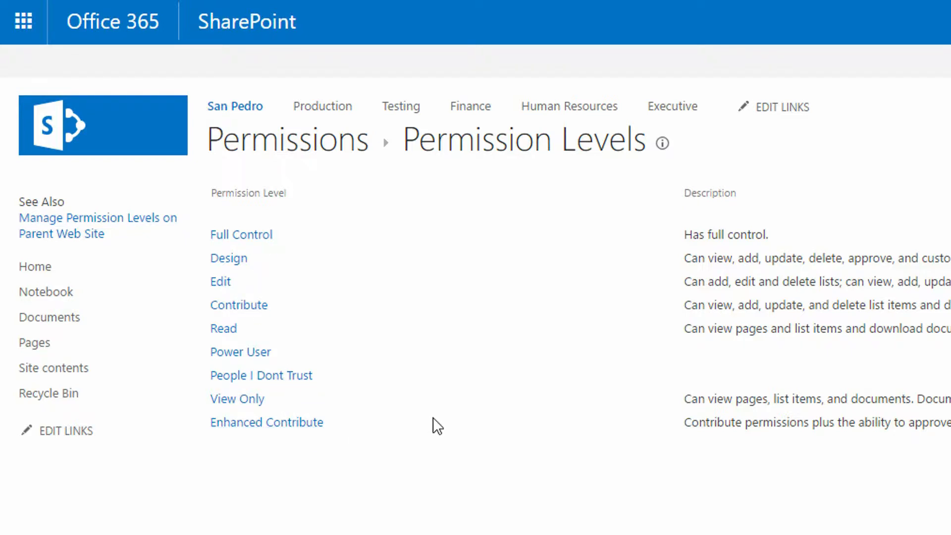
mouse_move(412, 397)
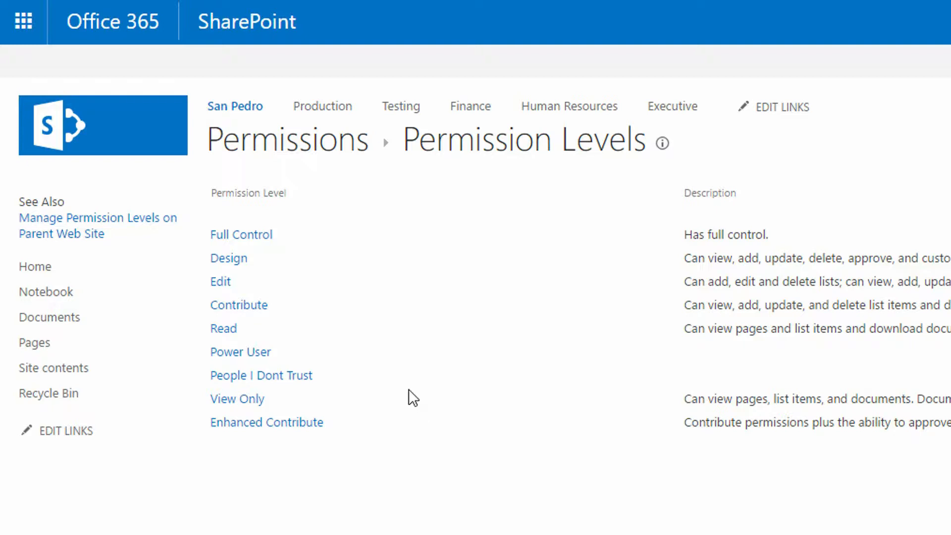
mouse_move(277, 237)
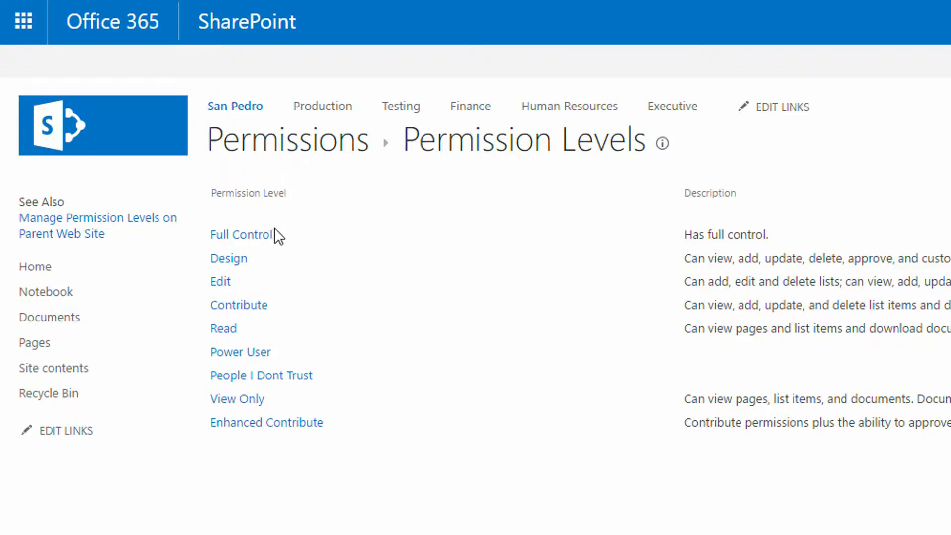
mouse_move(61, 233)
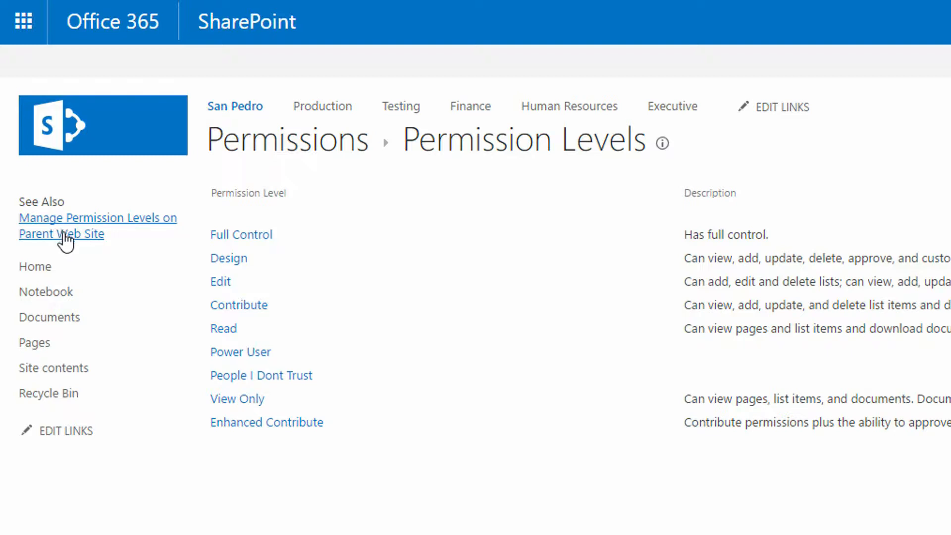
mouse_move(88, 241)
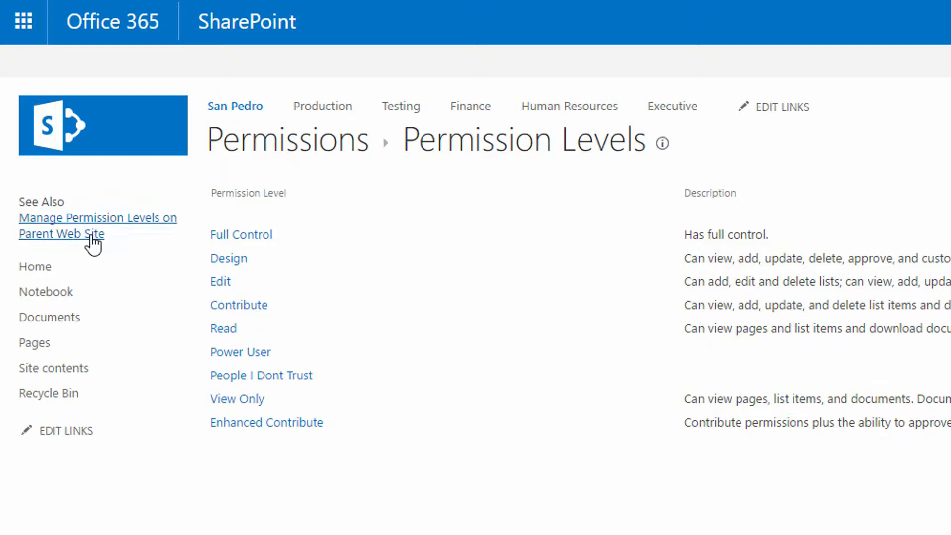
click(96, 218)
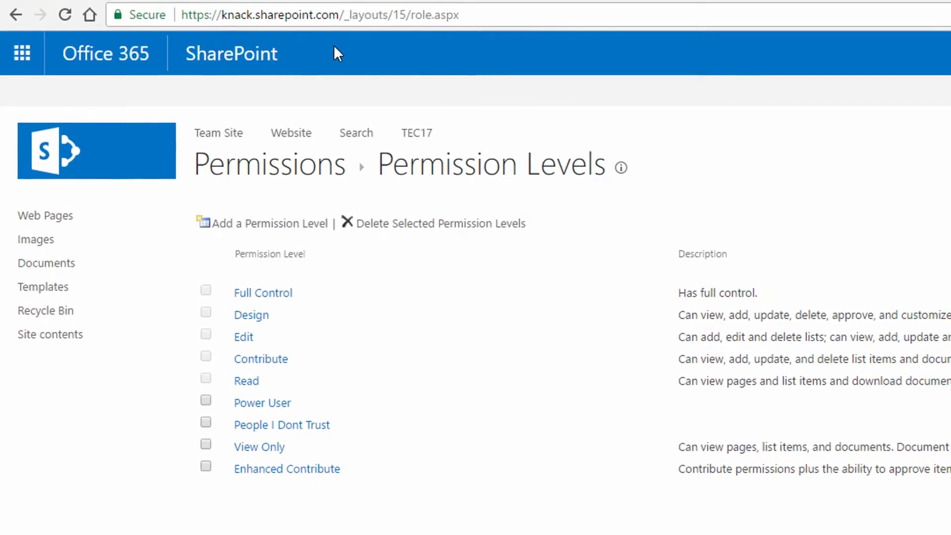
mouse_move(355, 34)
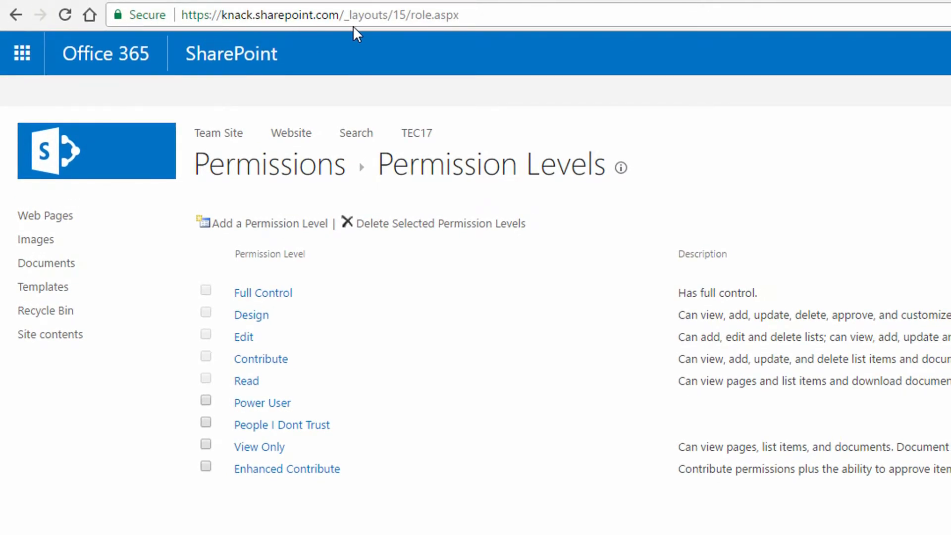
mouse_move(249, 41)
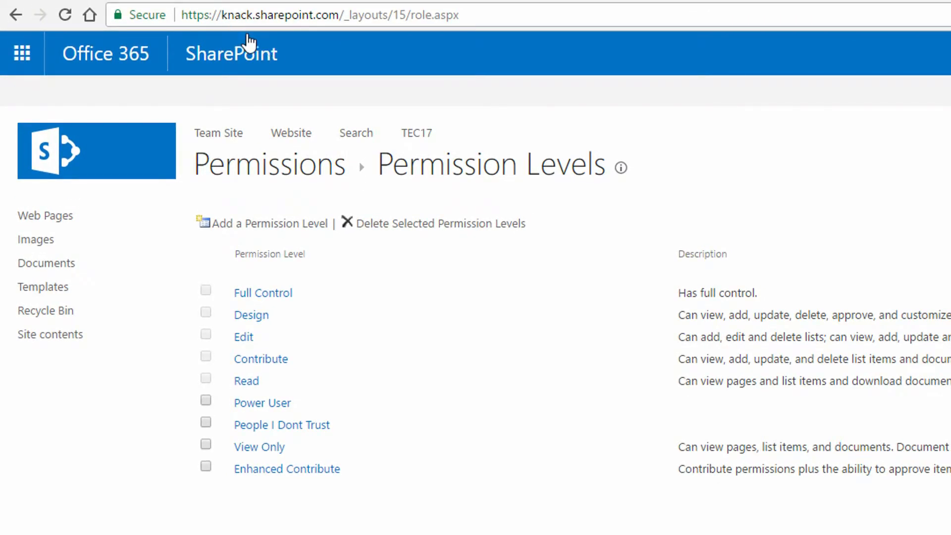
mouse_move(431, 37)
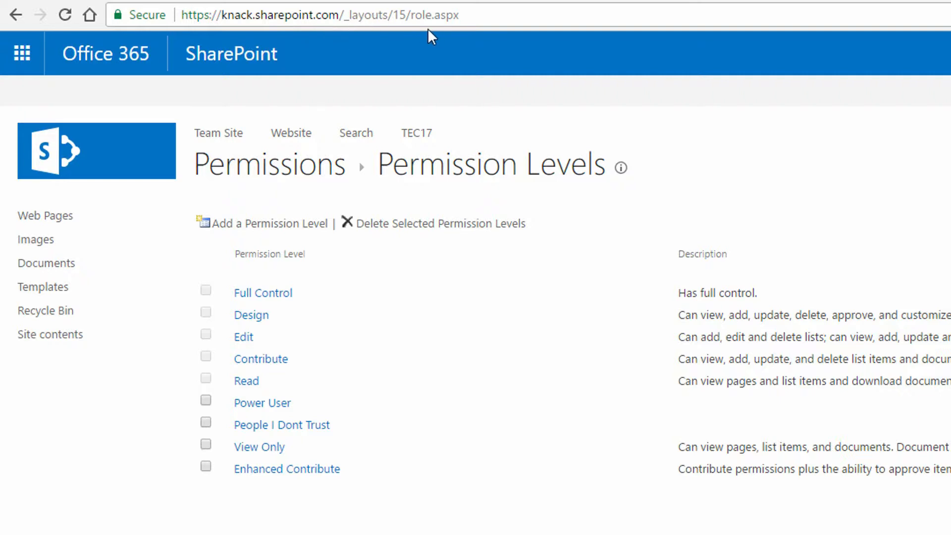
mouse_move(357, 55)
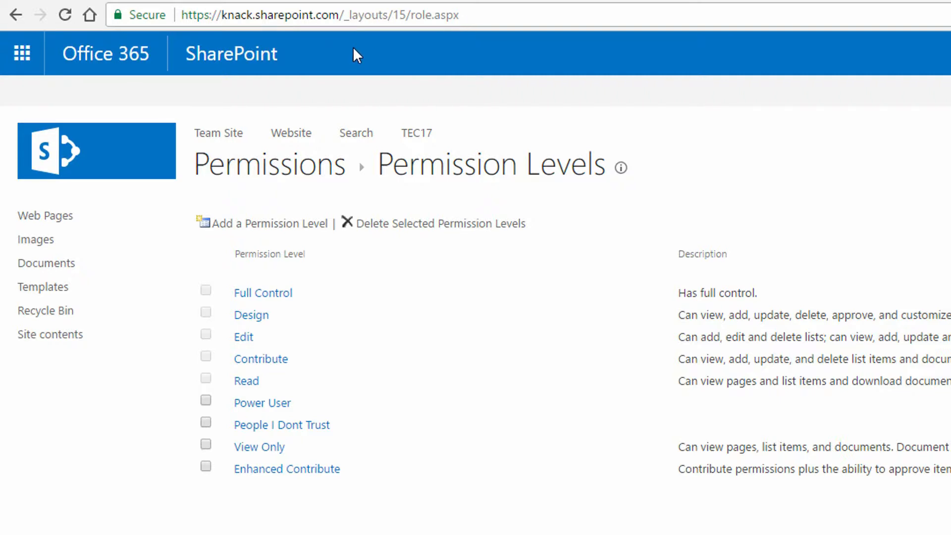
mouse_move(383, 45)
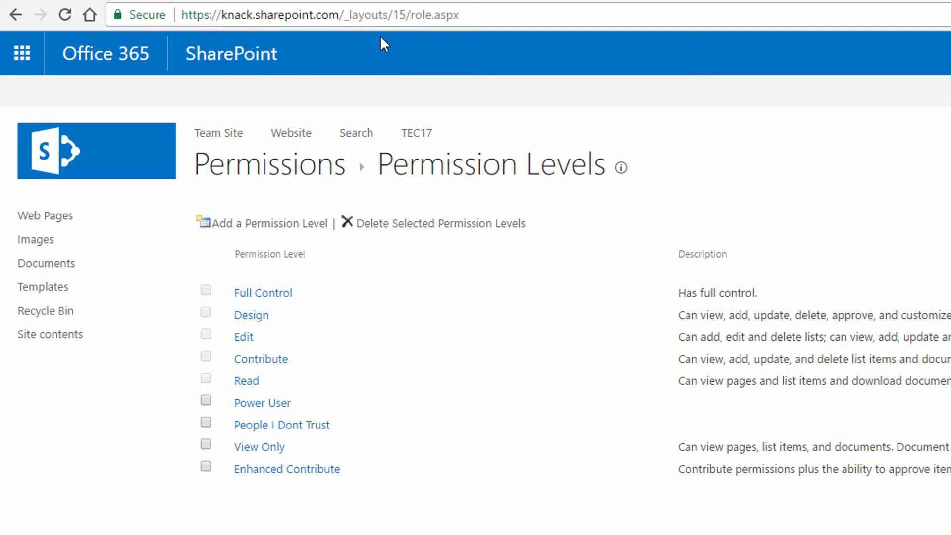
mouse_move(674, 89)
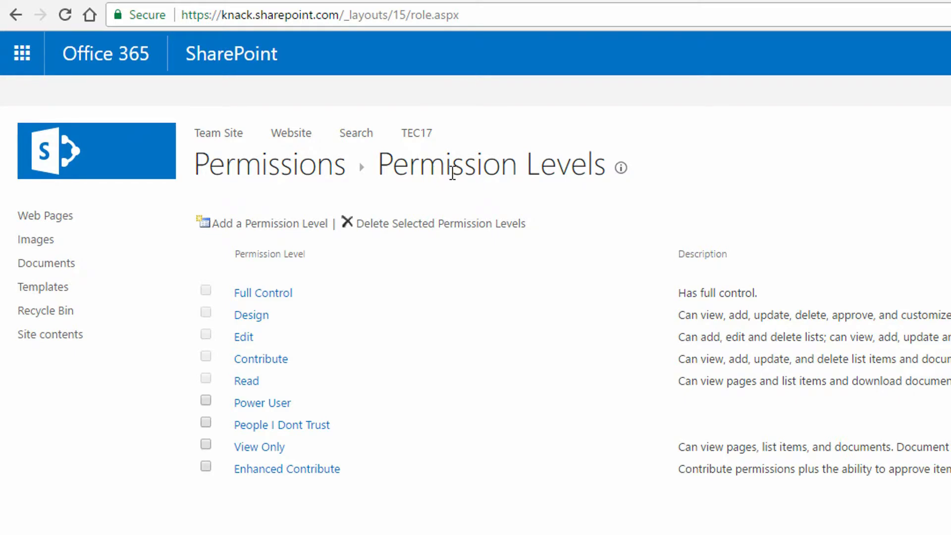
mouse_move(372, 245)
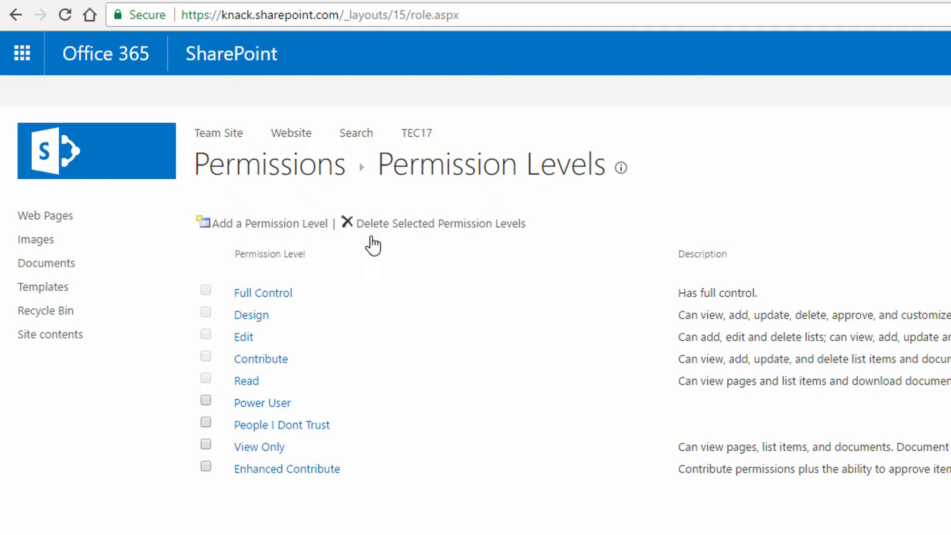
mouse_move(293, 325)
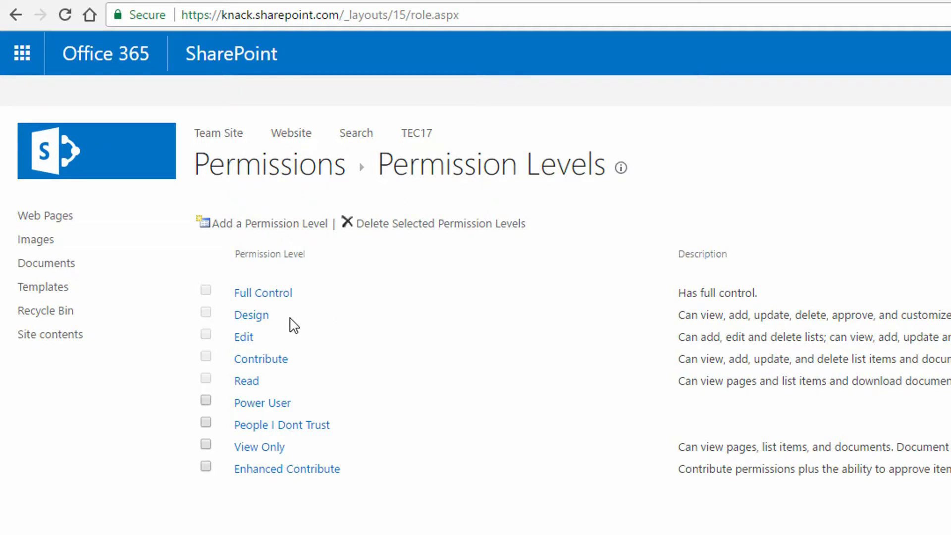
mouse_move(292, 308)
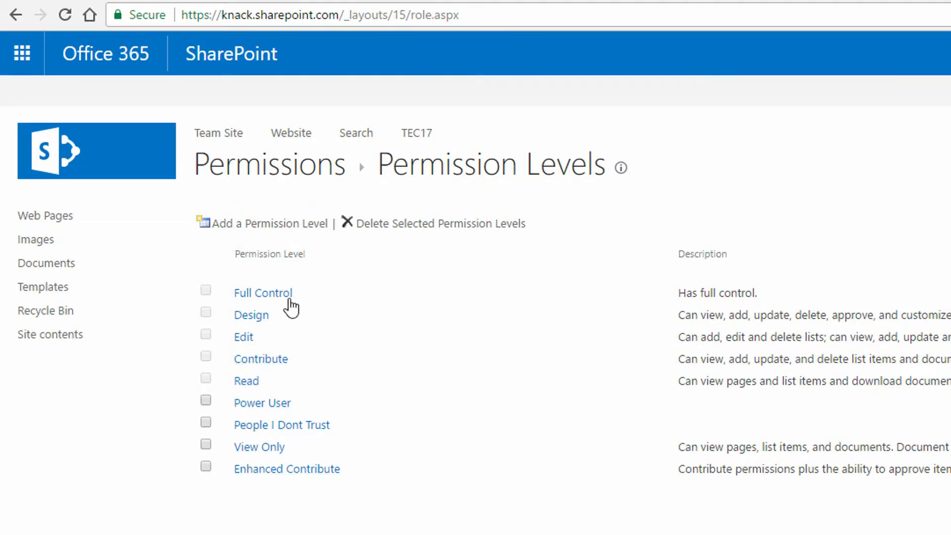
mouse_move(489, 369)
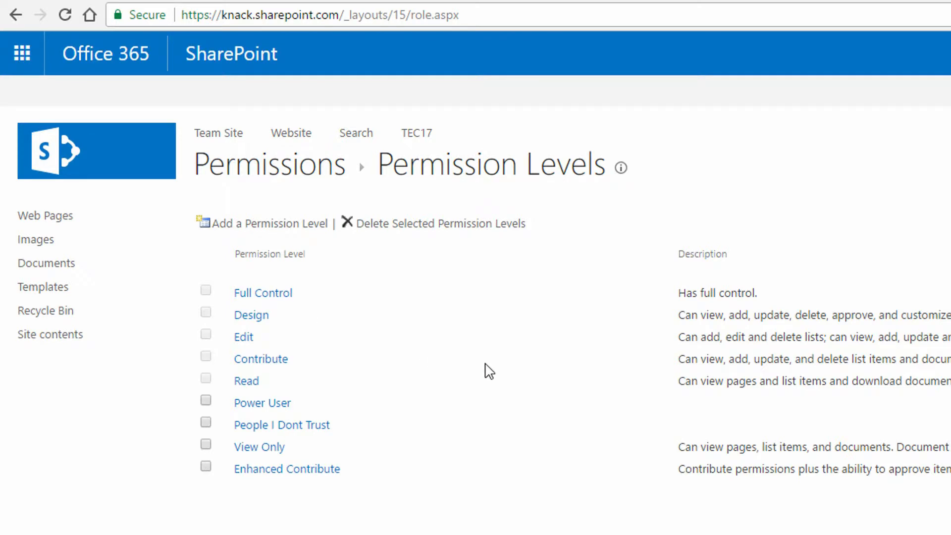
Step: Delete the Power User, People I Dont Trust and Enhanced Contribute permission levels
click(205, 399)
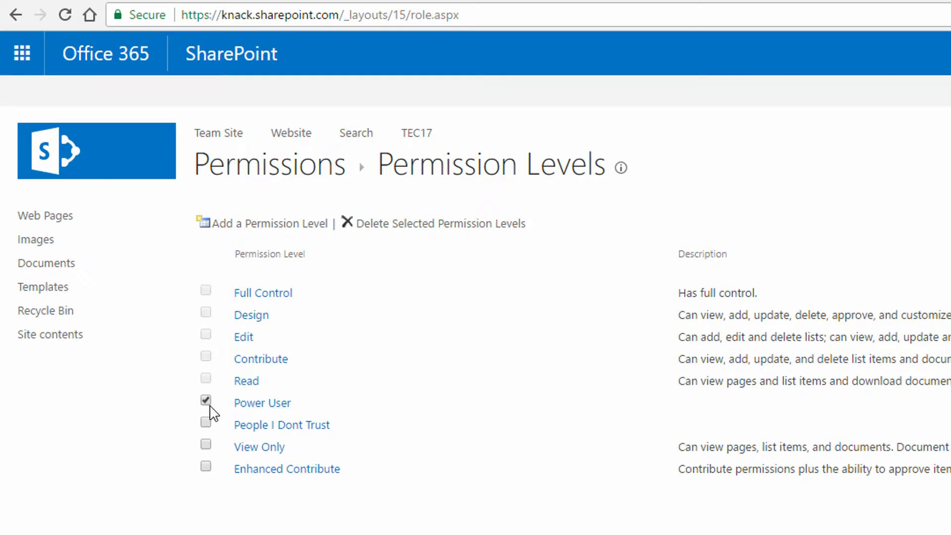
click(206, 423)
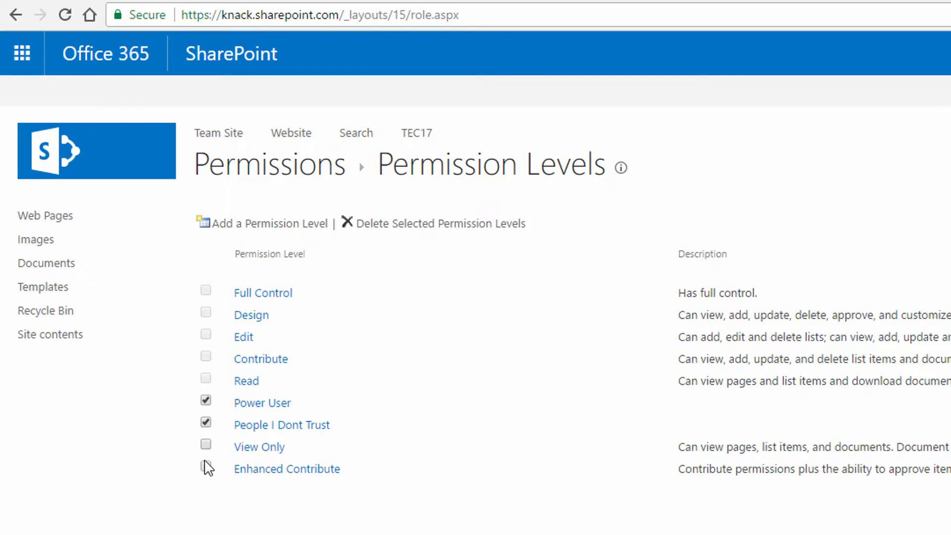
click(206, 466)
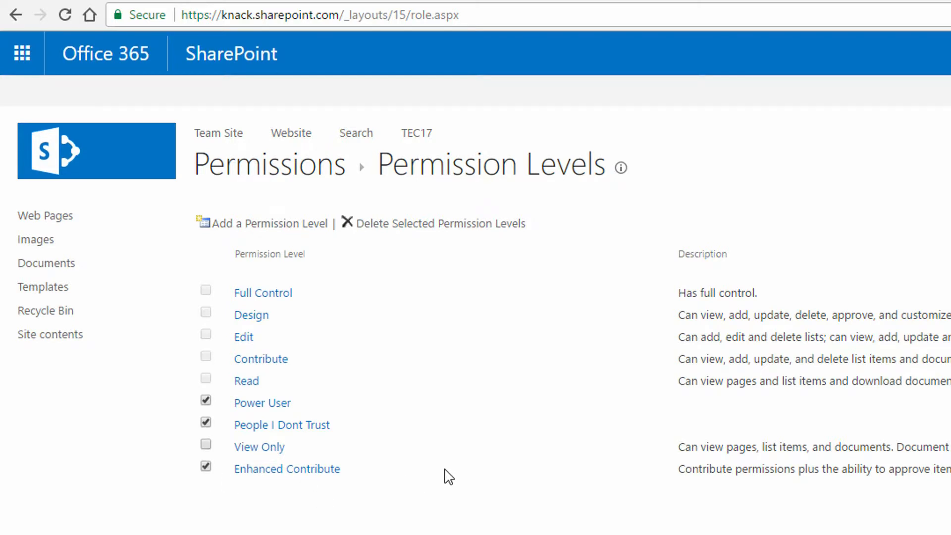
mouse_move(374, 435)
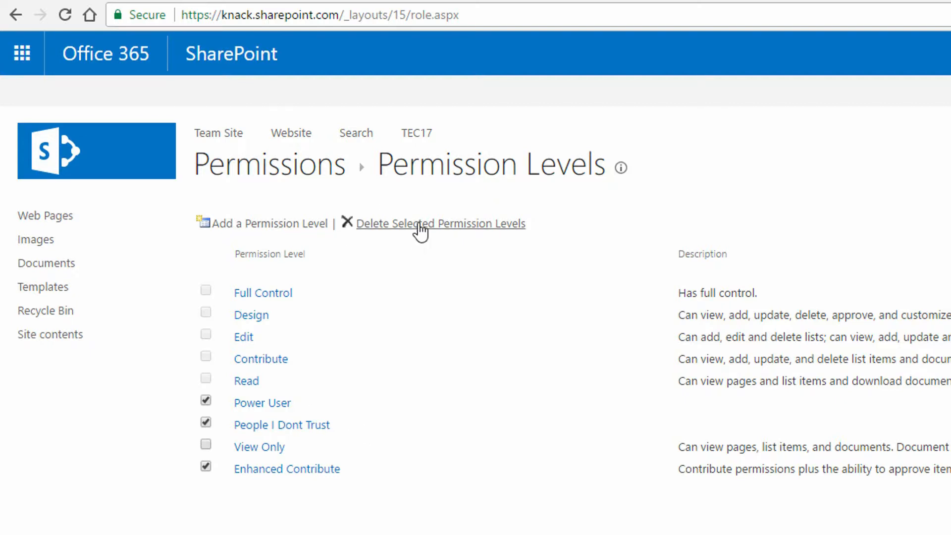
click(439, 223)
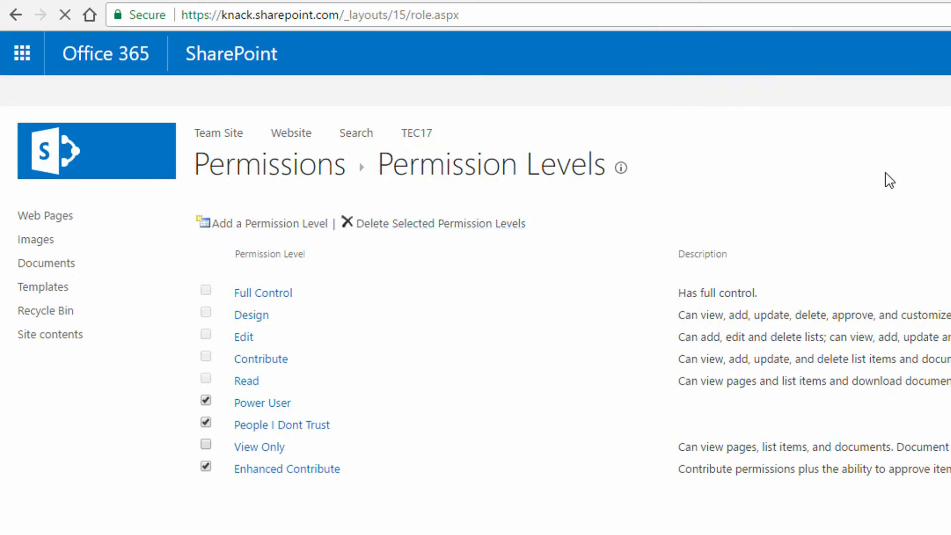
mouse_move(441, 289)
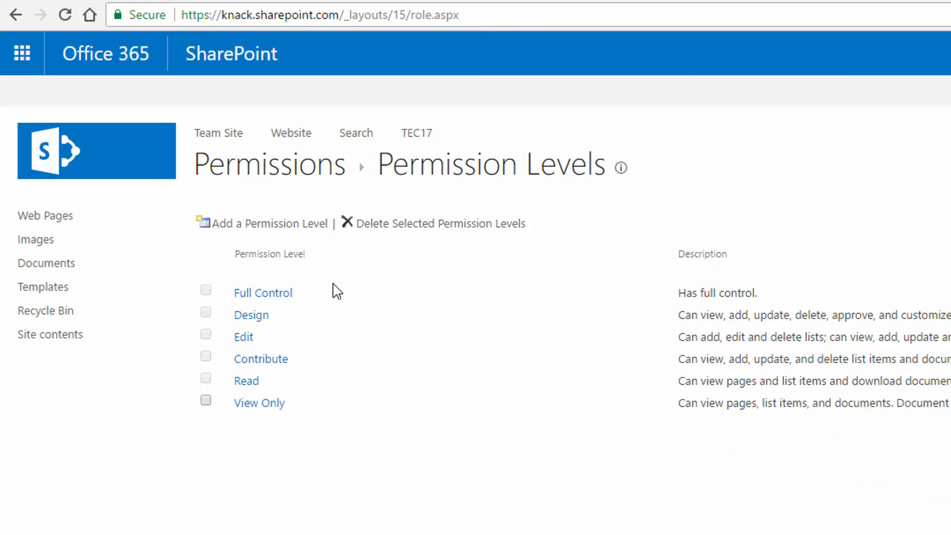
click(263, 293)
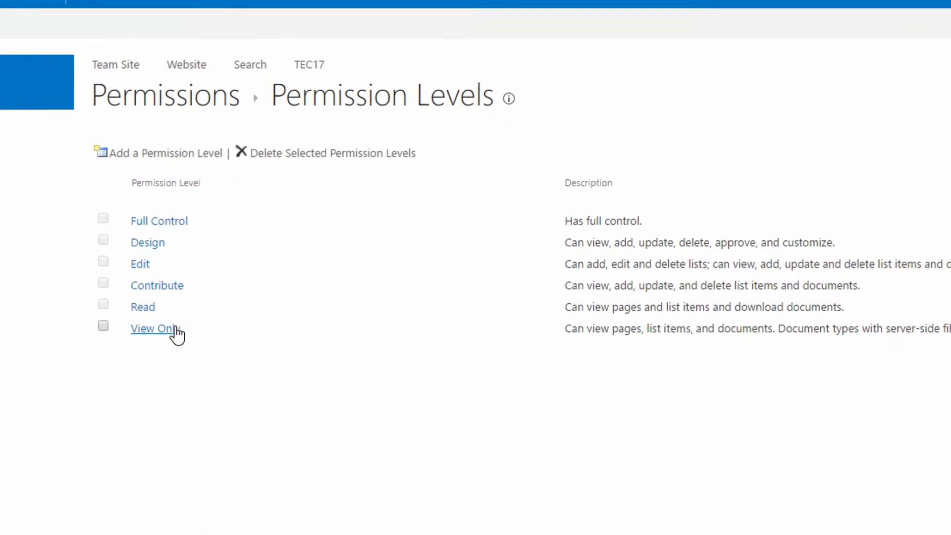
scroll(up, 3)
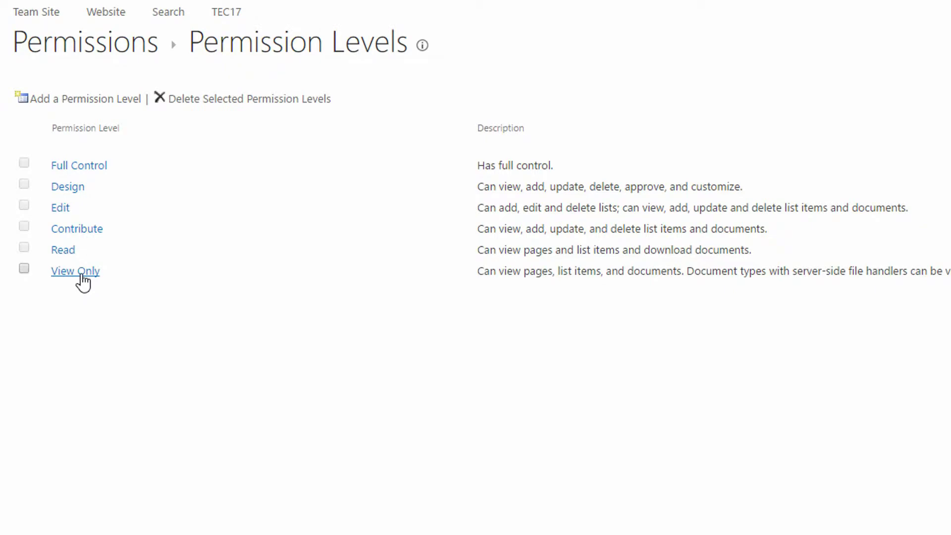
mouse_move(62, 249)
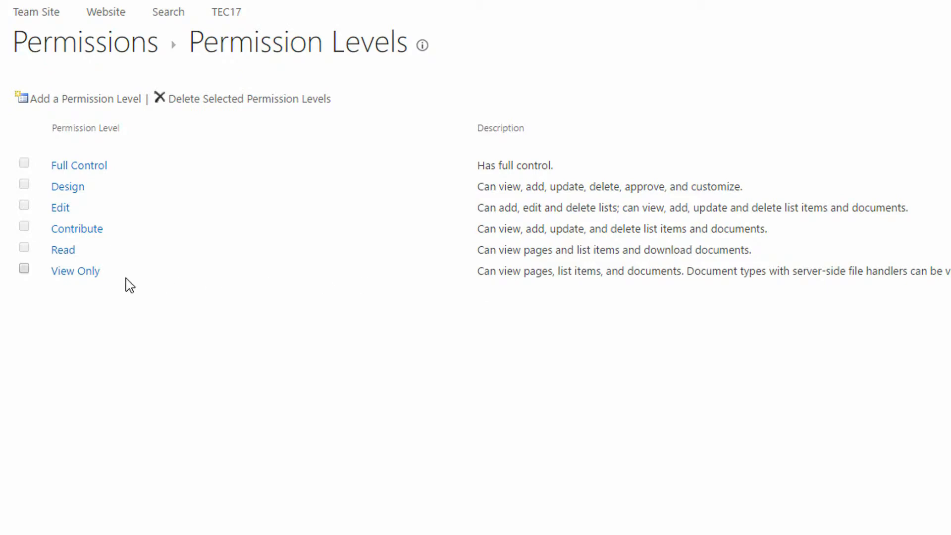
double_click(76, 270)
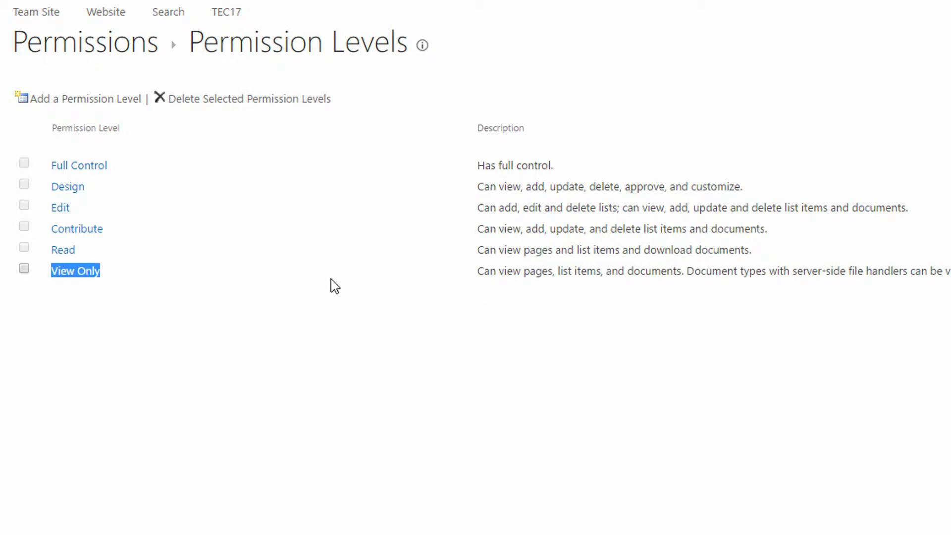
mouse_move(480, 234)
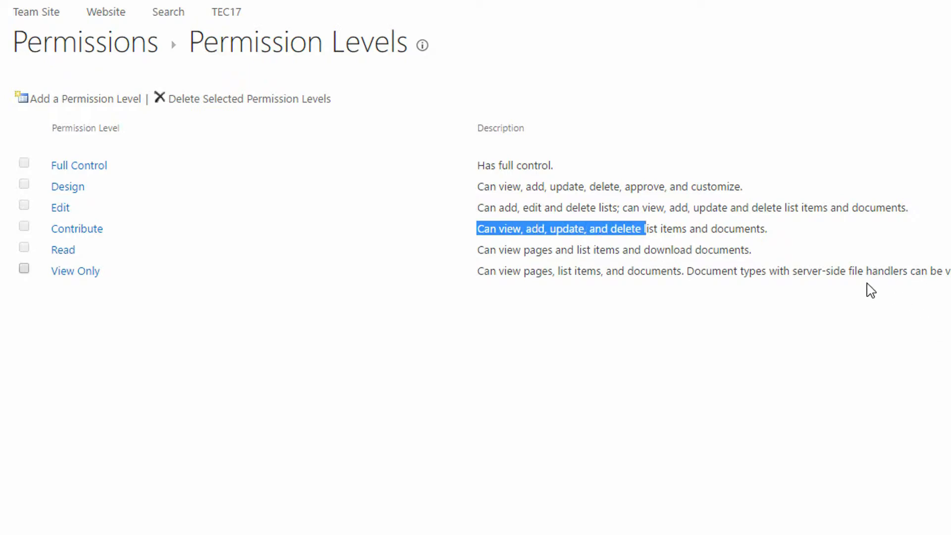
mouse_move(493, 214)
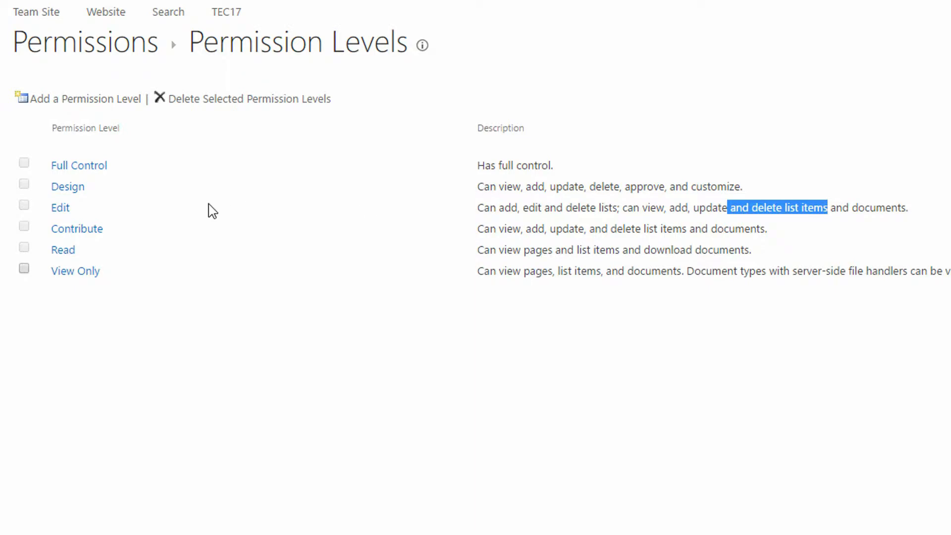
double_click(59, 208)
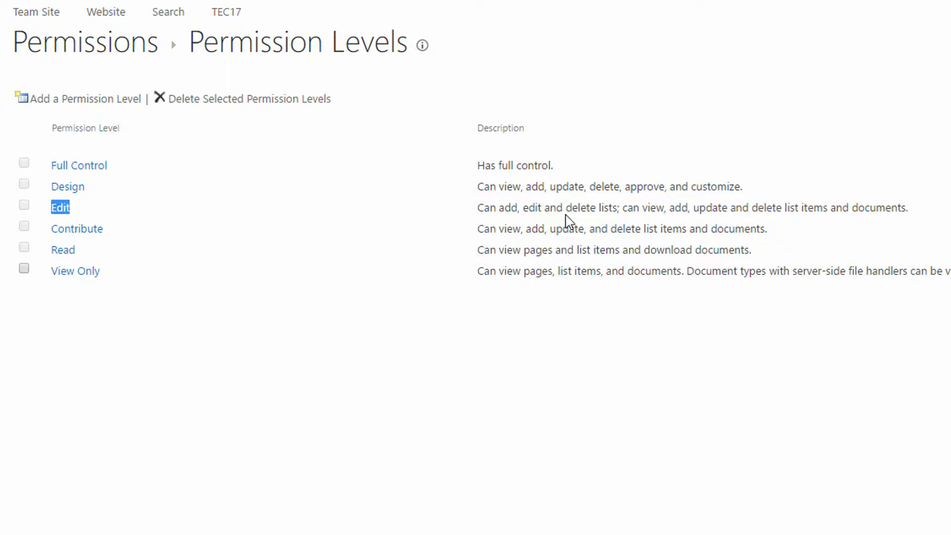
mouse_move(586, 226)
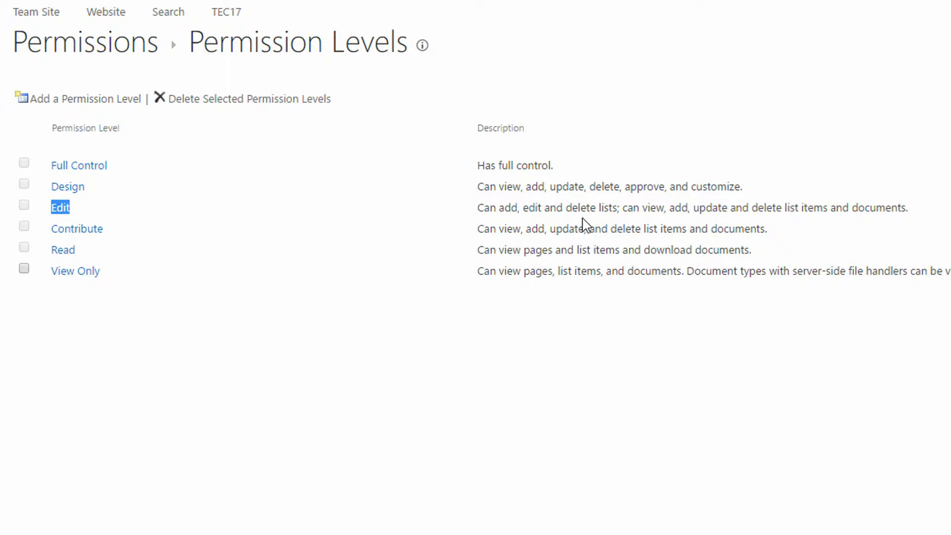
mouse_move(497, 190)
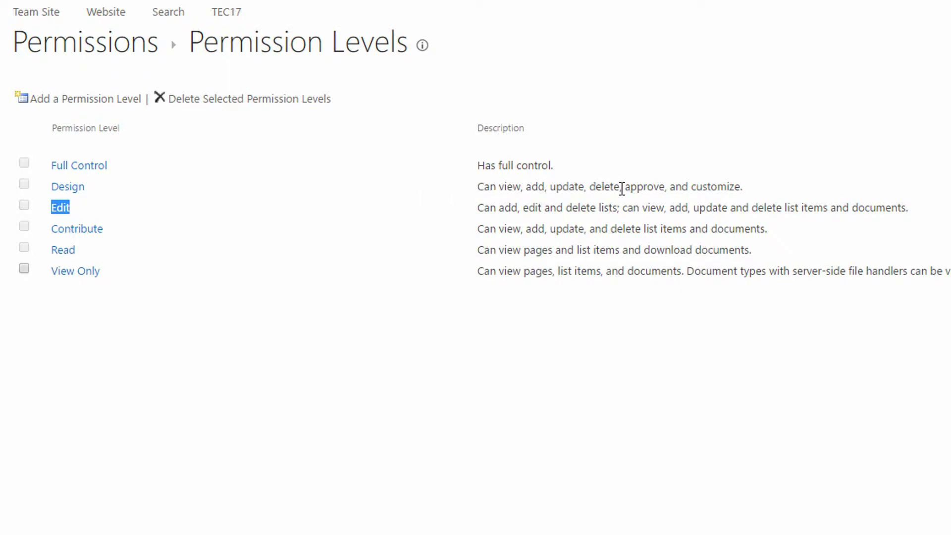
double_click(644, 186)
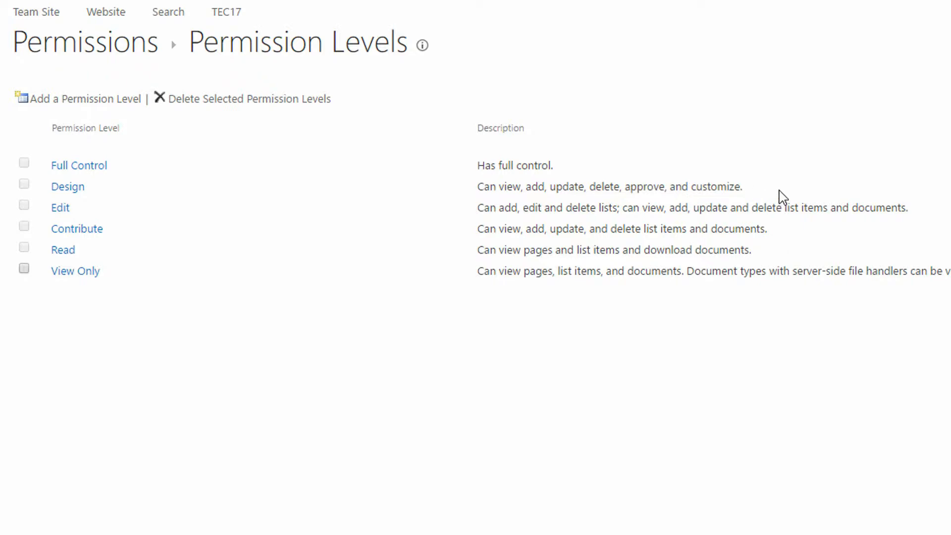
mouse_move(752, 198)
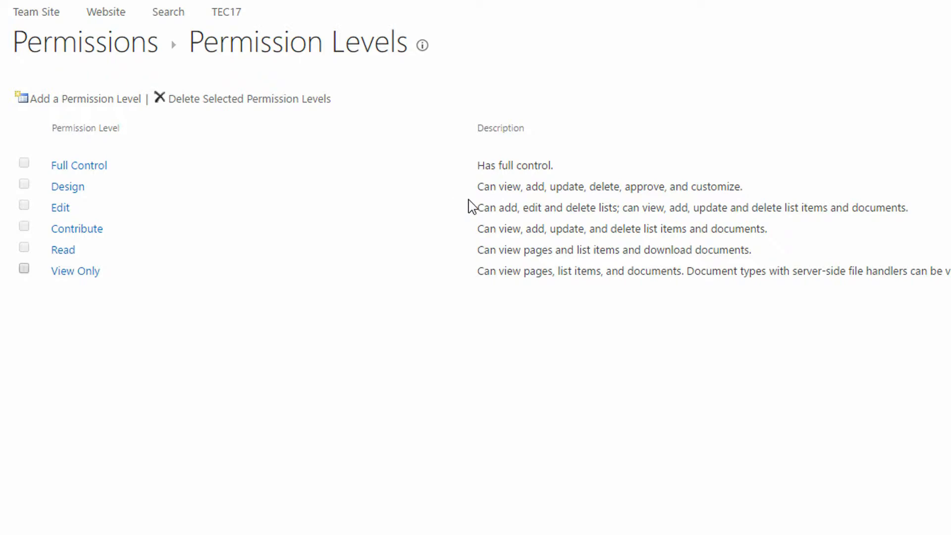
mouse_move(76, 200)
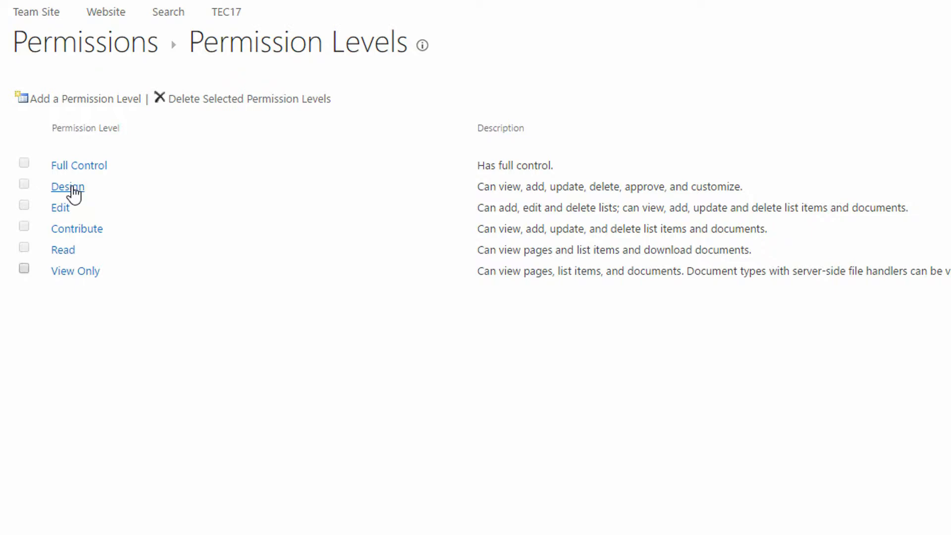
click(66, 187)
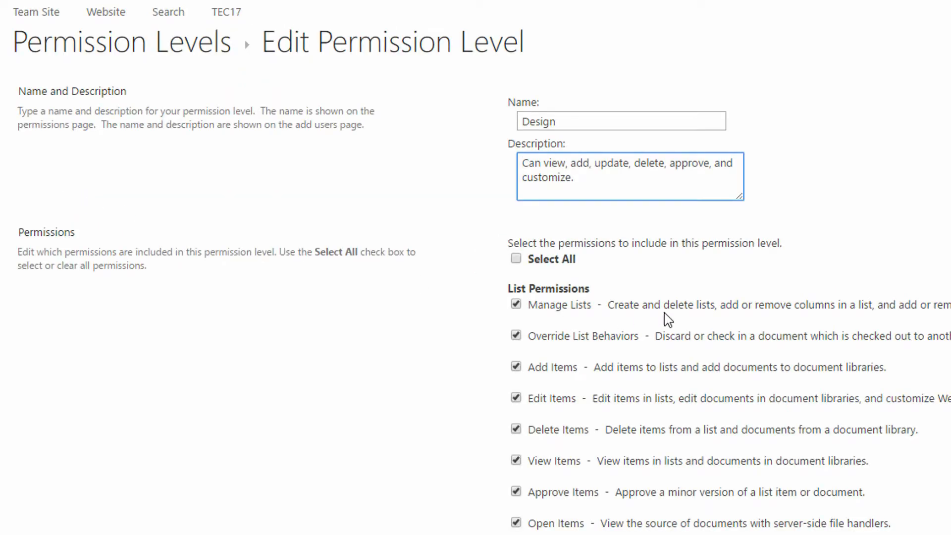
scroll(down, 3)
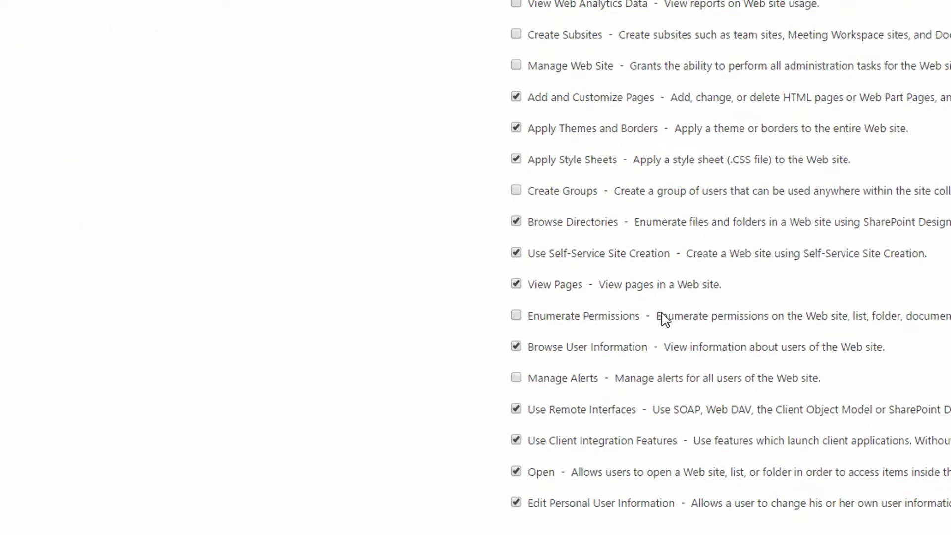
scroll(up, 3)
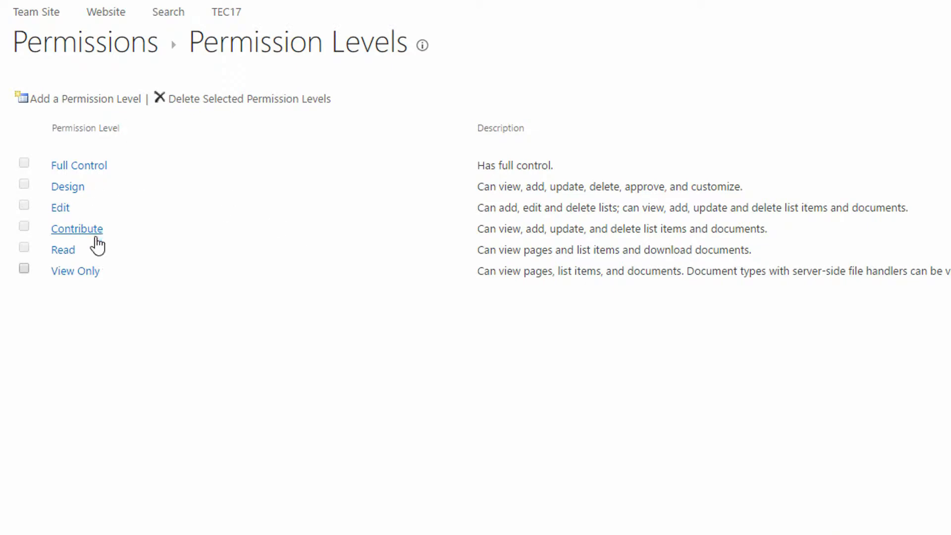
mouse_move(242, 304)
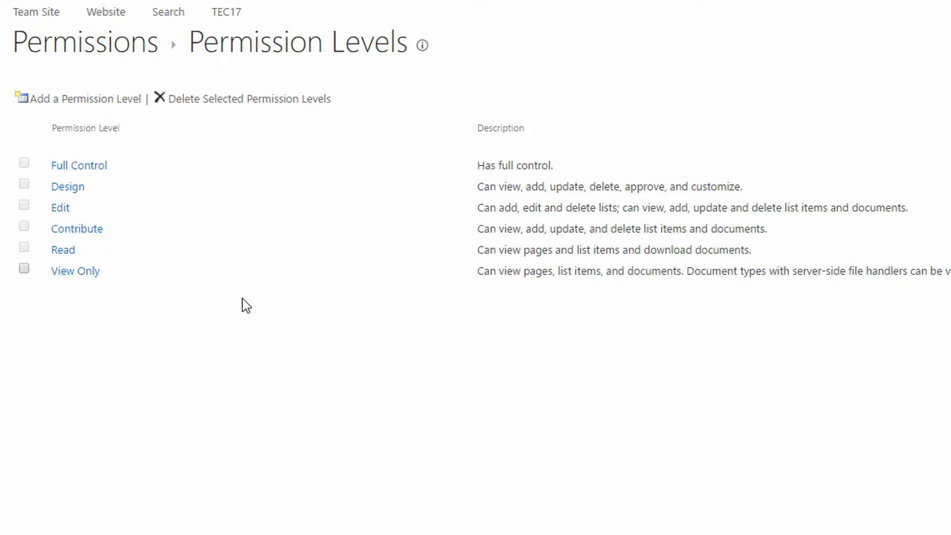
mouse_move(151, 249)
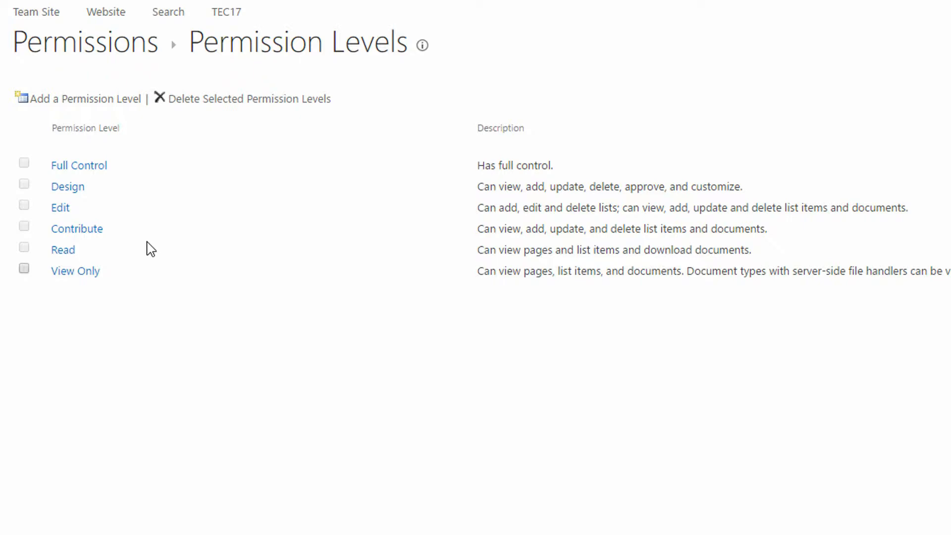
mouse_move(130, 250)
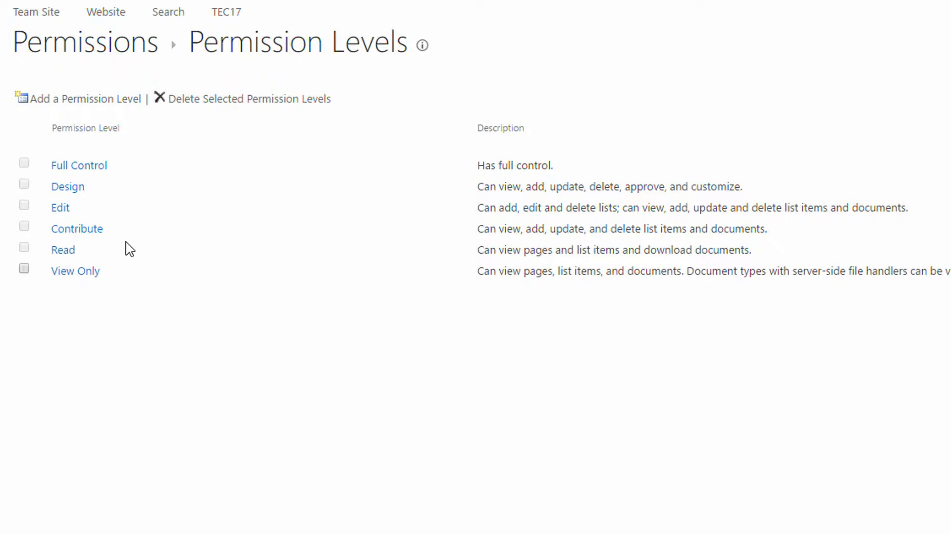
mouse_move(103, 153)
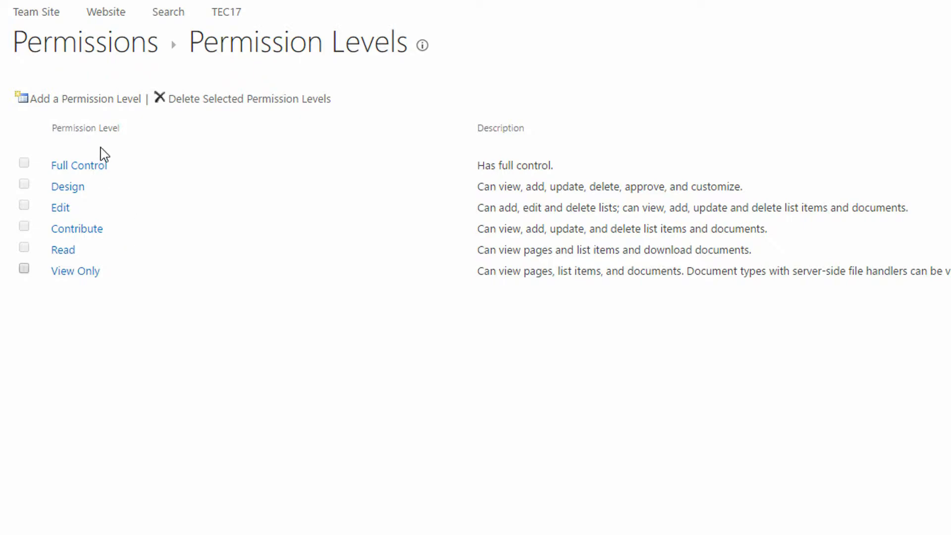
mouse_move(77, 99)
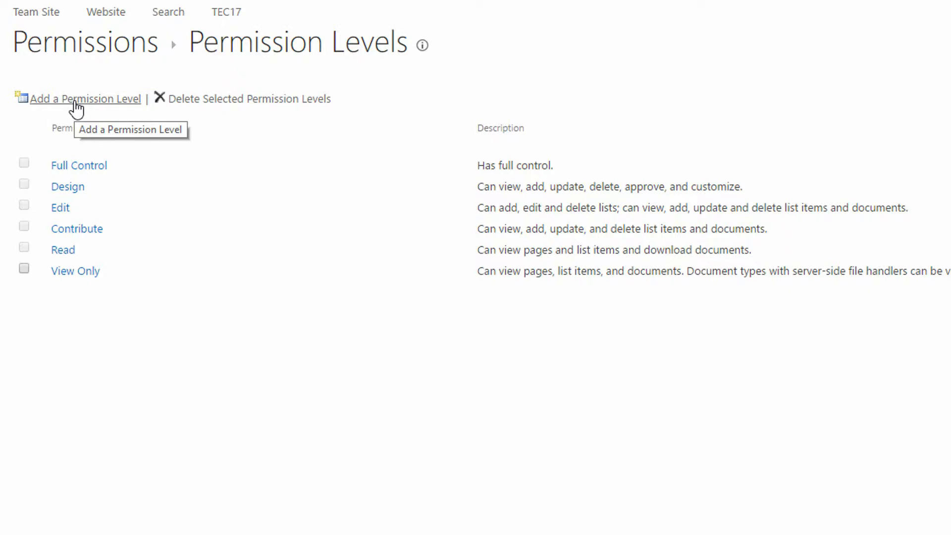
mouse_move(79, 108)
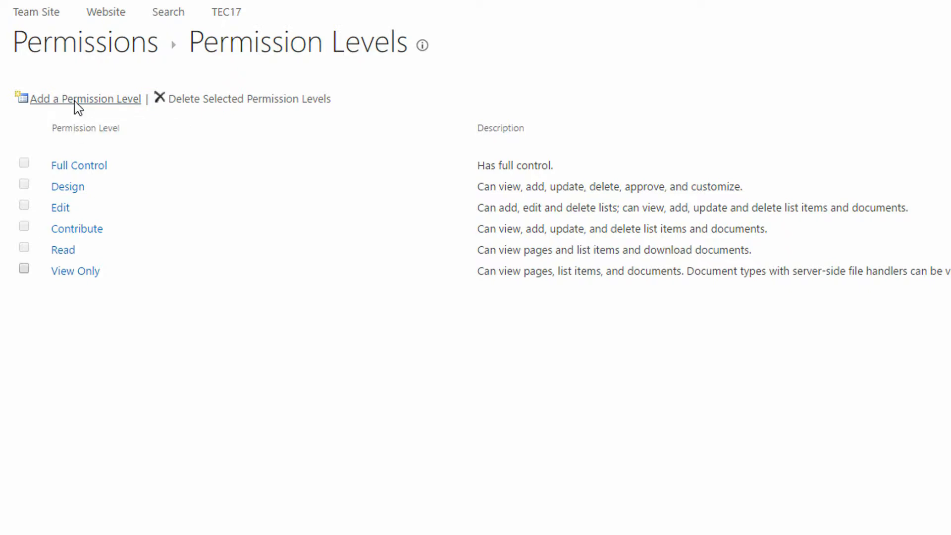
Step: Start a new permission level named 'No Delete' described as 'Users who should be able to collaborate, but not delete files.'
click(83, 98)
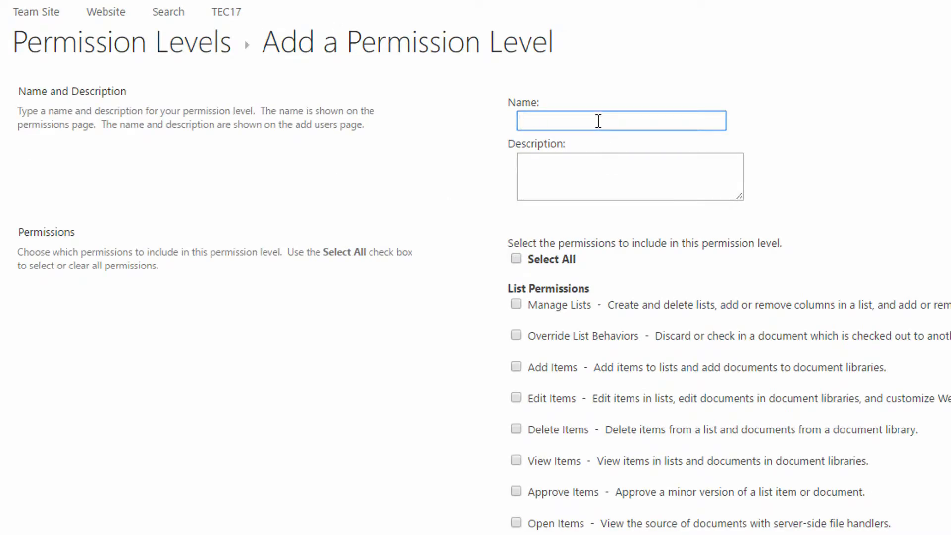
text(No D)
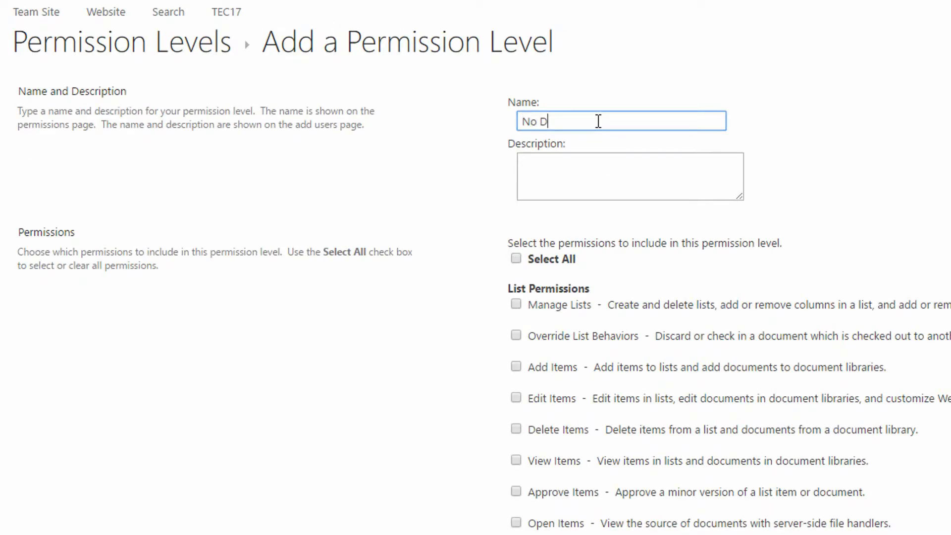
text(elete)
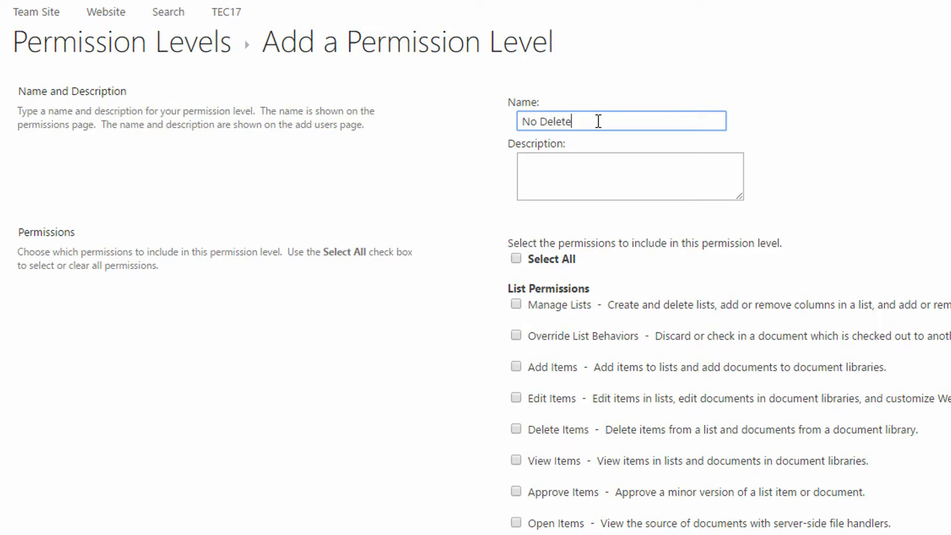
click(630, 177)
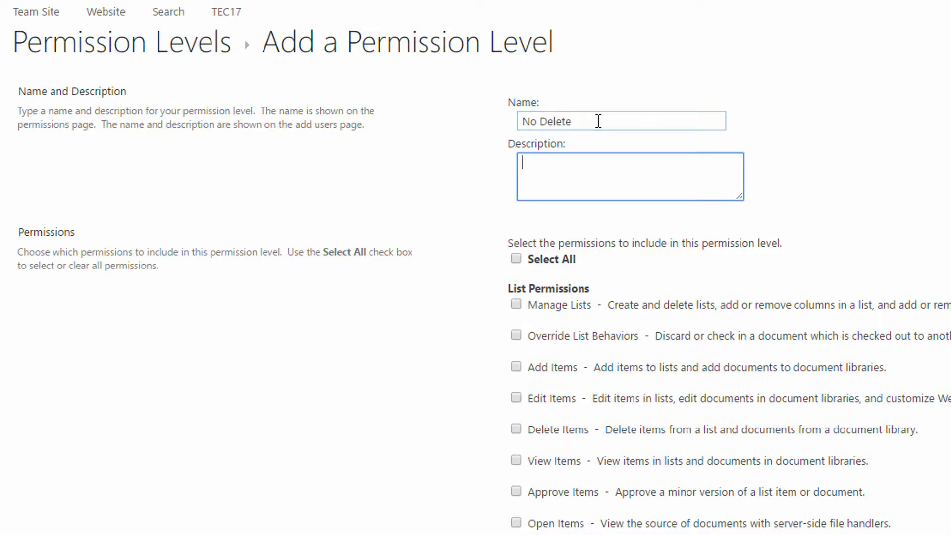
text(Users who)
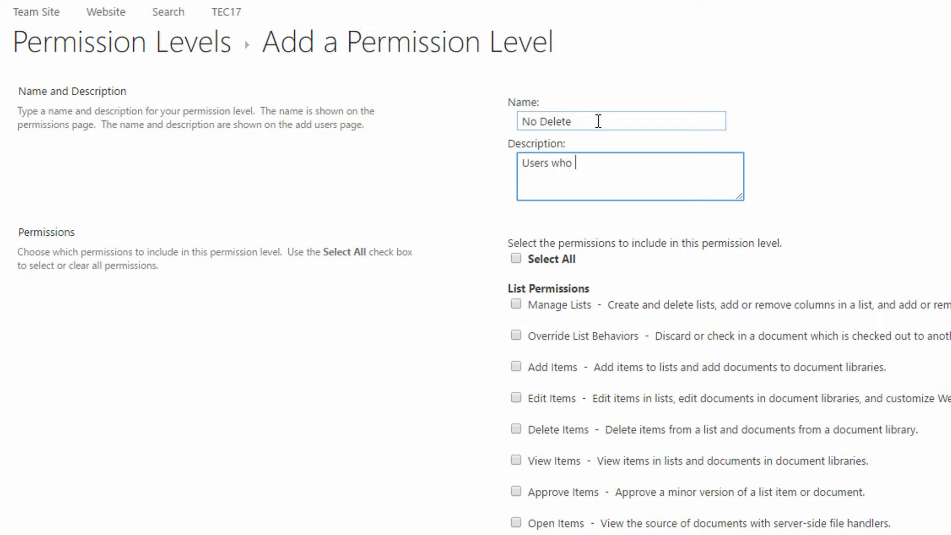
text(should be able t)
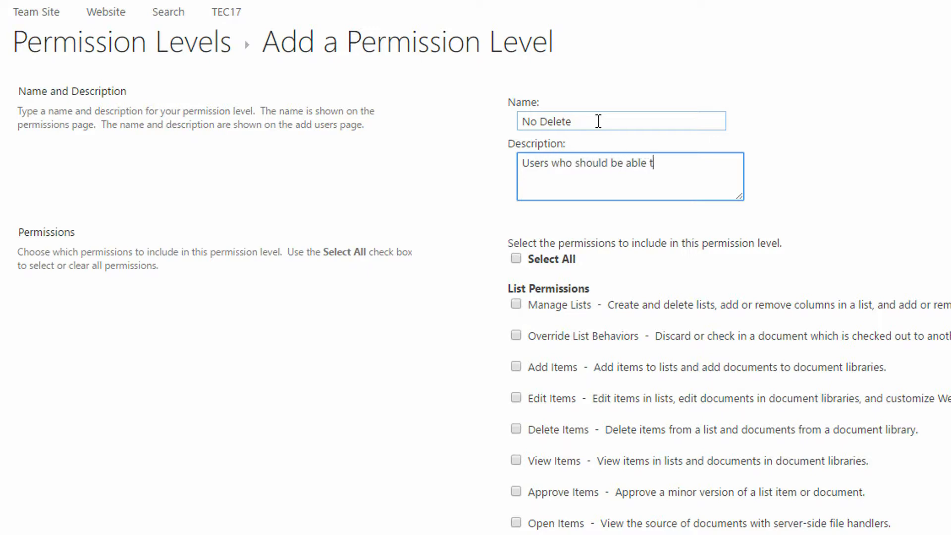
text(o collaborate)
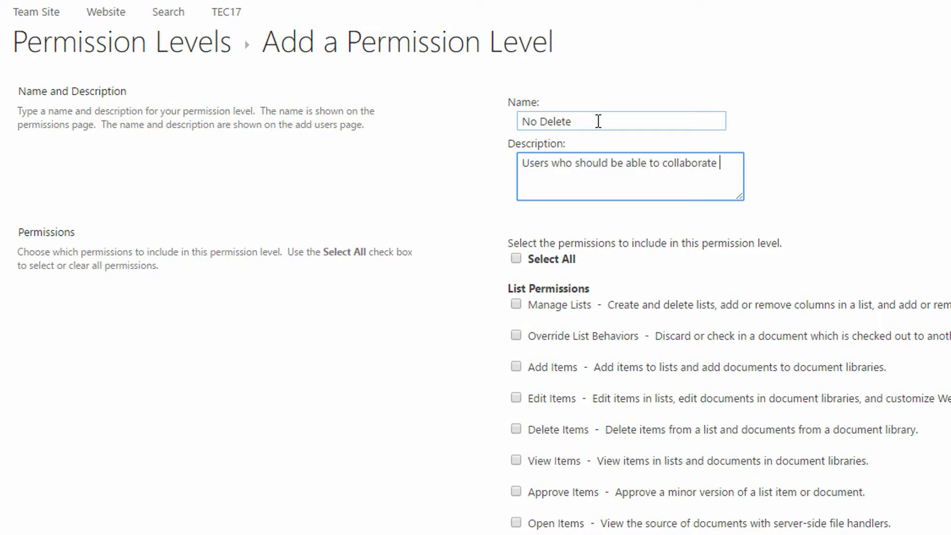
text(, but not d)
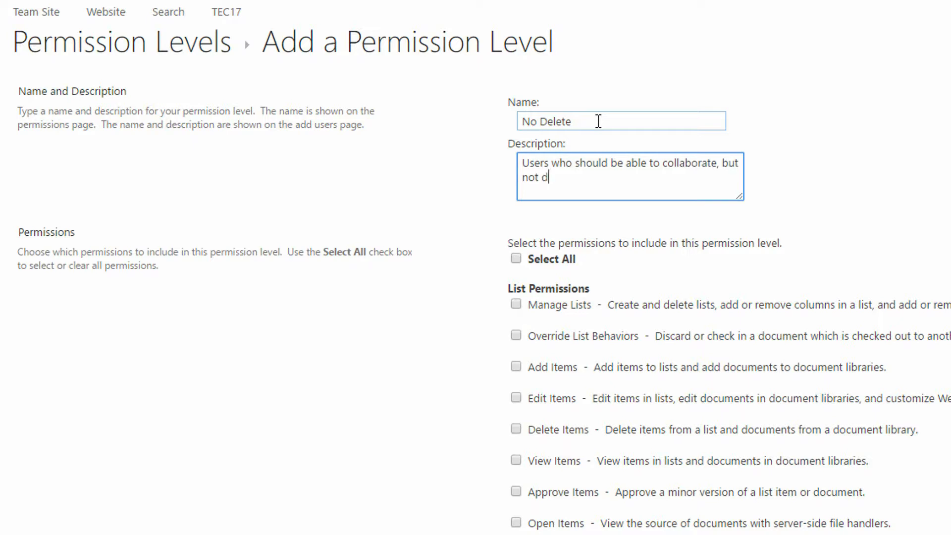
text(elete files.)
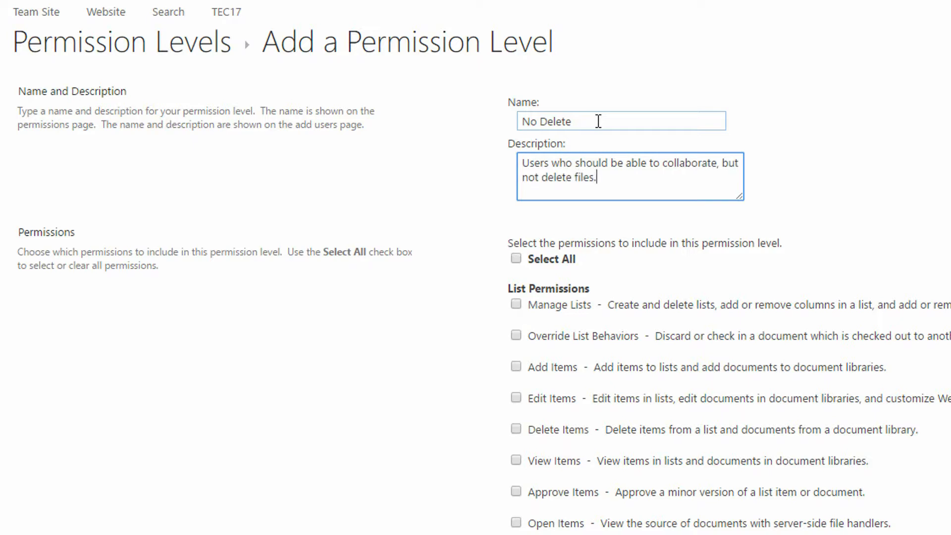
mouse_move(780, 148)
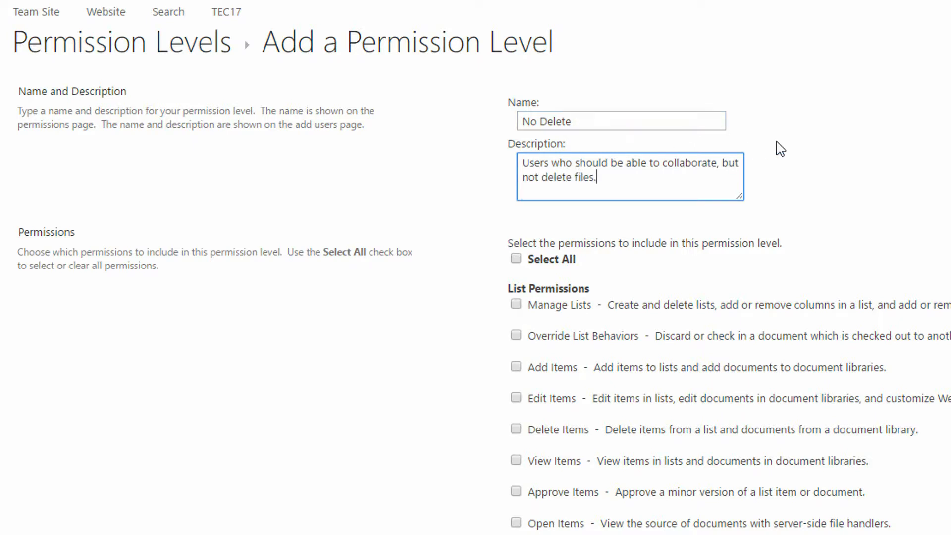
Step: Enable Add Items, Edit Items, Open Items and Create Alerts, leaving both delete permissions unchecked
scroll(down, 3)
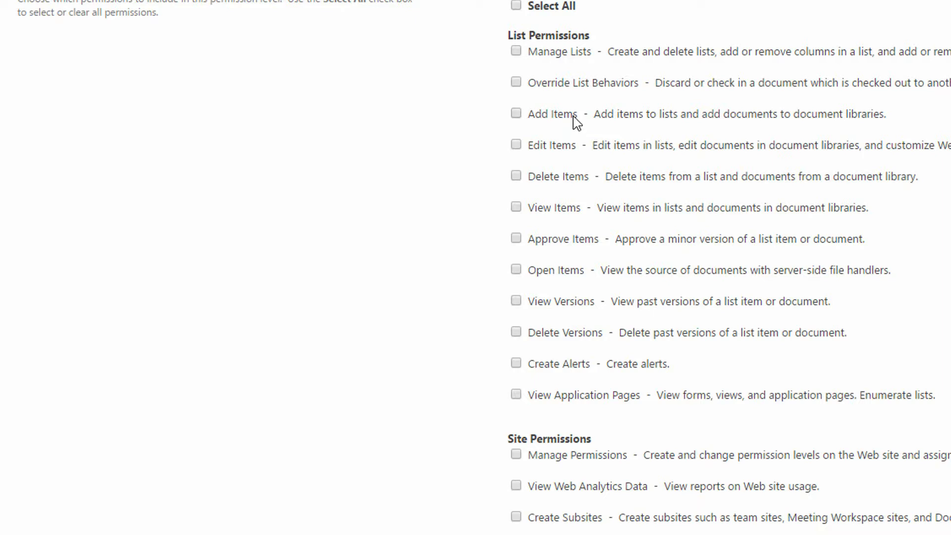
click(516, 113)
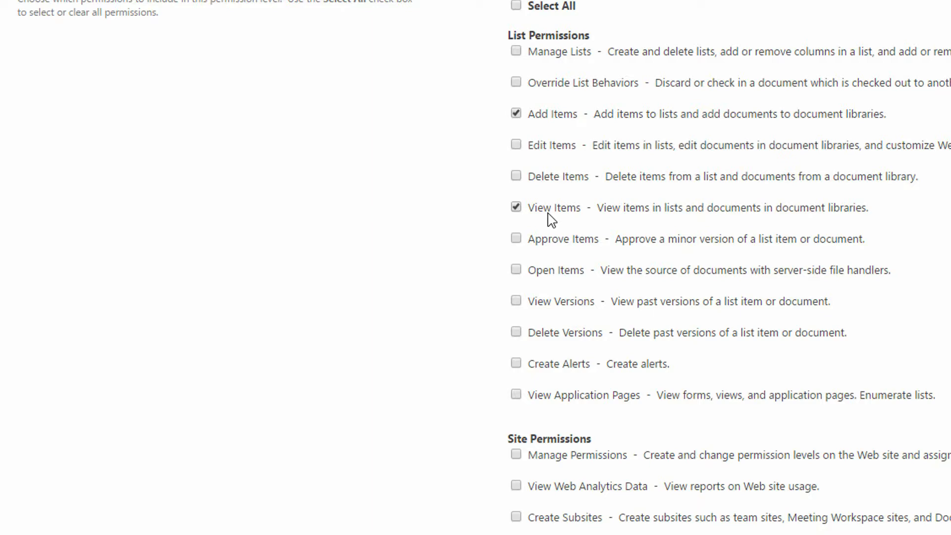
scroll(down, 3)
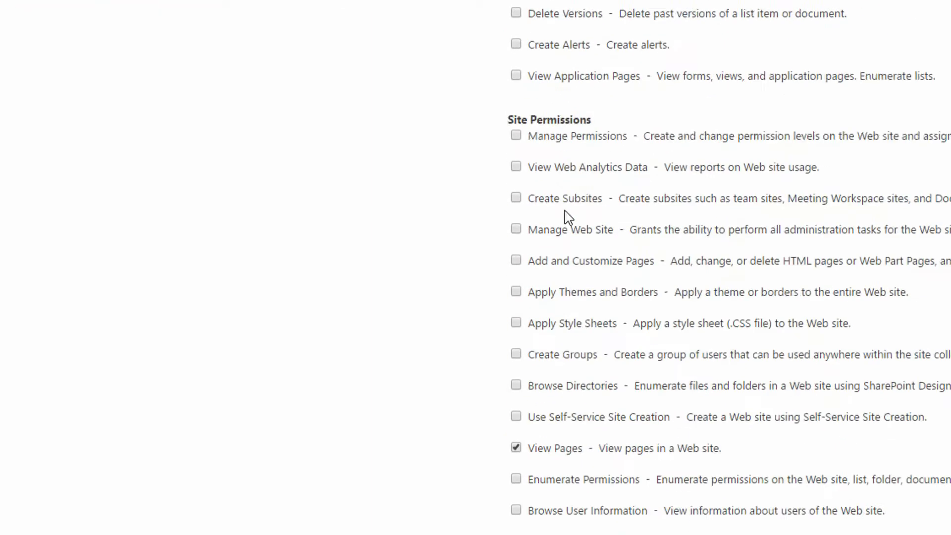
scroll(down, 3)
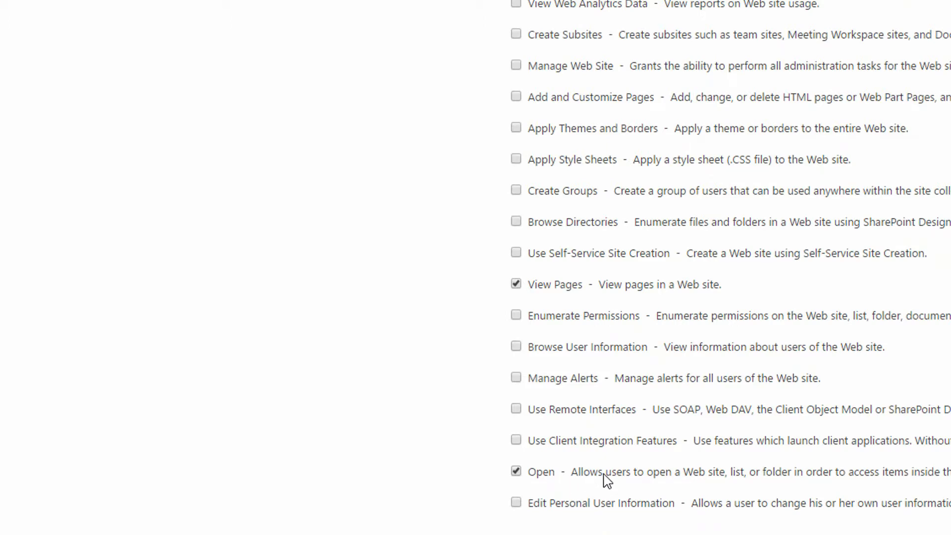
scroll(up, 3)
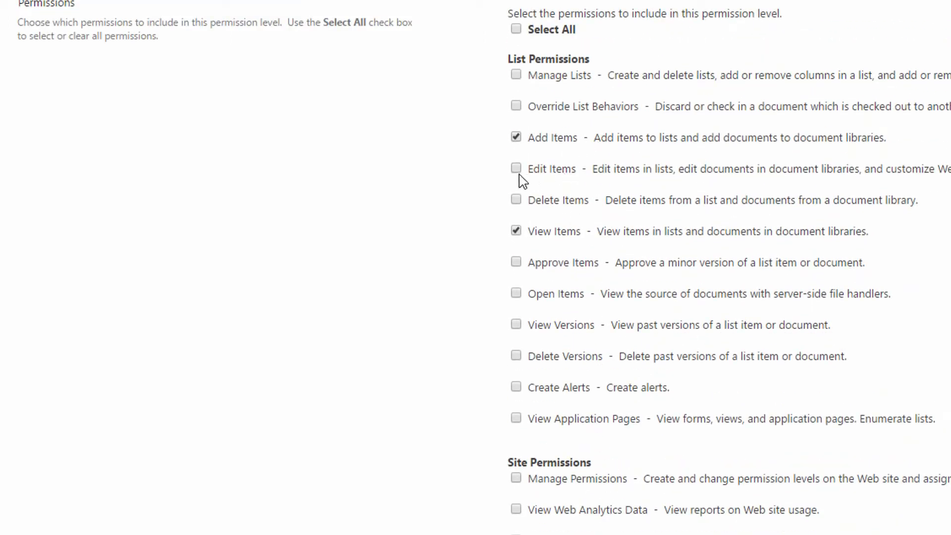
click(516, 169)
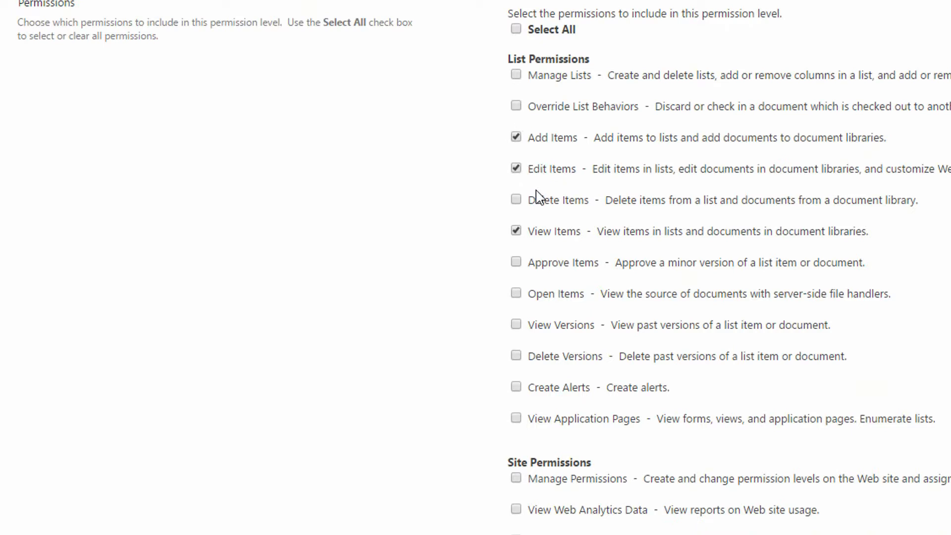
mouse_move(575, 90)
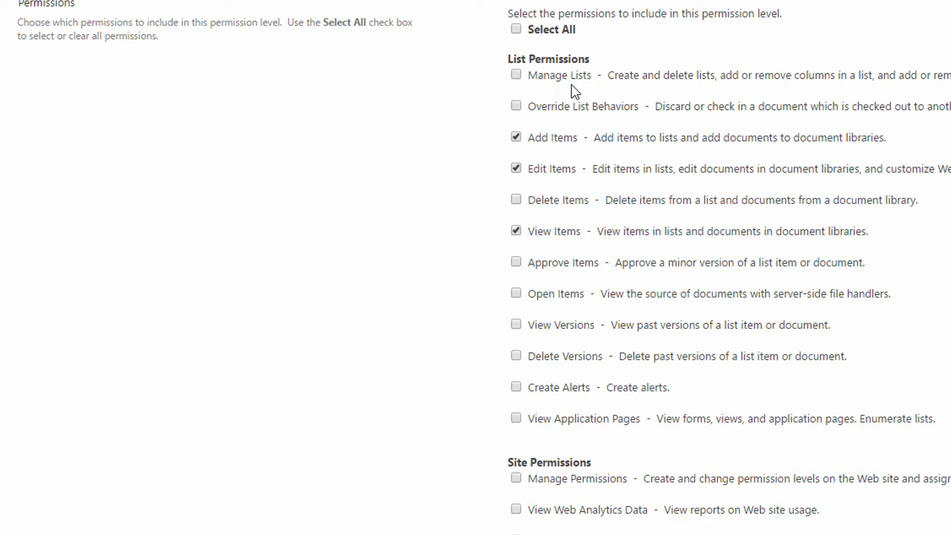
mouse_move(599, 107)
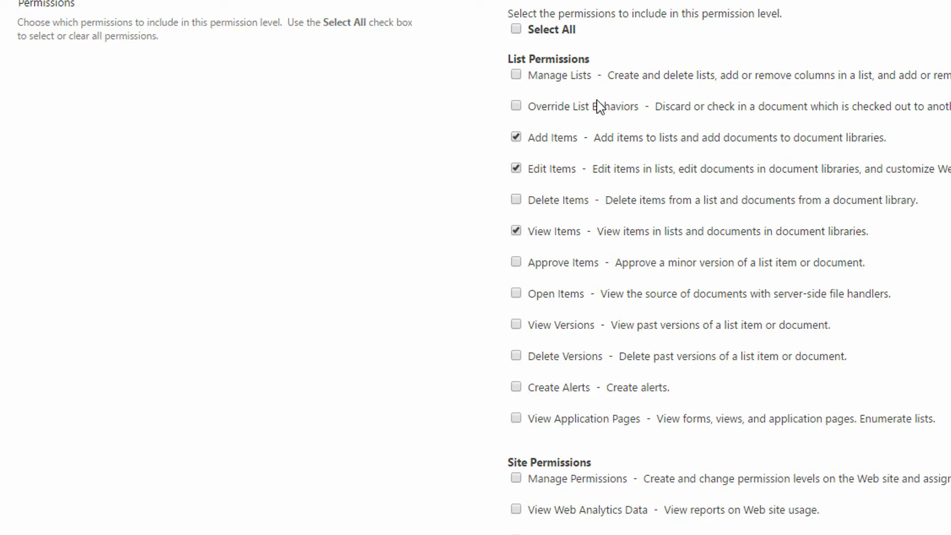
mouse_move(516, 293)
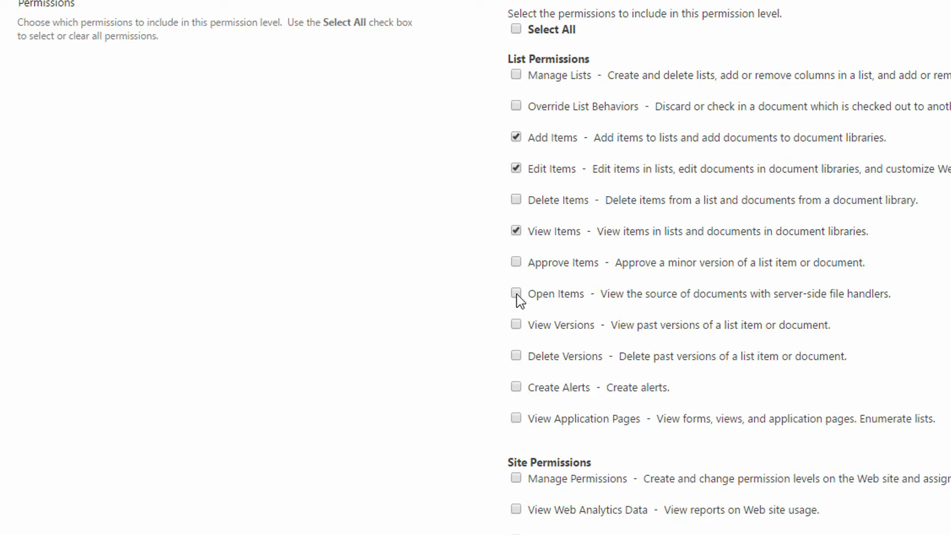
mouse_move(517, 331)
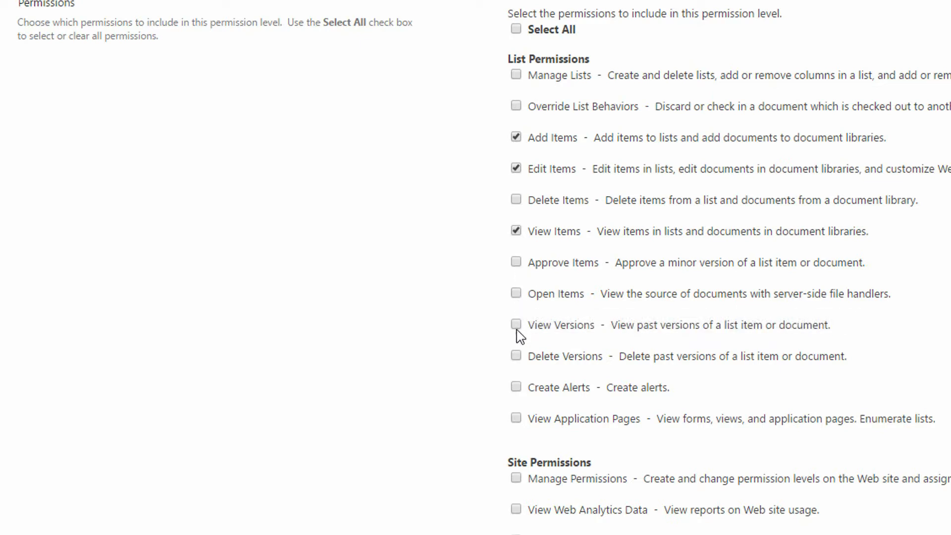
click(517, 325)
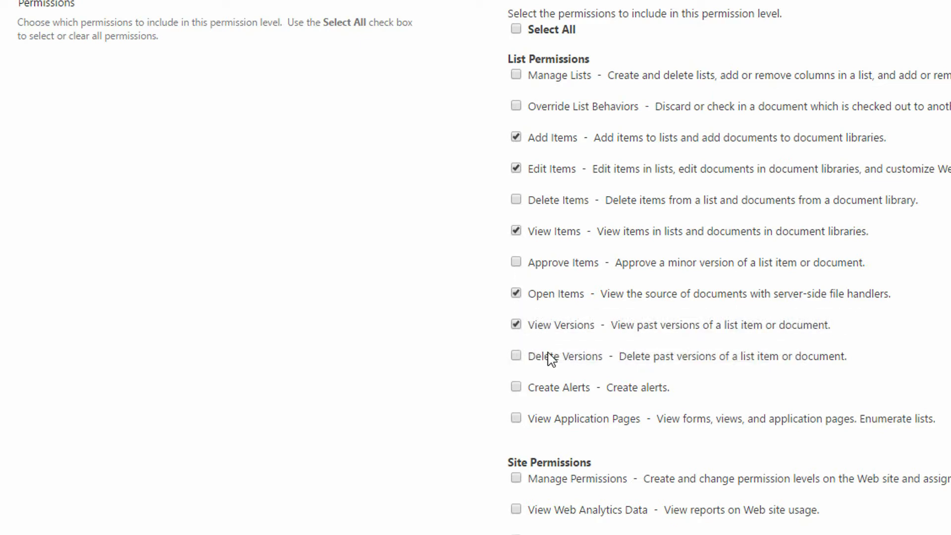
mouse_move(607, 364)
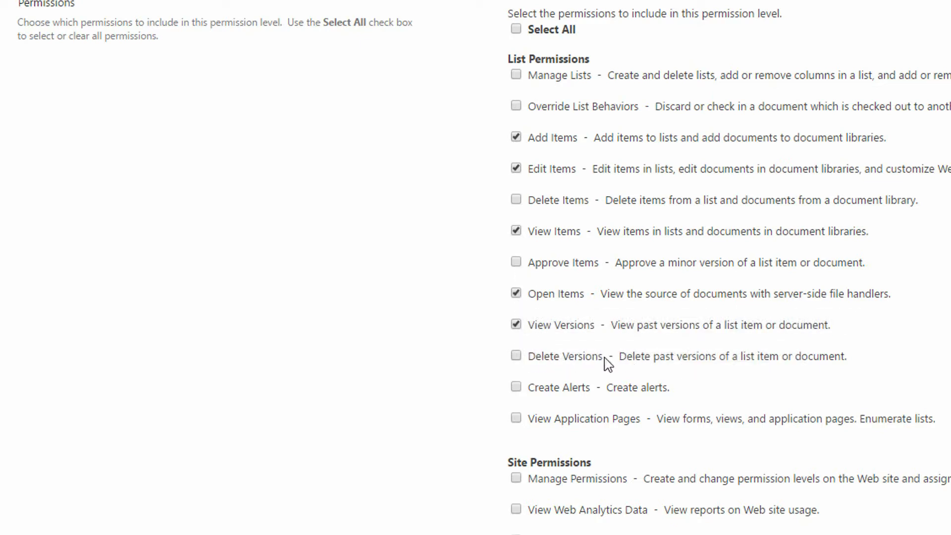
mouse_move(691, 362)
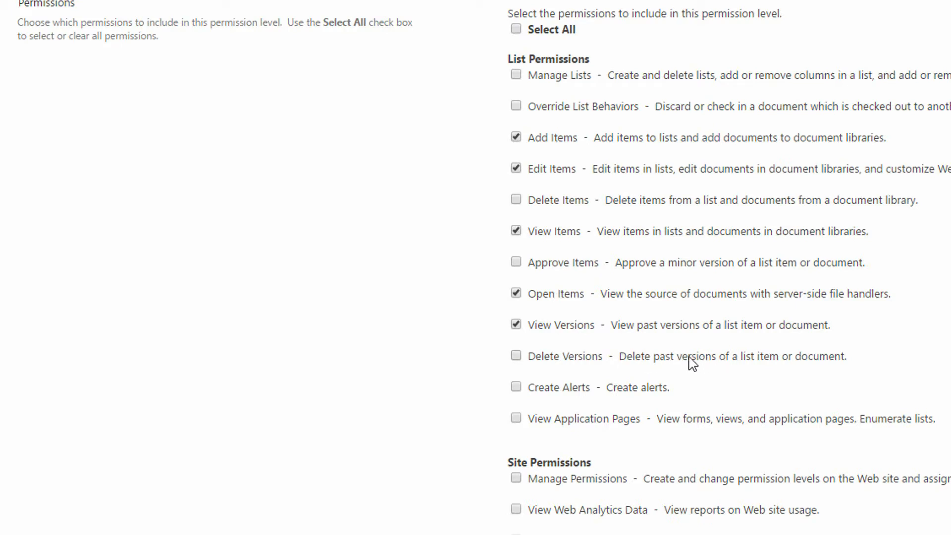
scroll(down, 3)
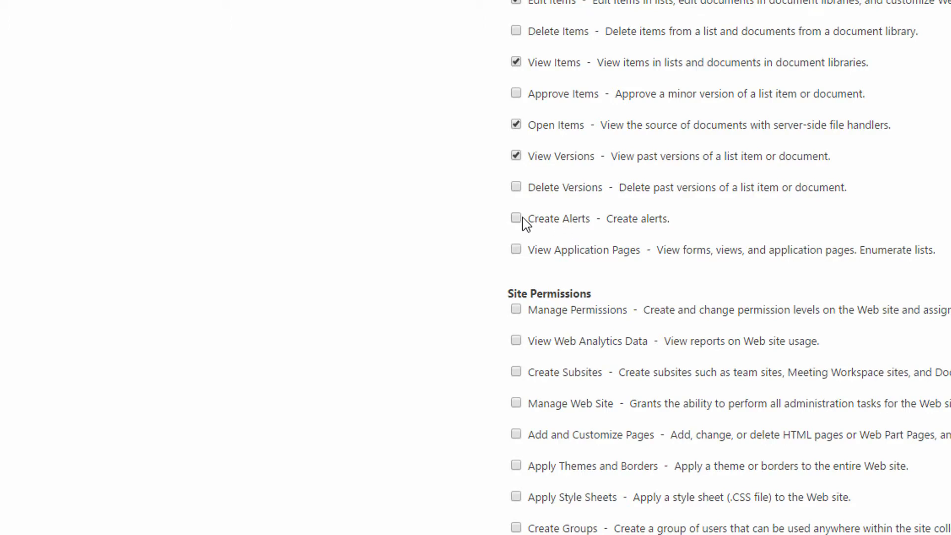
click(516, 217)
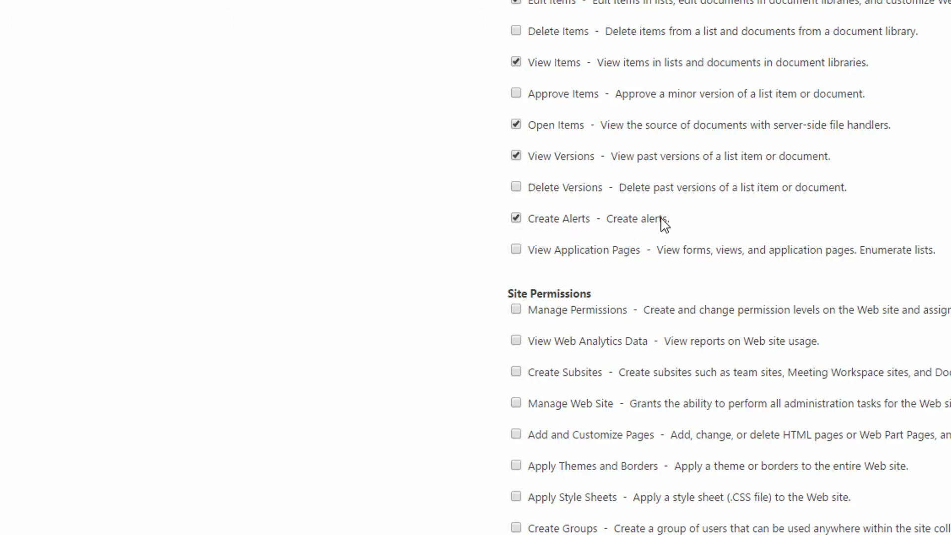
mouse_move(700, 298)
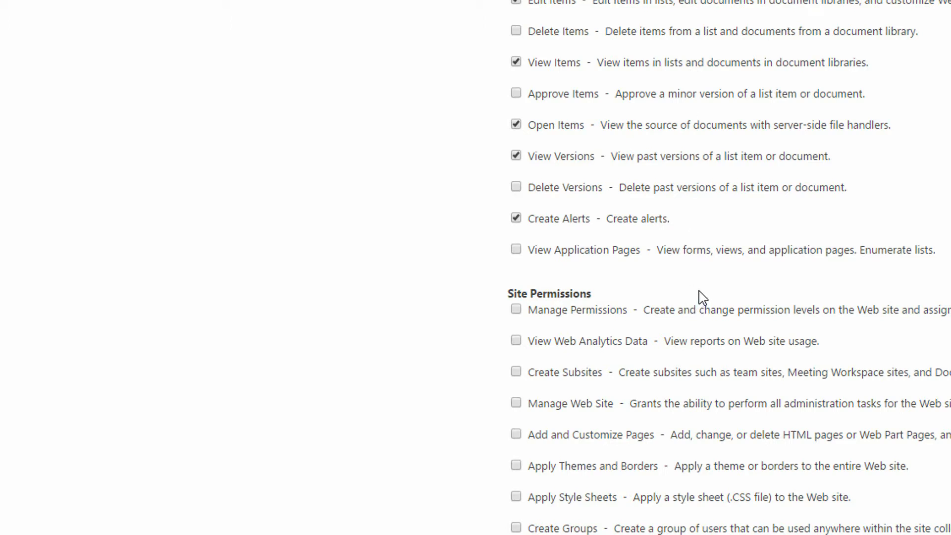
mouse_move(696, 297)
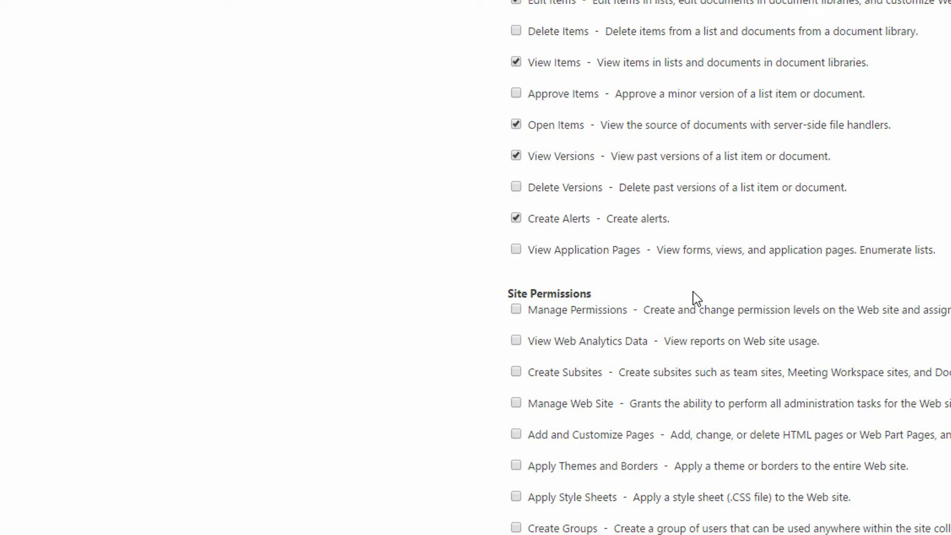
mouse_move(793, 265)
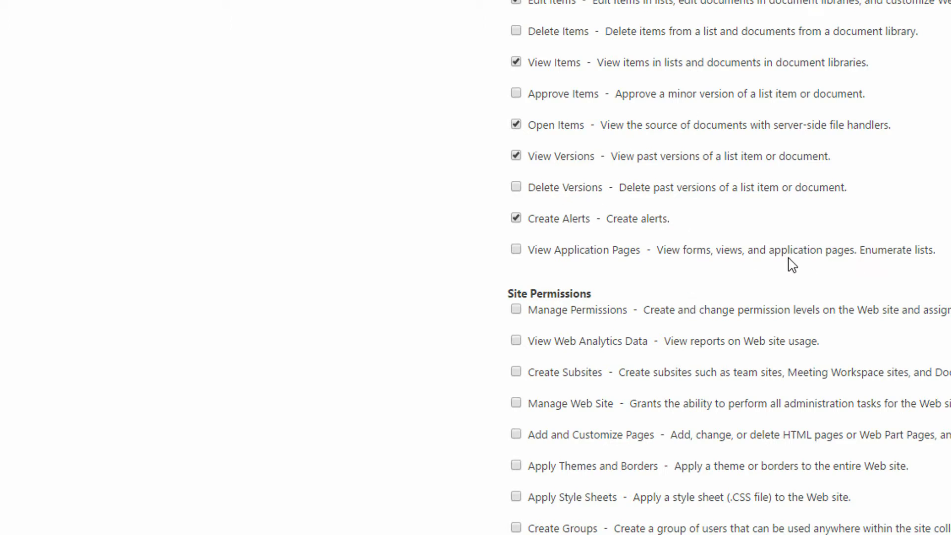
Step: Create the No Delete permission level so it joins the site's list of levels
scroll(down, 3)
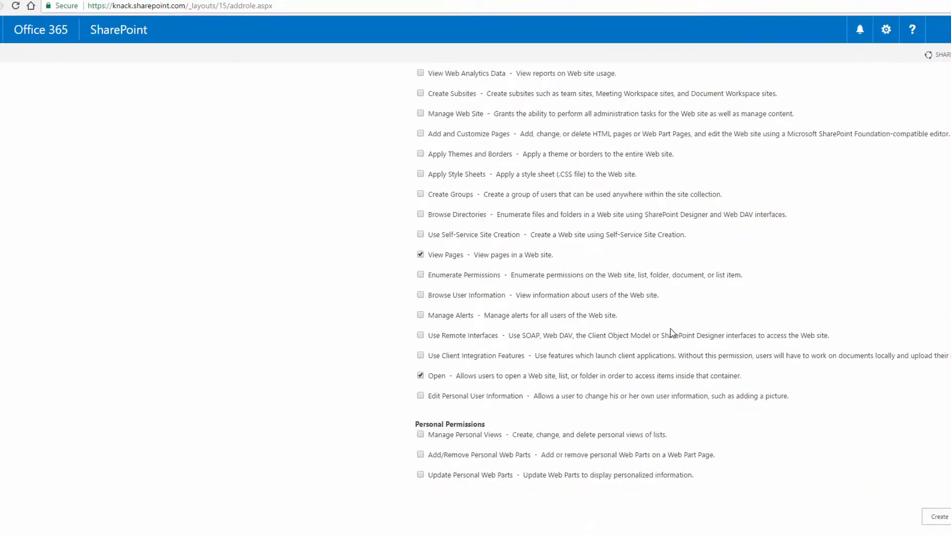
click(876, 488)
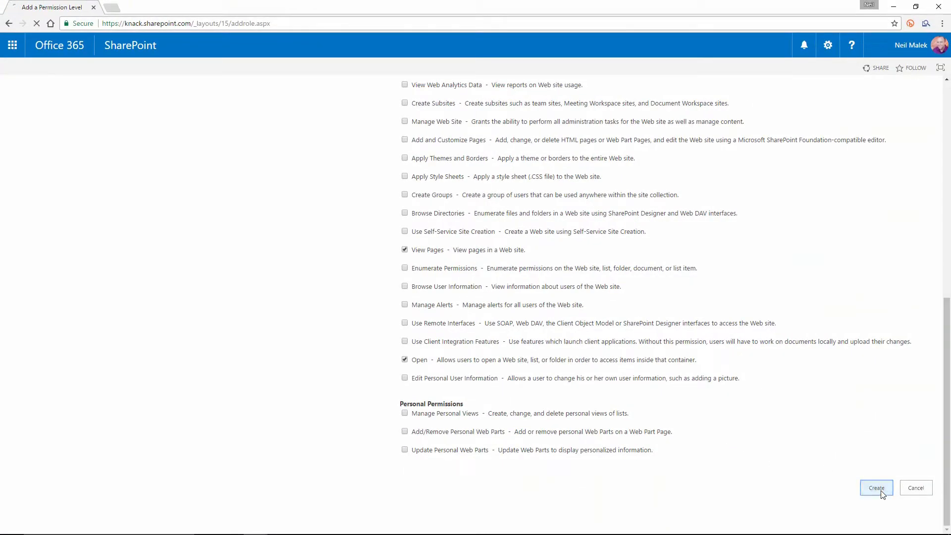
click(876, 487)
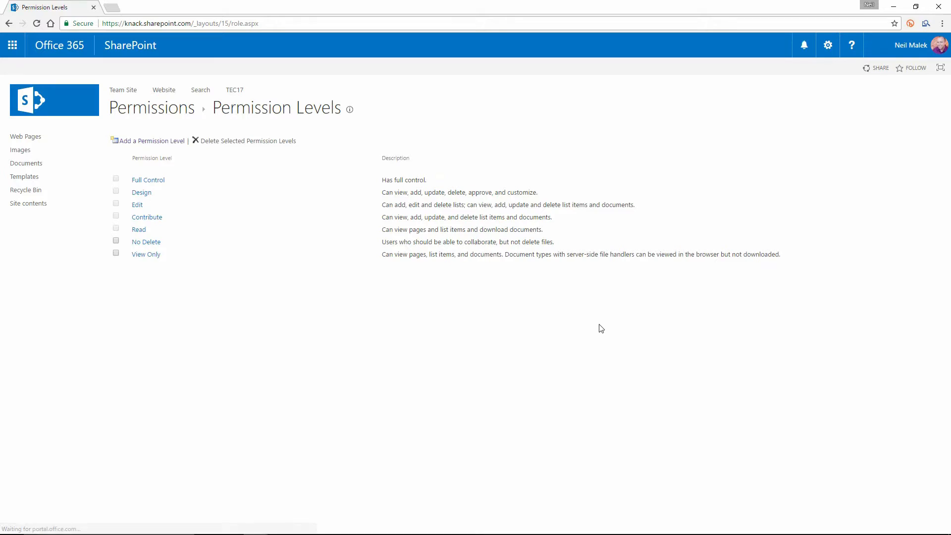
mouse_move(536, 126)
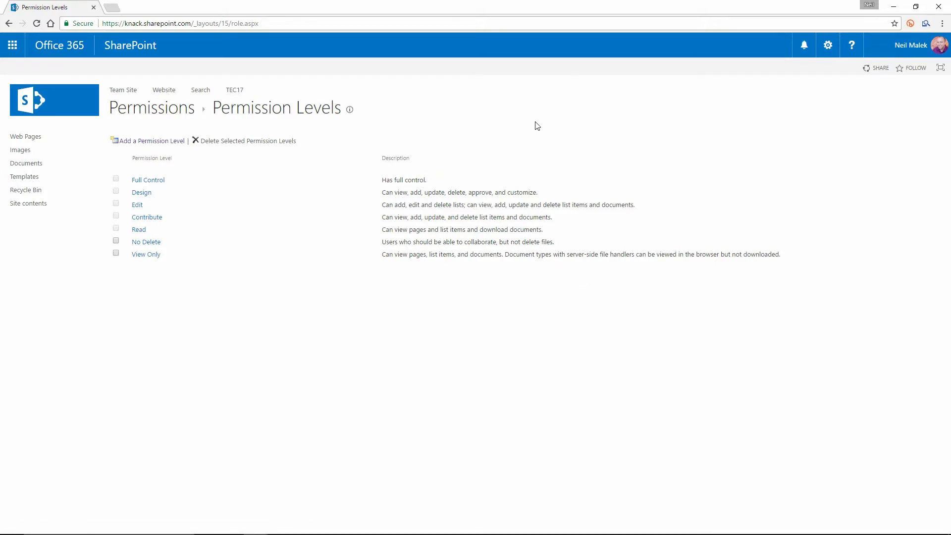
Step: Return to the Knack Team Site, view its Site contents, and enter the San Pedro subsite
click(827, 44)
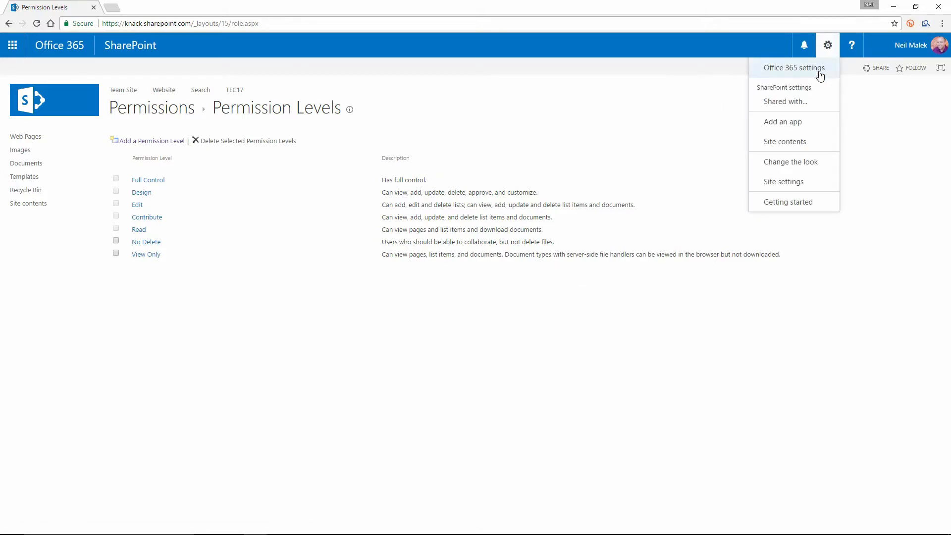
click(785, 141)
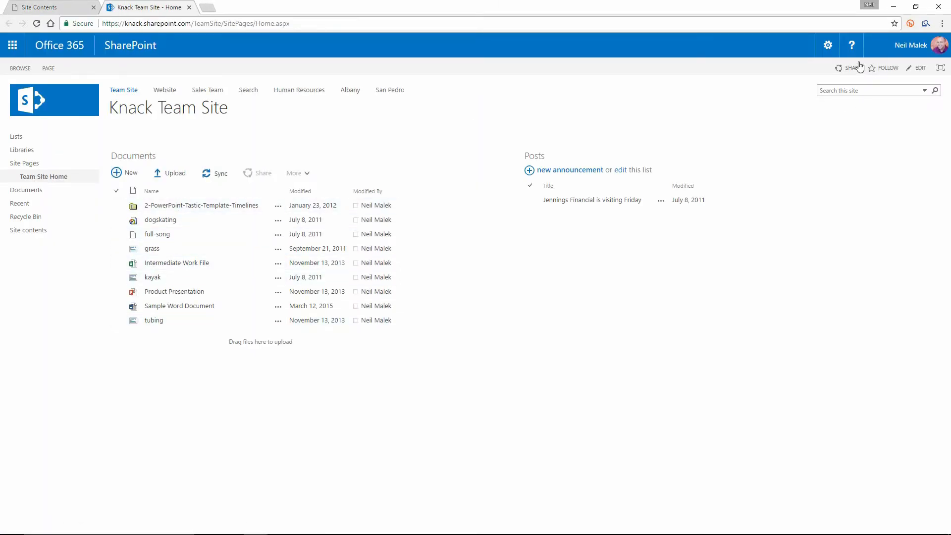
click(826, 45)
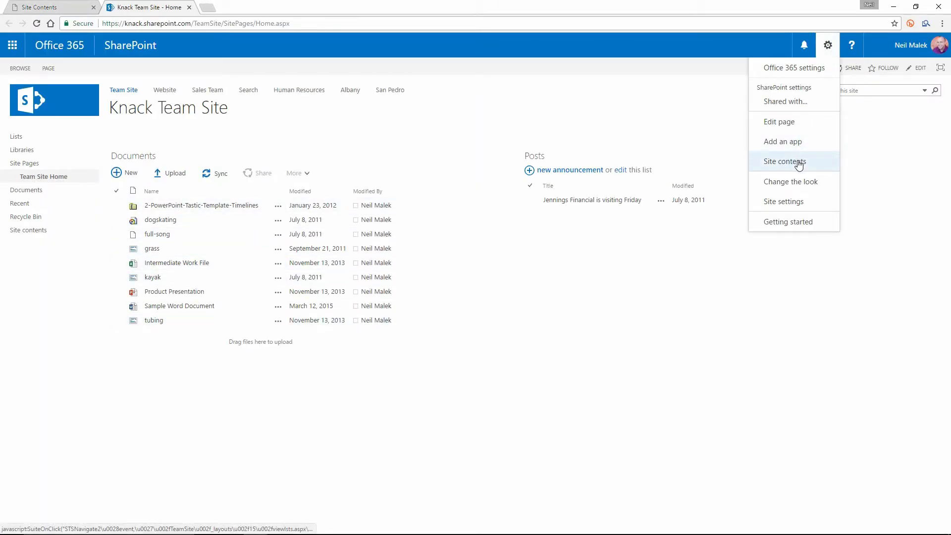
click(785, 162)
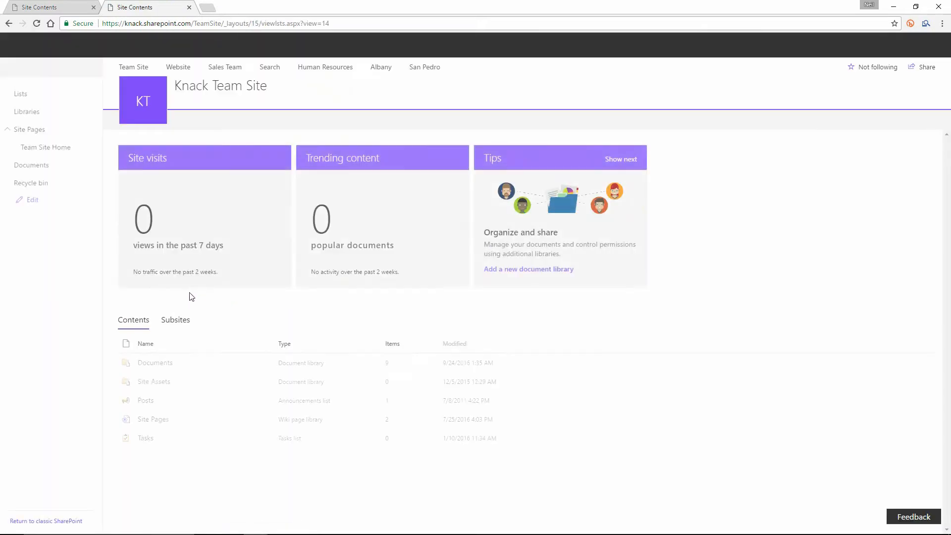
click(176, 320)
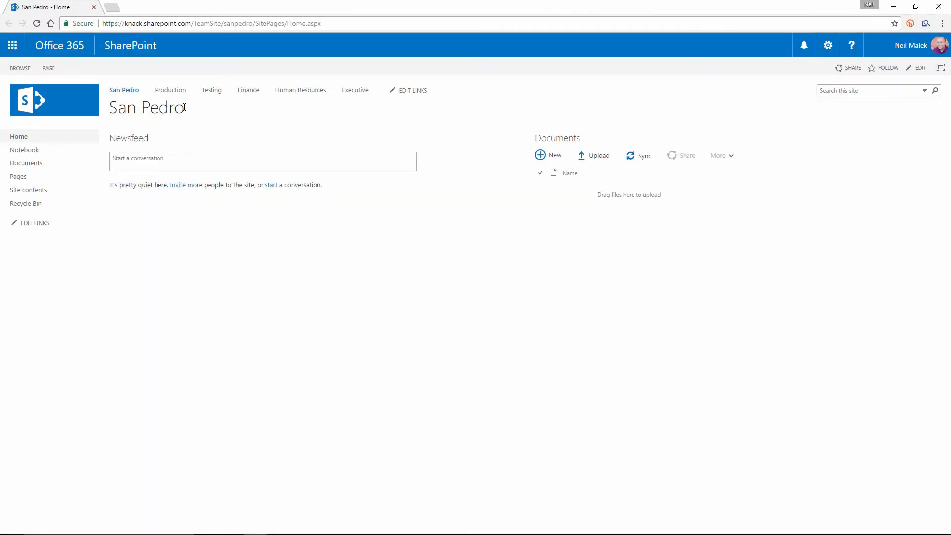
mouse_move(174, 117)
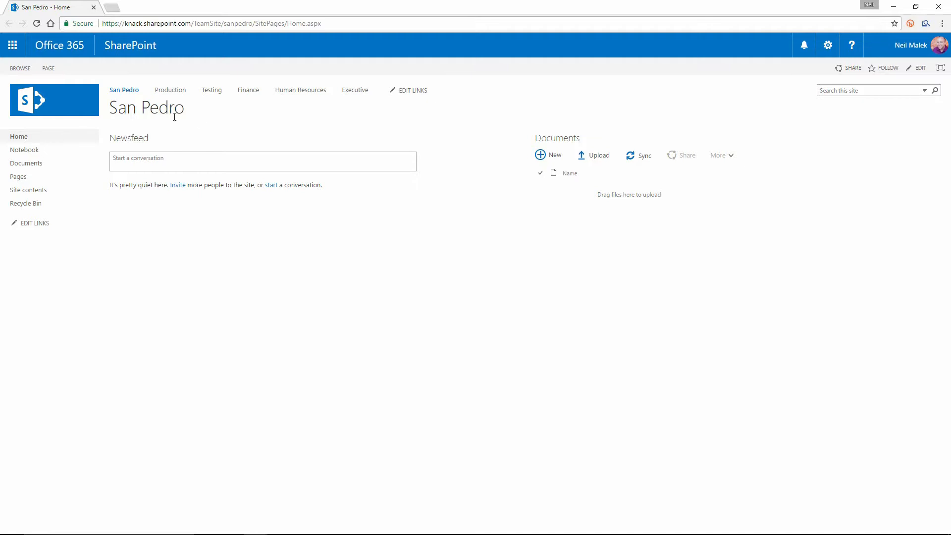
mouse_move(195, 83)
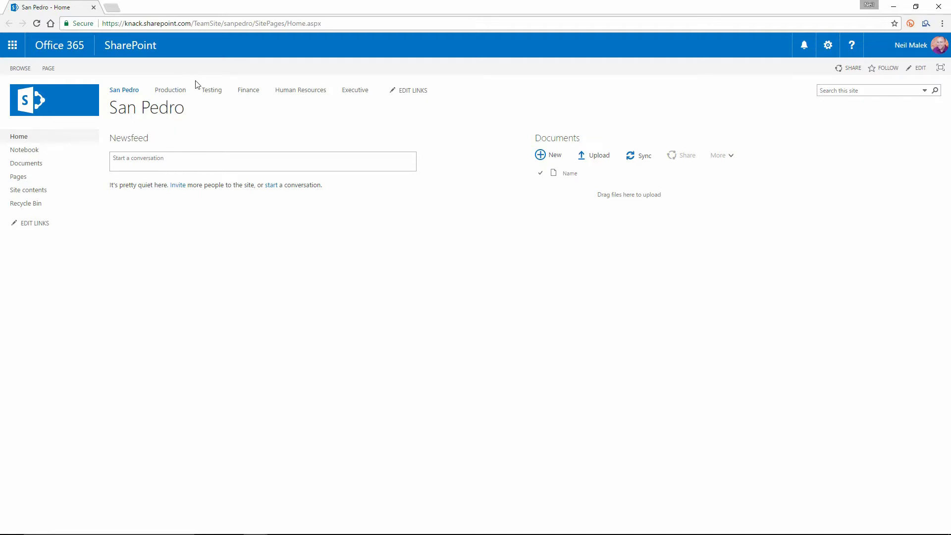
mouse_move(827, 45)
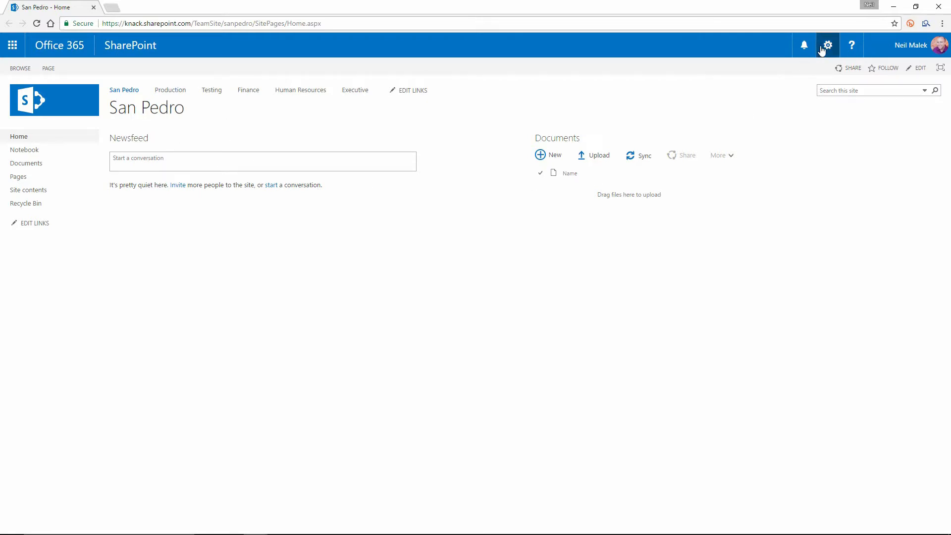
Step: Go through San Pedro's Site settings to its Site permissions page
click(827, 45)
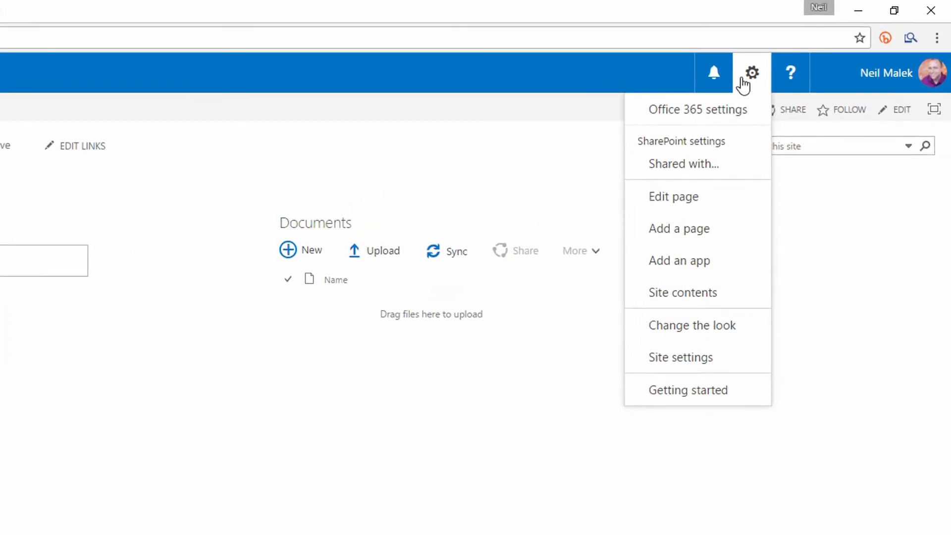
mouse_move(681, 358)
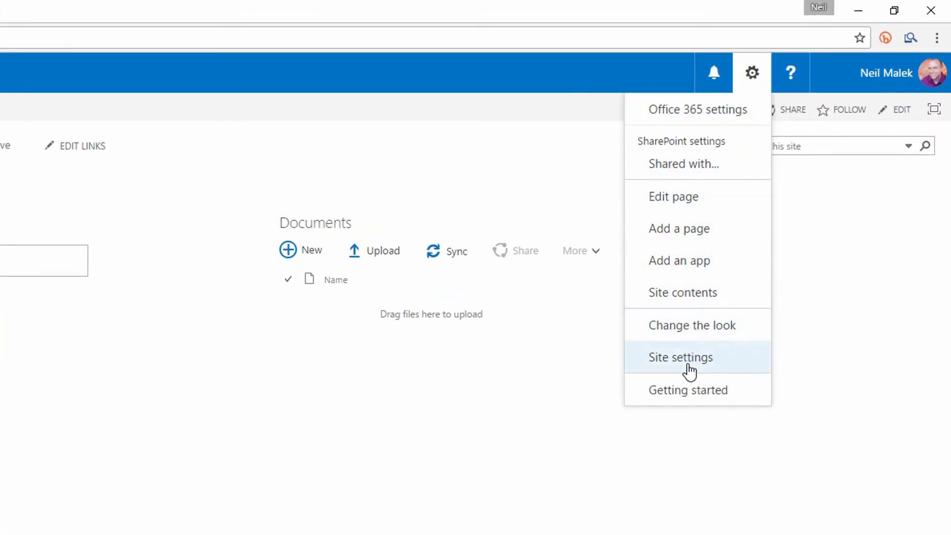
click(679, 357)
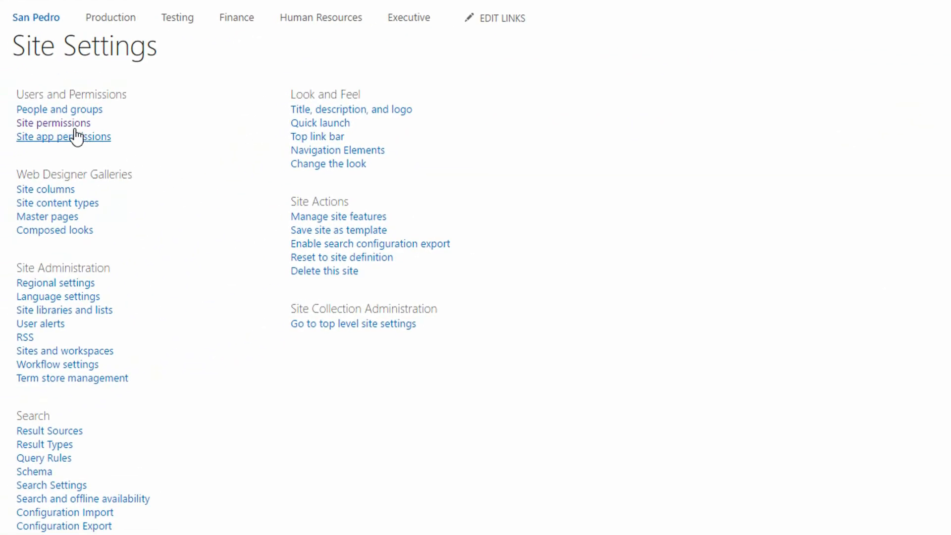
click(52, 123)
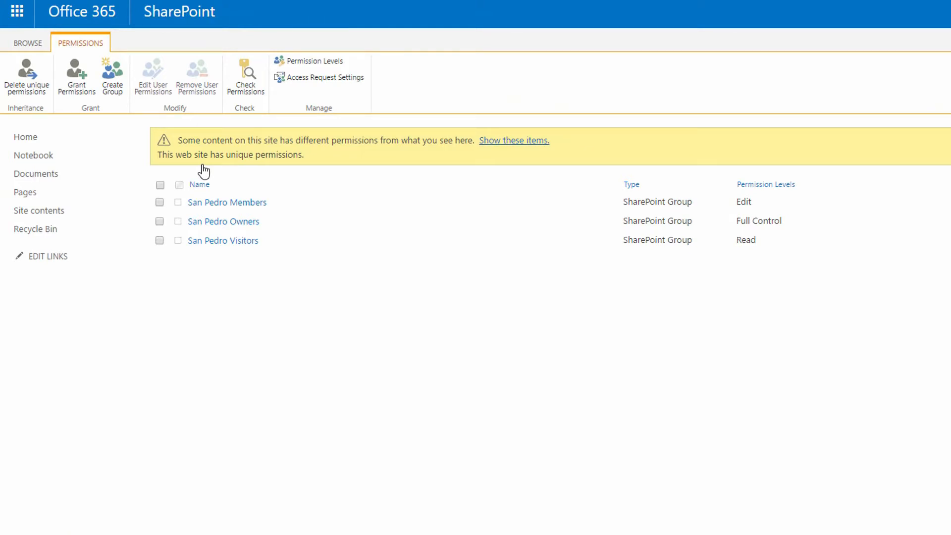
mouse_move(260, 233)
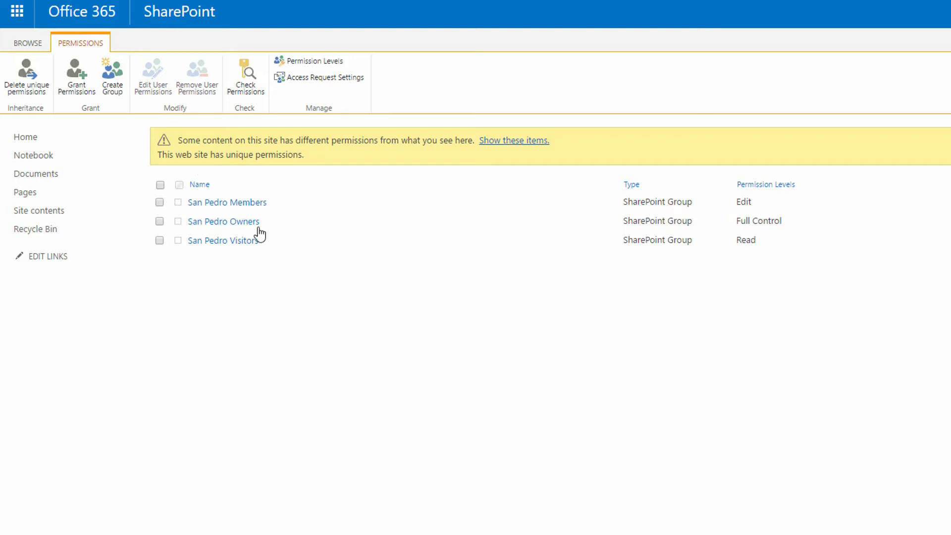
mouse_move(286, 279)
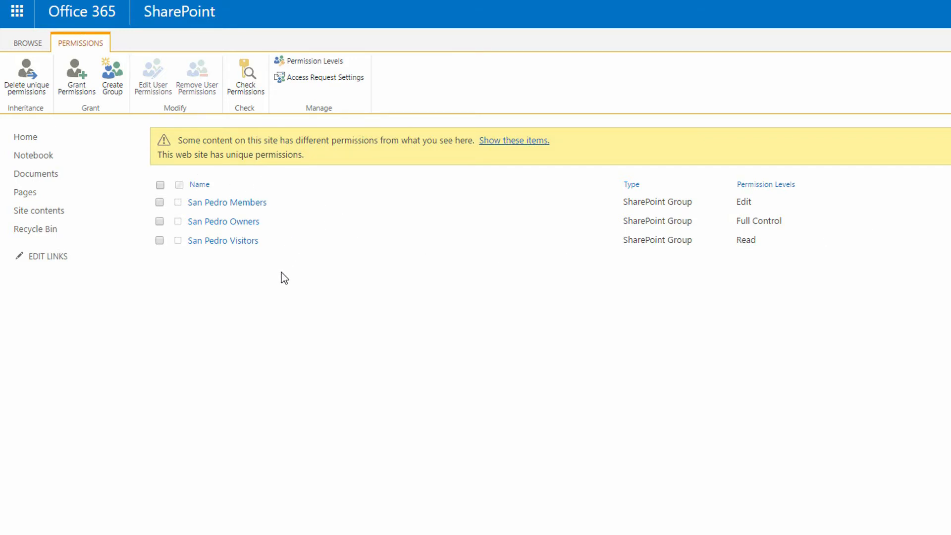
mouse_move(112, 77)
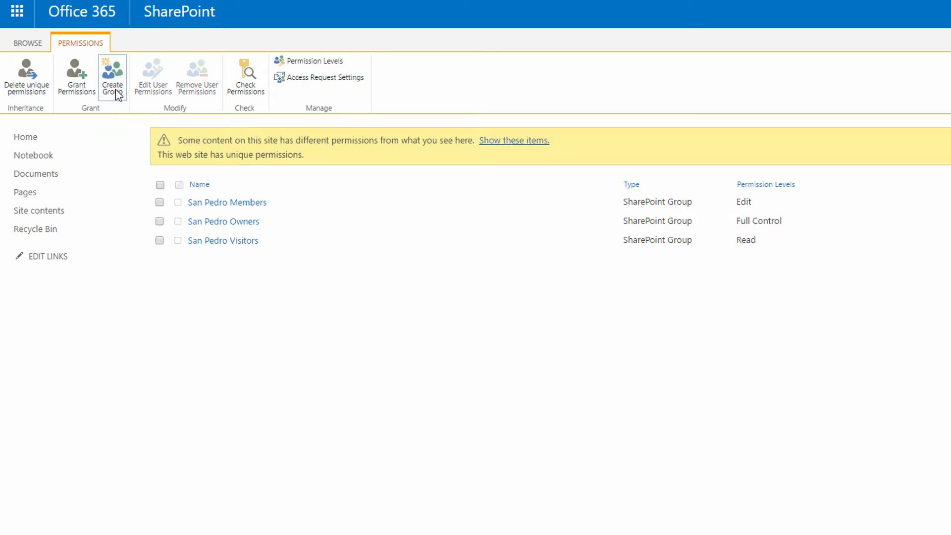
Step: Start a new group 'No Delete Members' described as 'Members who do not have delete privileges'
click(112, 76)
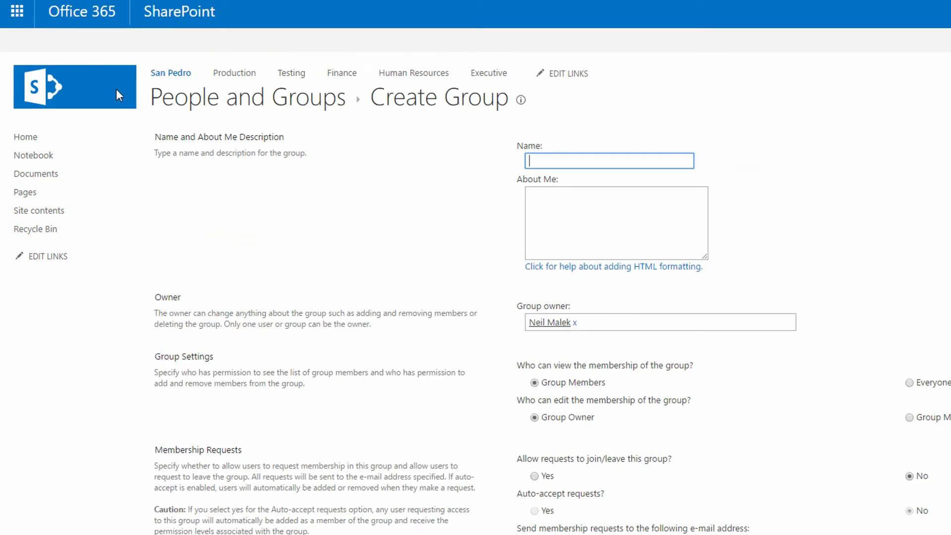
mouse_move(363, 166)
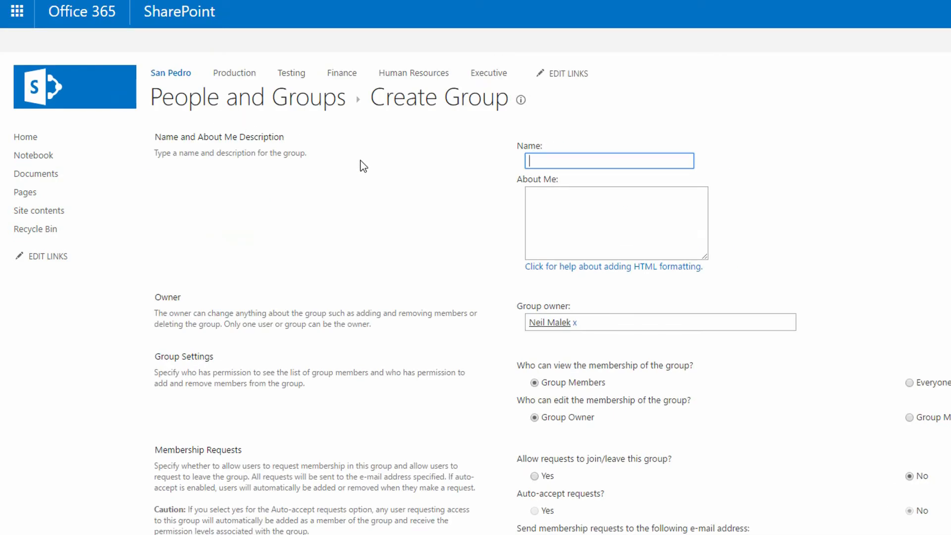
text(No De)
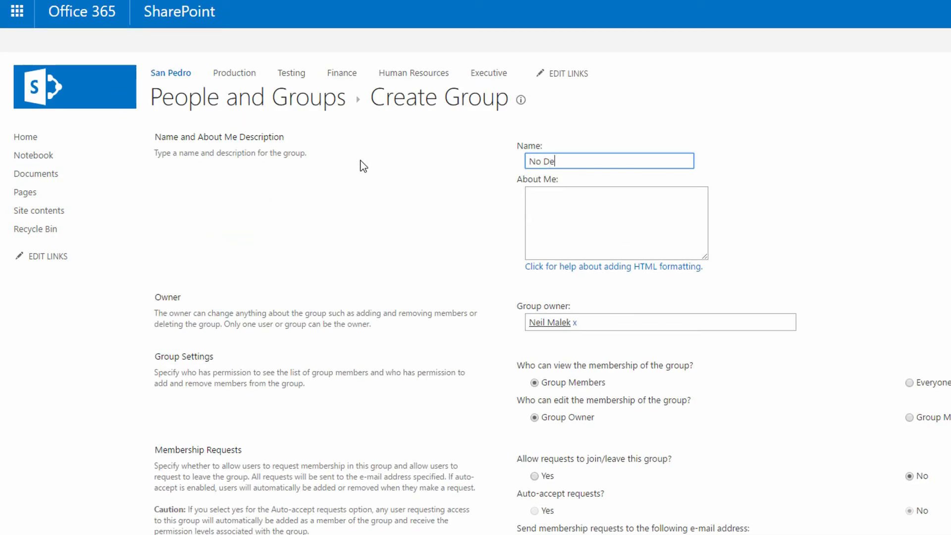
text(lete)
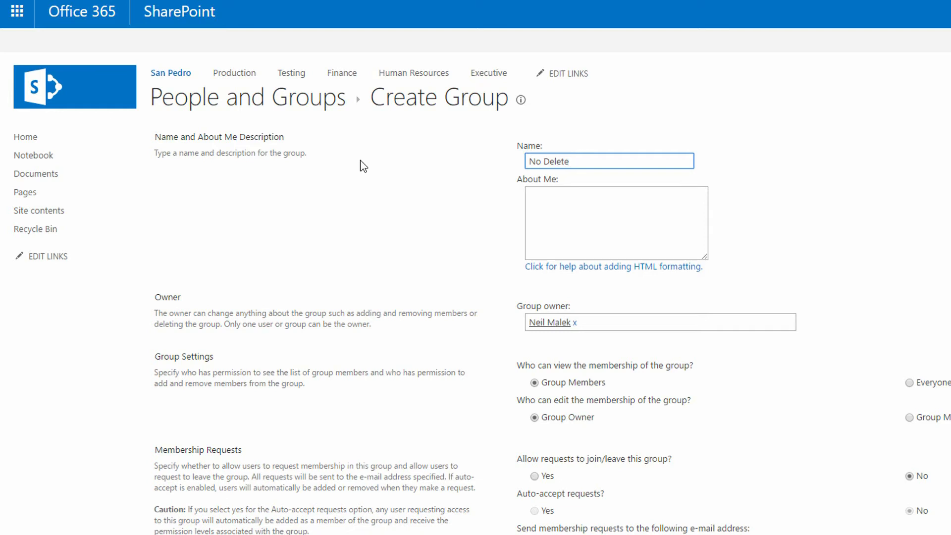
text(Members)
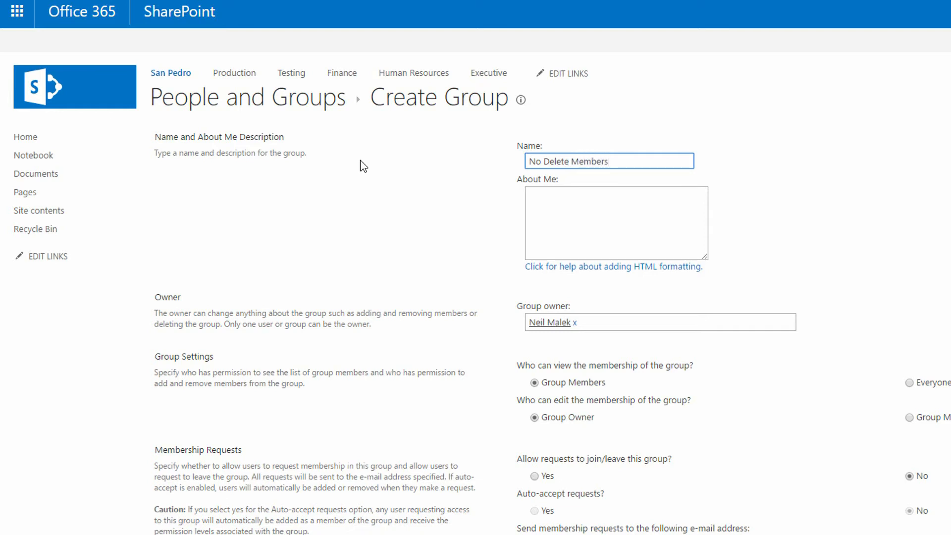
text(Members)
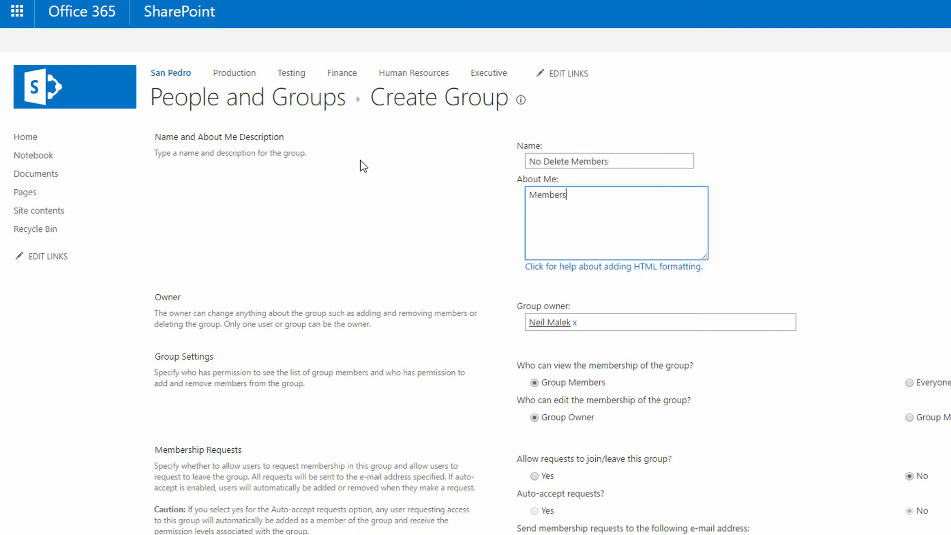
text(who do not hav)
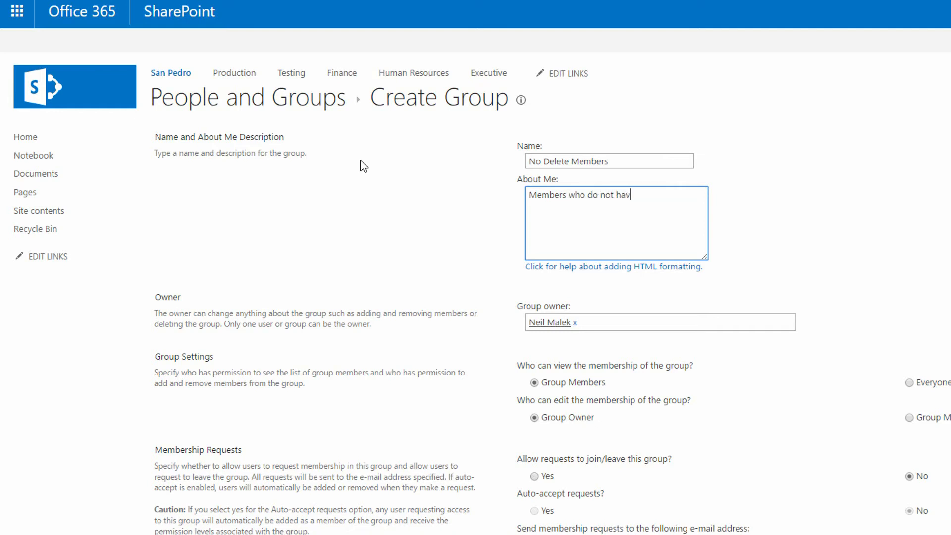
text(e delete)
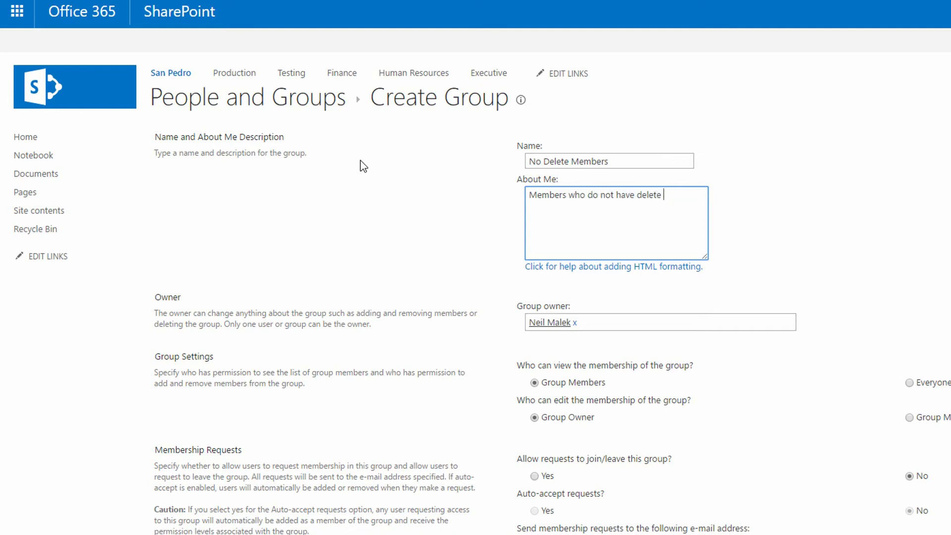
text(privileg)
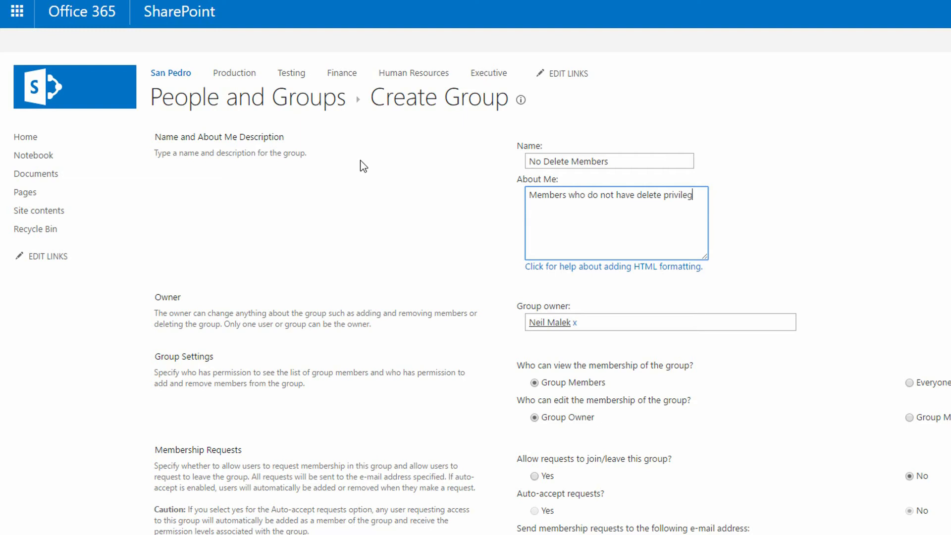
text(es)
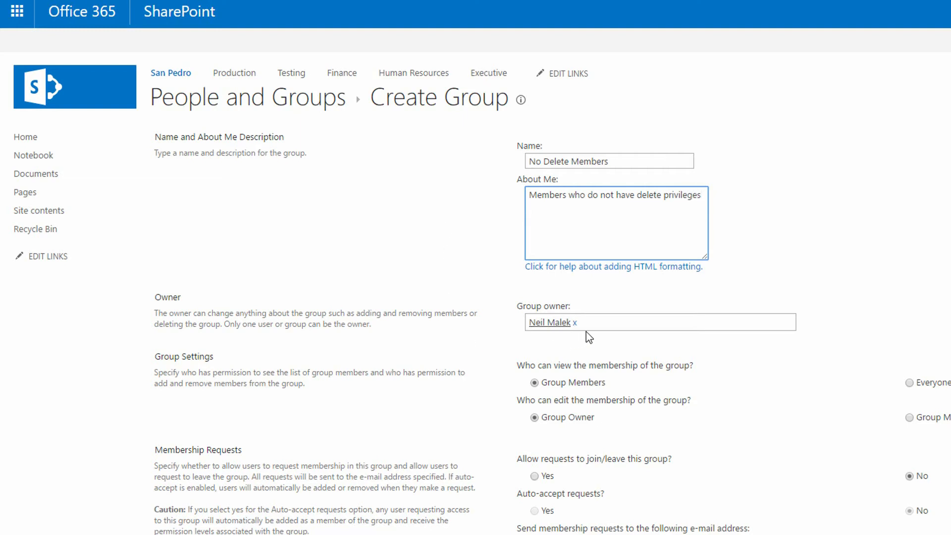
mouse_move(574, 322)
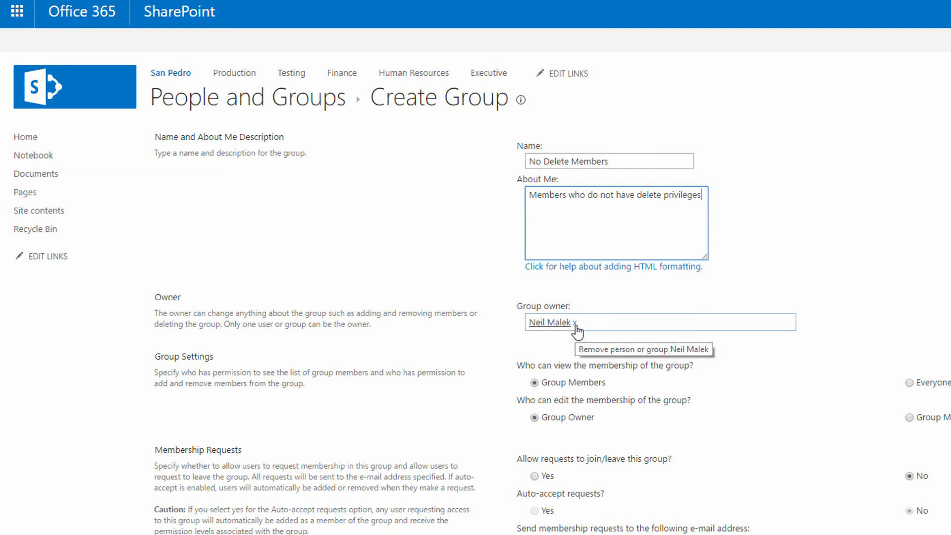
Step: Replace the current group owner with San Pedro Owners
click(569, 322)
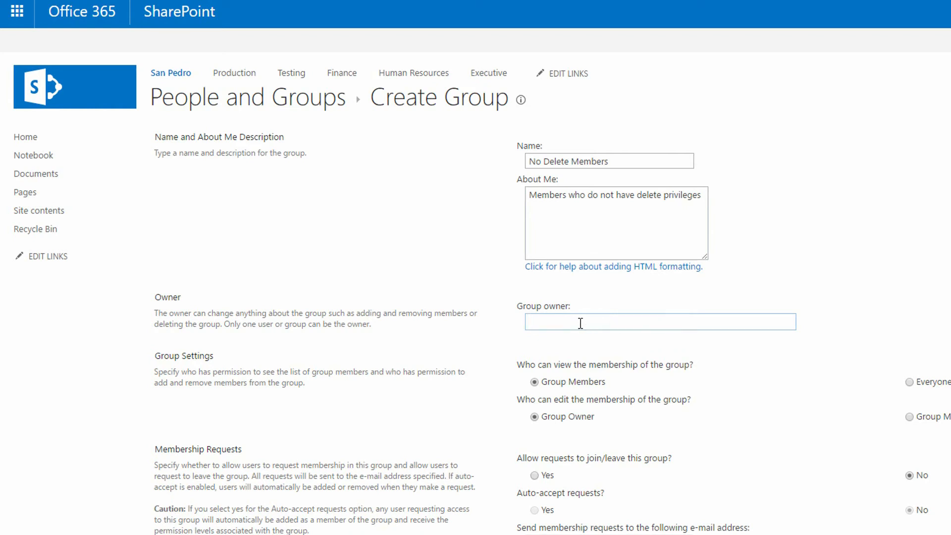
text(San Pedro O)
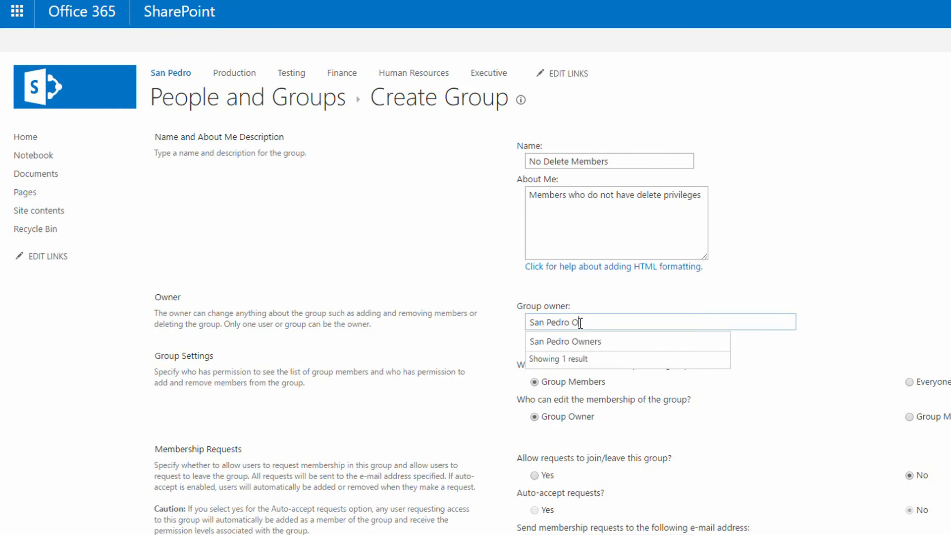
click(565, 342)
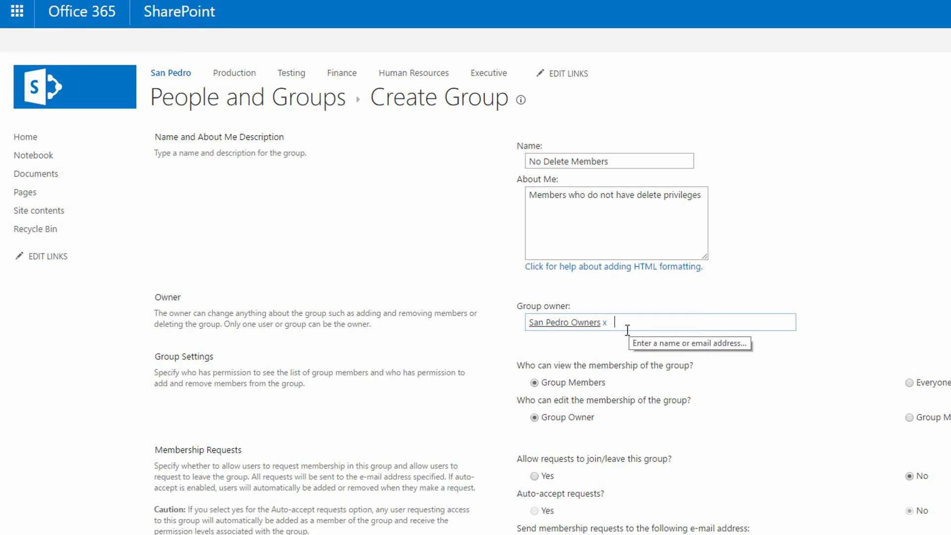
mouse_move(798, 242)
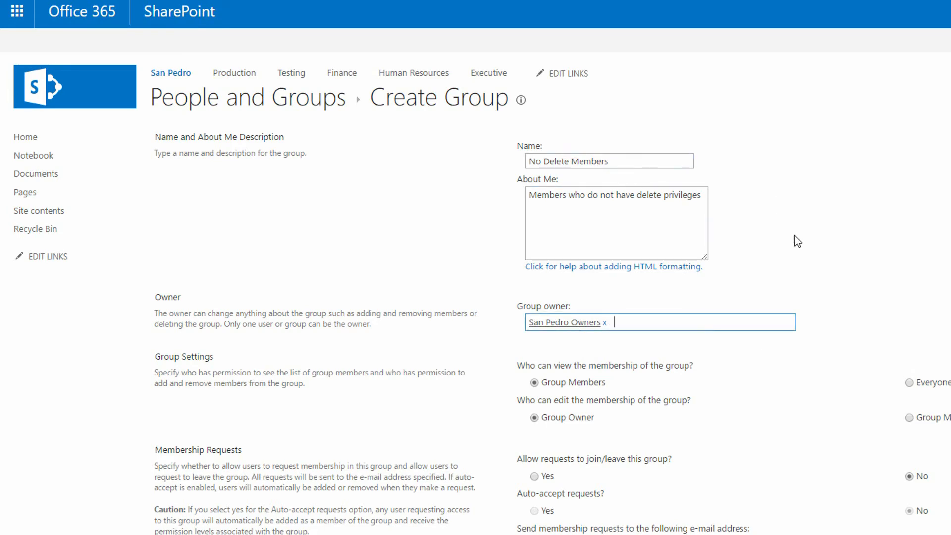
Step: Create the No Delete Members group with the No Delete permission level ticked
scroll(down, 3)
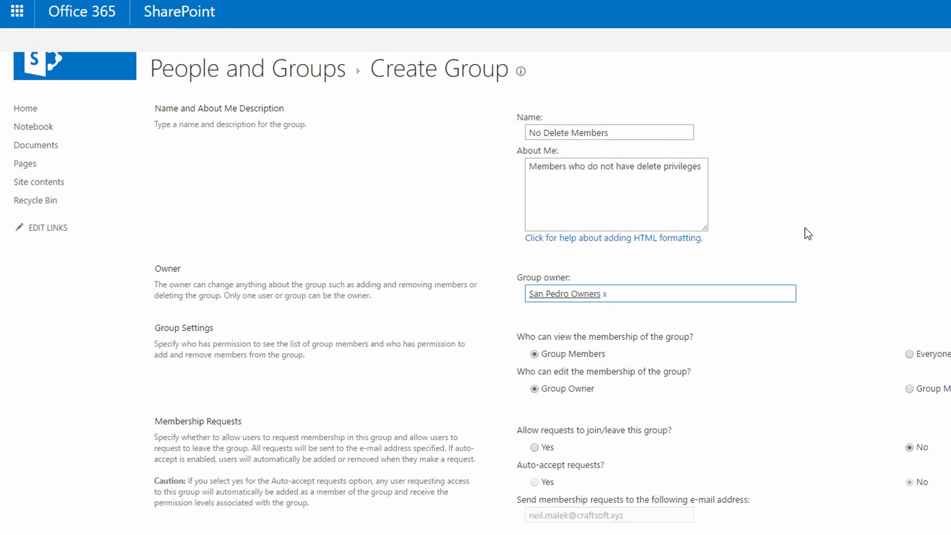
scroll(down, 3)
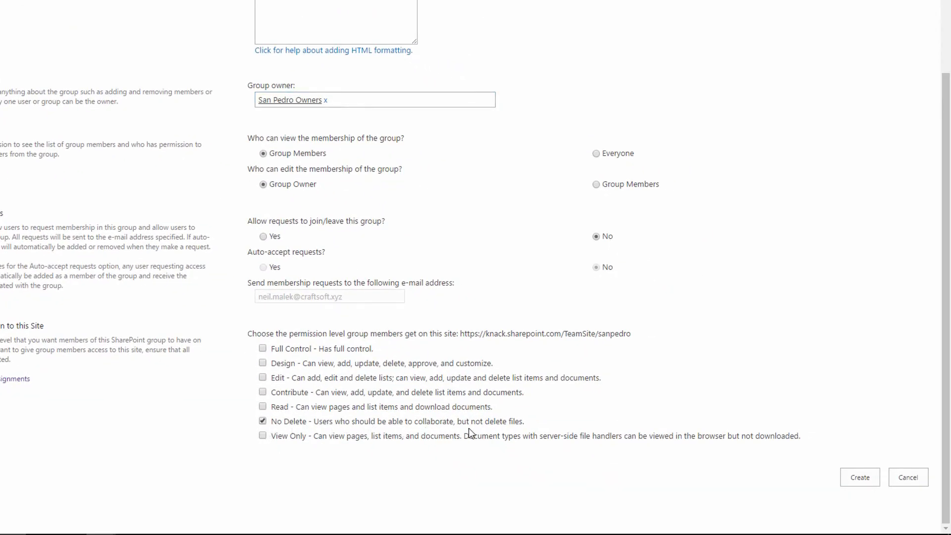
mouse_move(522, 429)
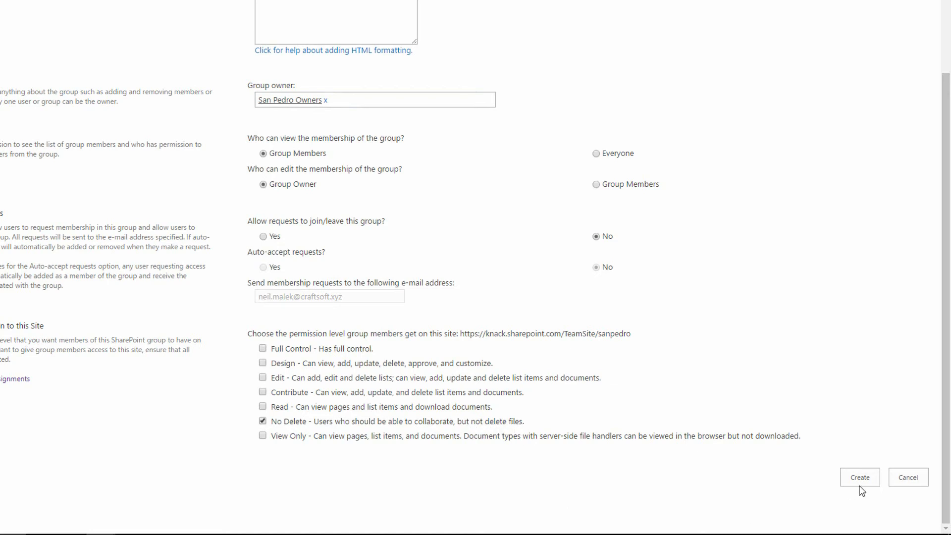
mouse_move(790, 463)
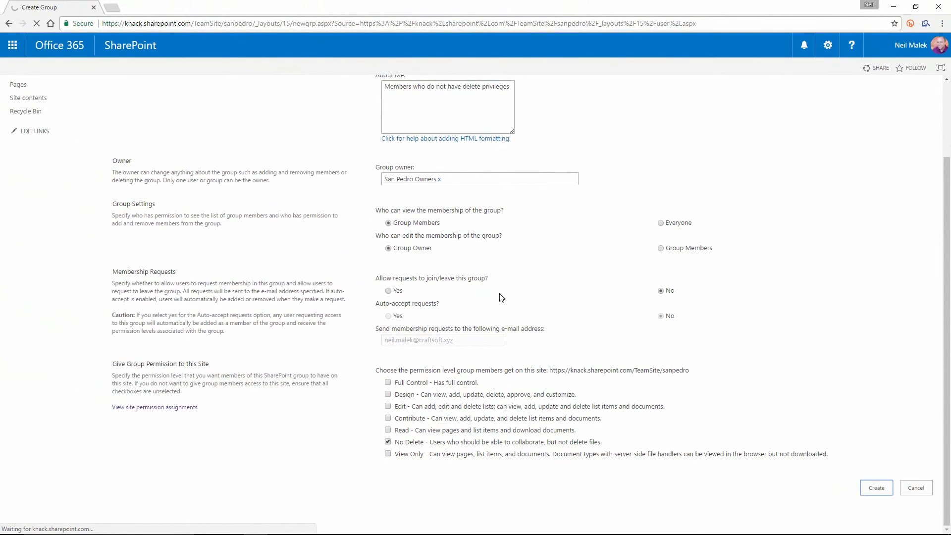
mouse_move(471, 302)
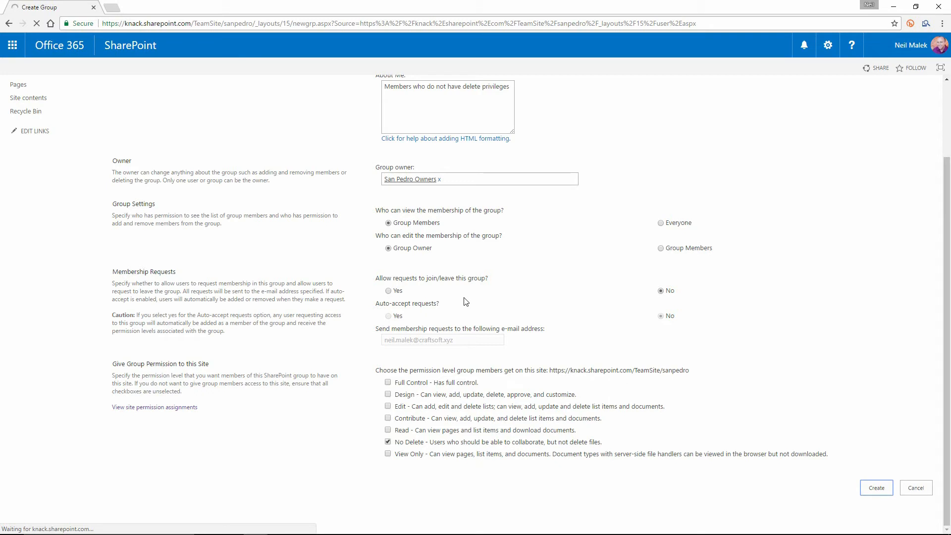
click(875, 488)
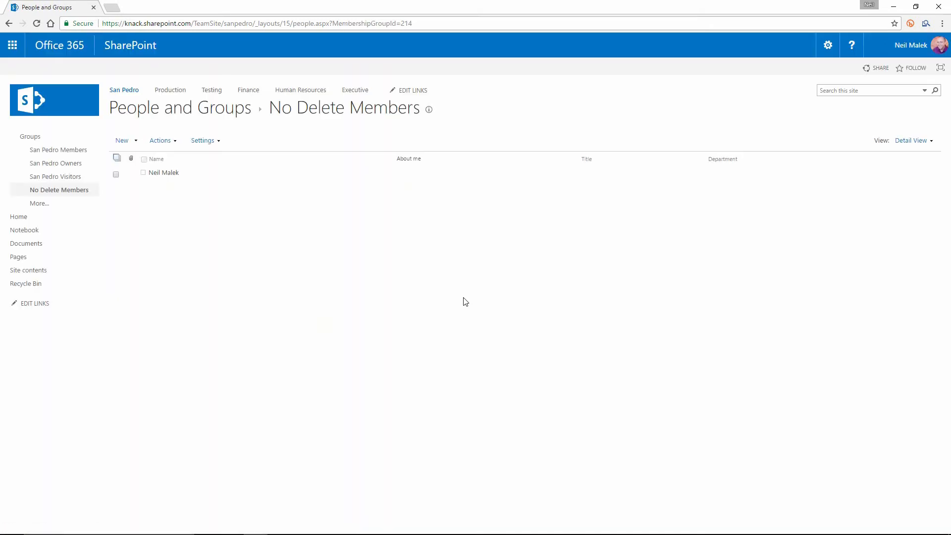
Step: Add Dolores Executive to the No Delete Members group via New > Add Users and Share
click(122, 140)
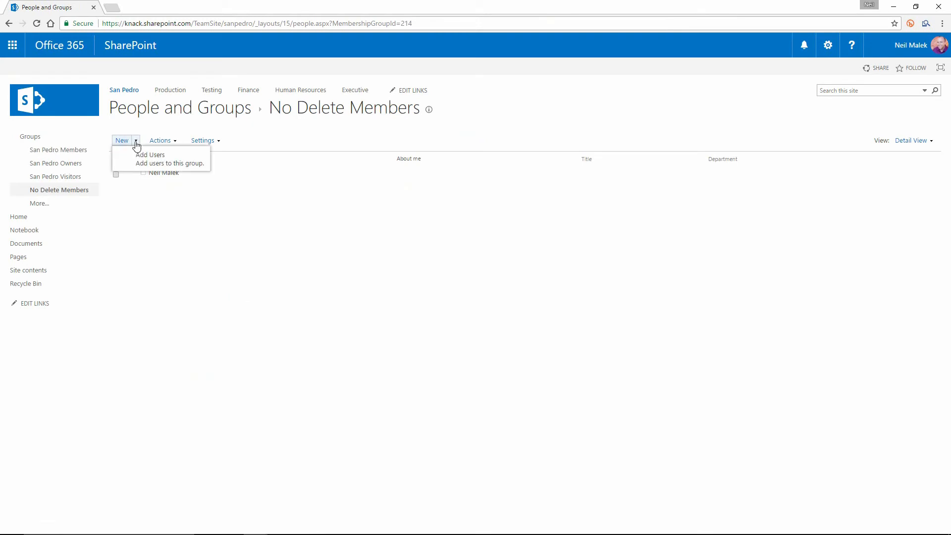
mouse_move(146, 167)
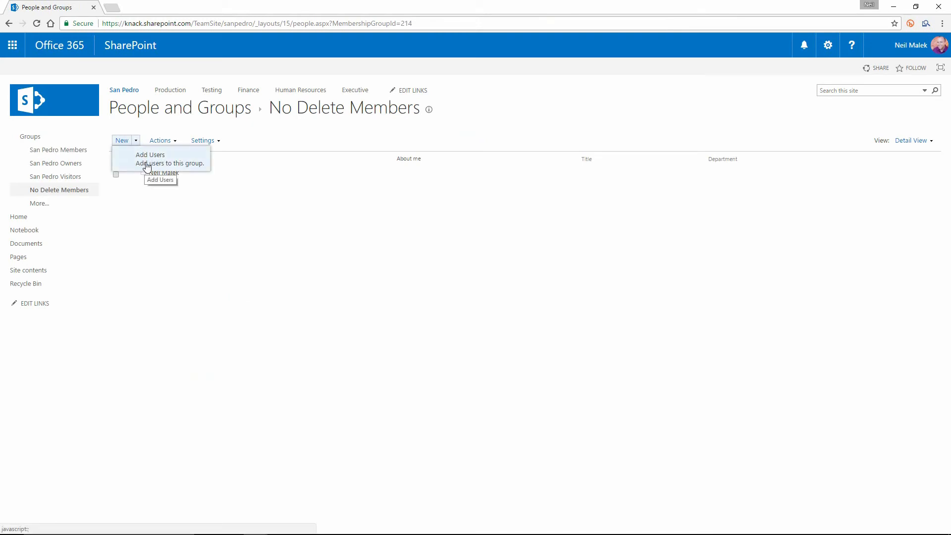
click(149, 154)
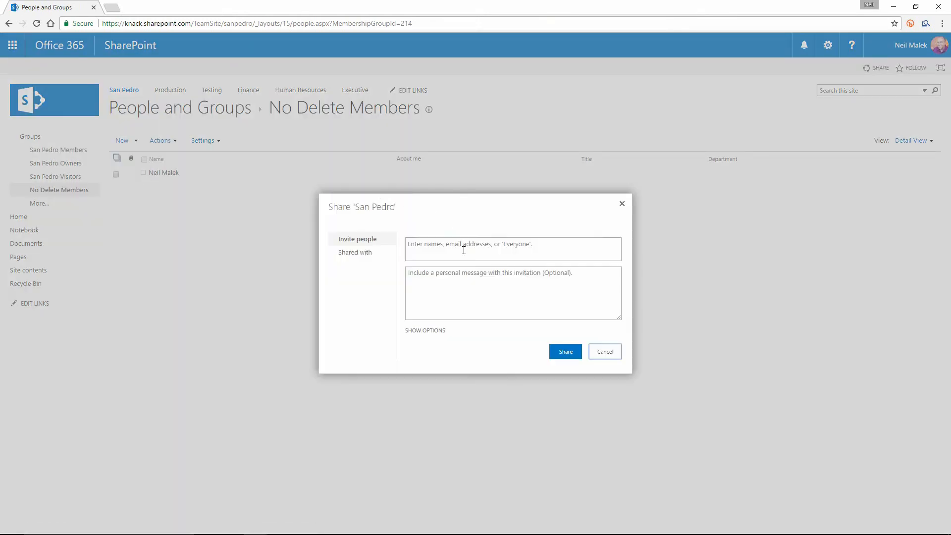
click(512, 249)
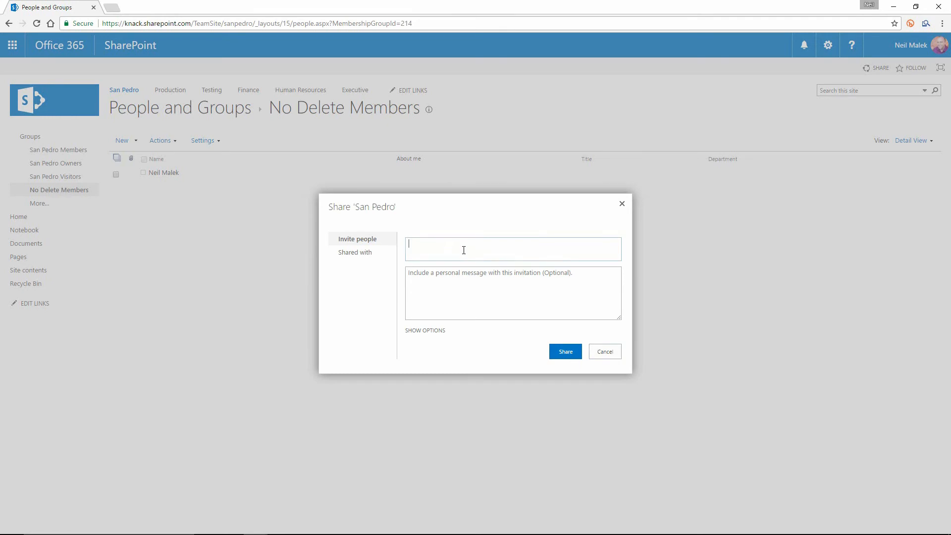
text(ed)
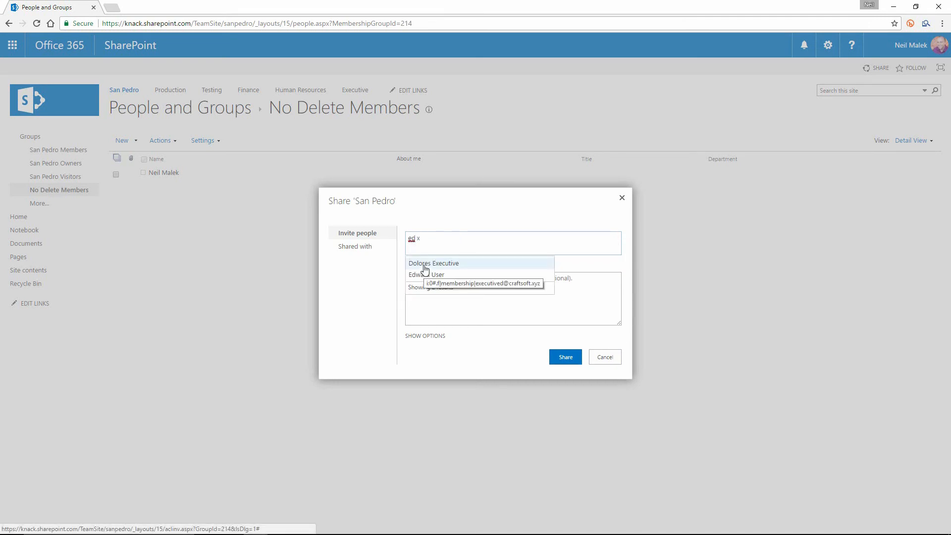
click(433, 263)
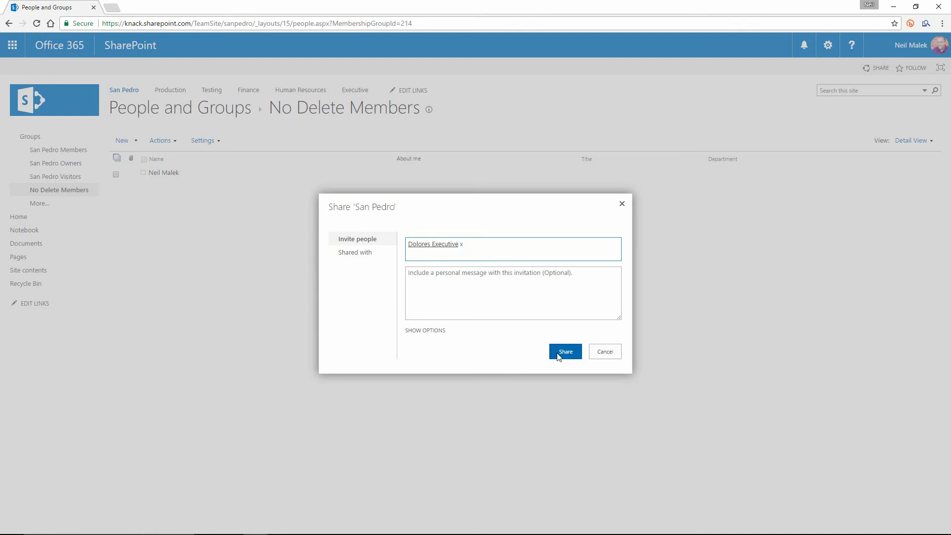
click(563, 352)
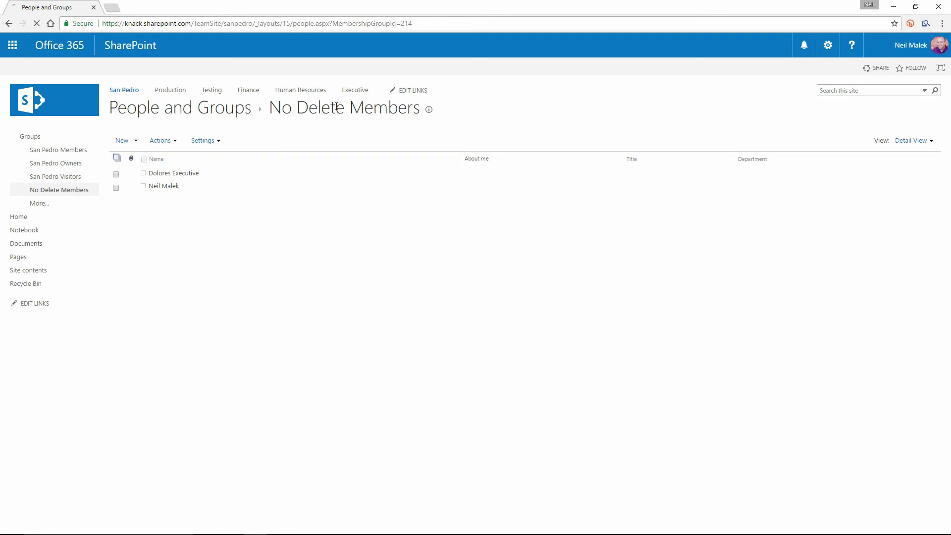
mouse_move(239, 179)
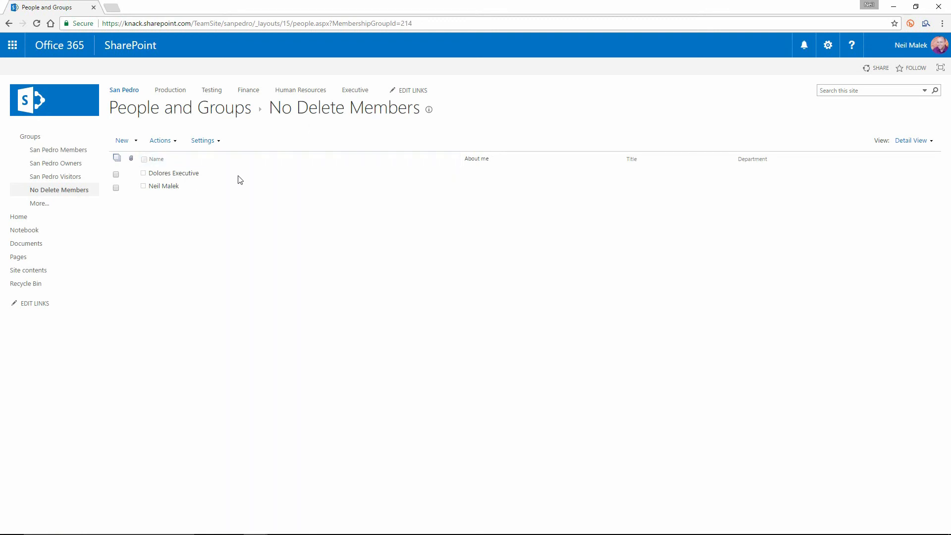
mouse_move(374, 125)
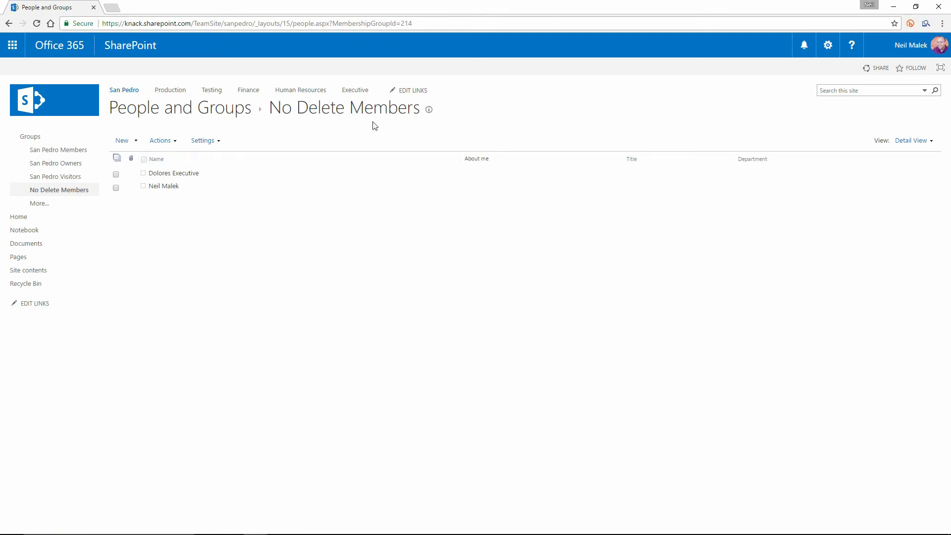
mouse_move(219, 184)
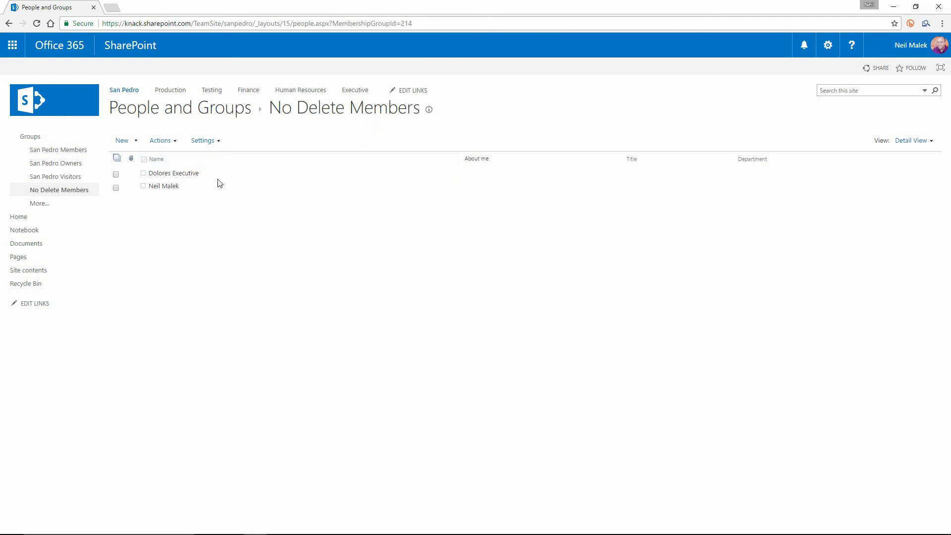